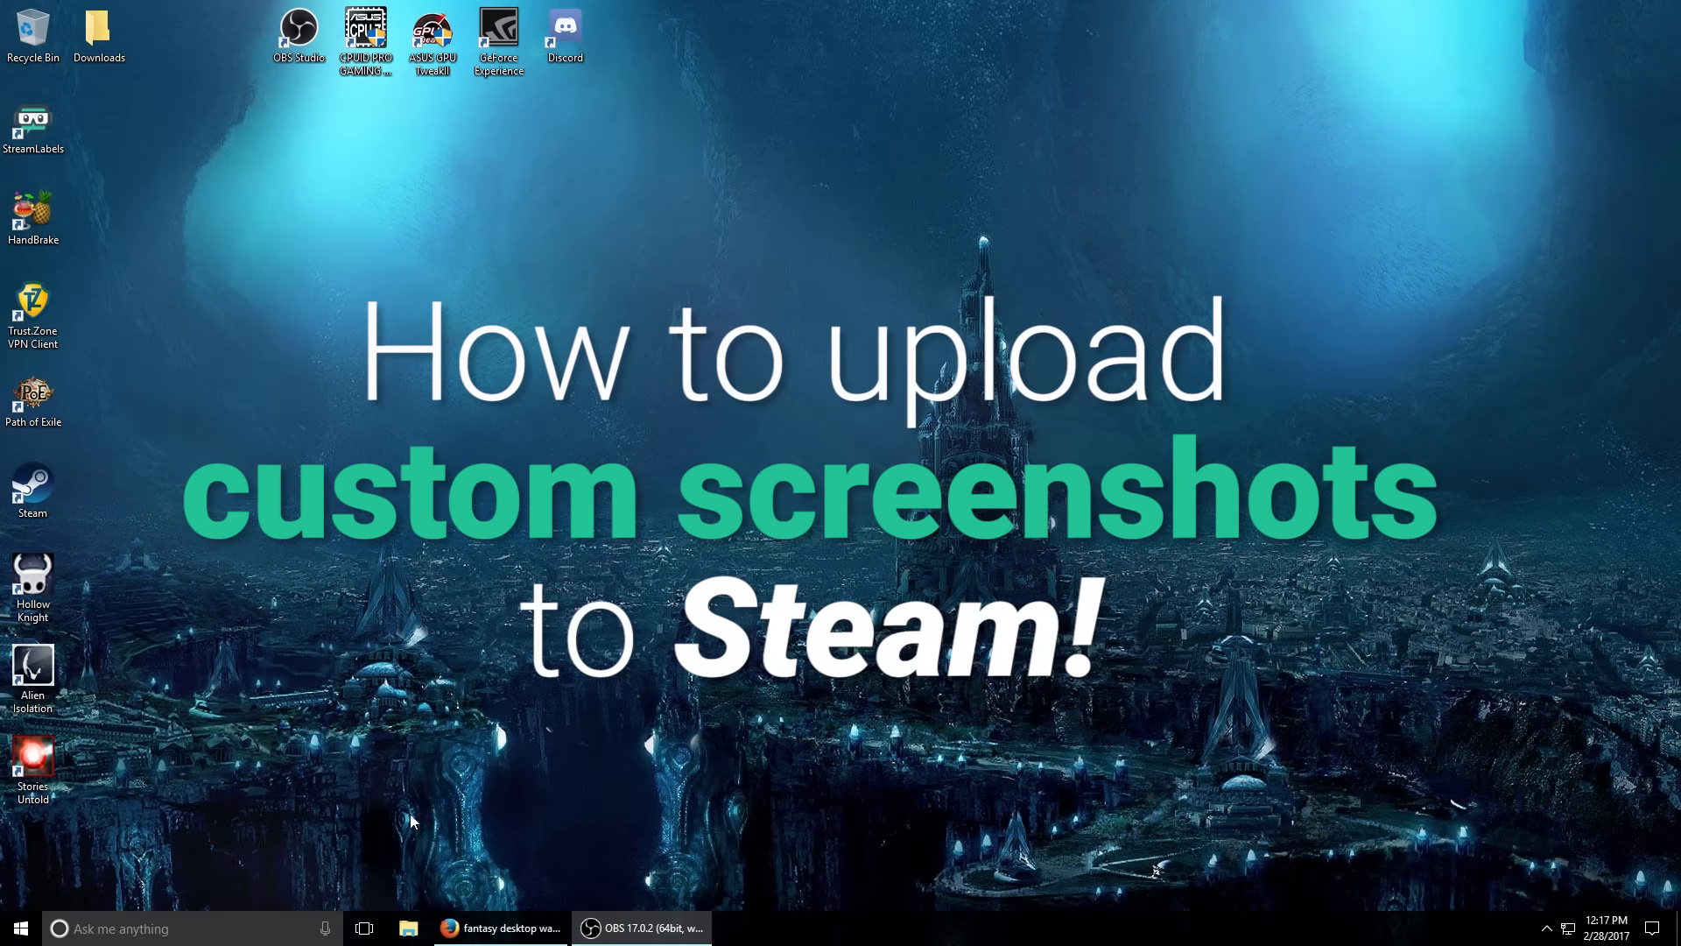
mouse_move(541, 903)
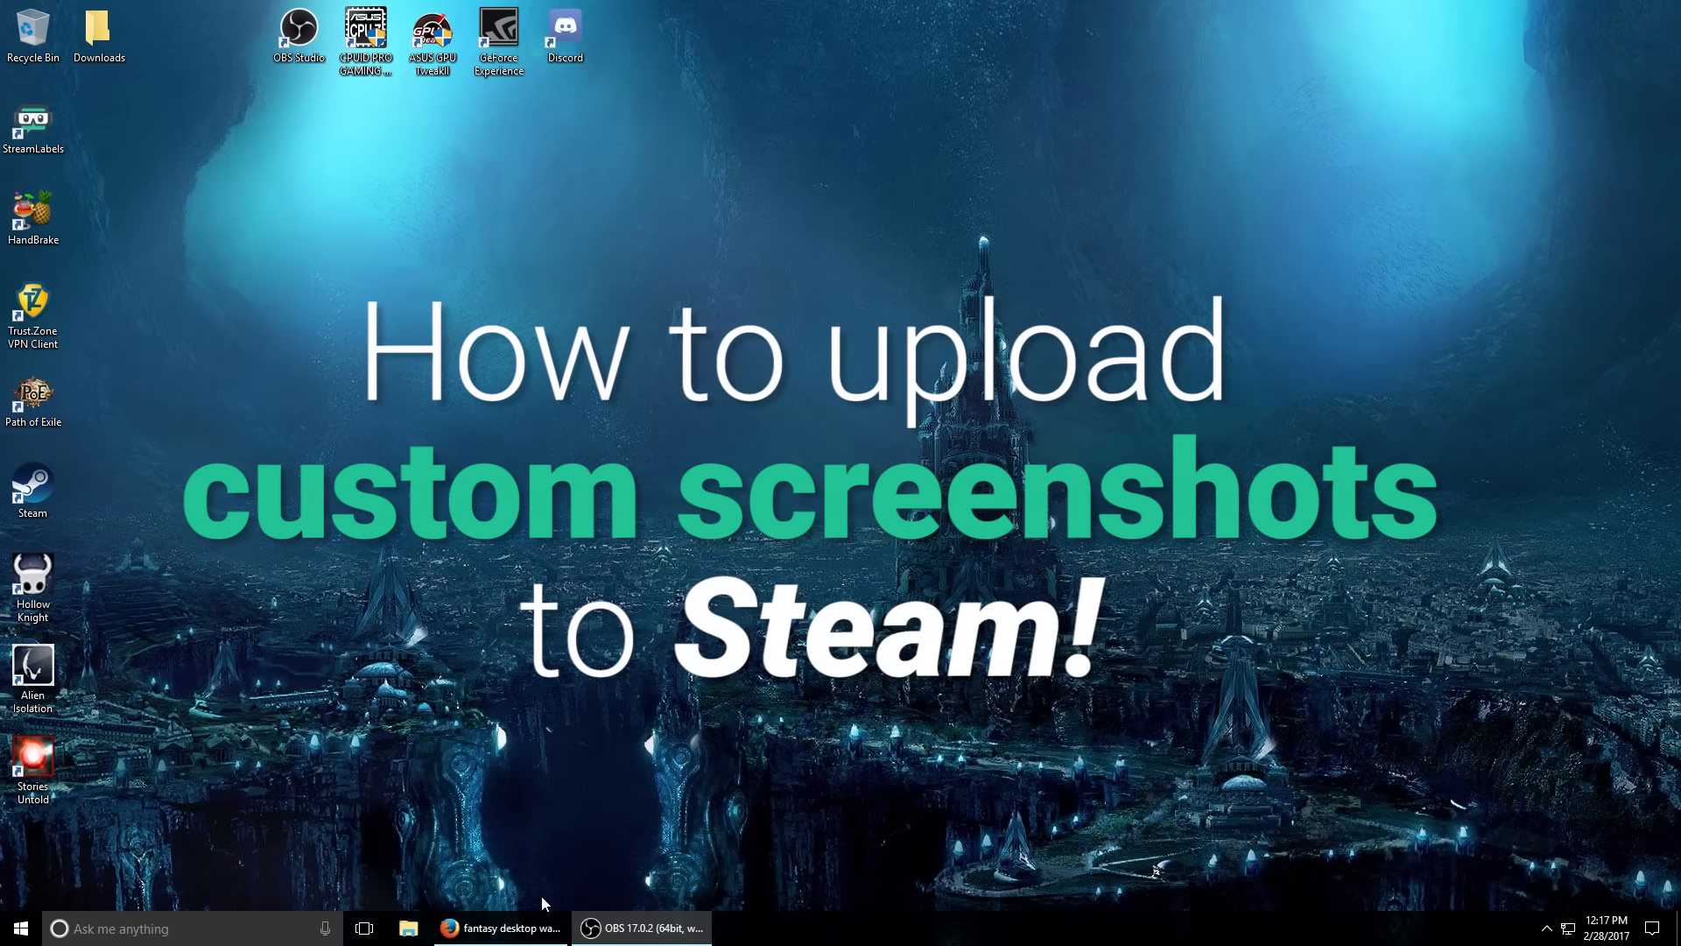
mouse_move(297, 737)
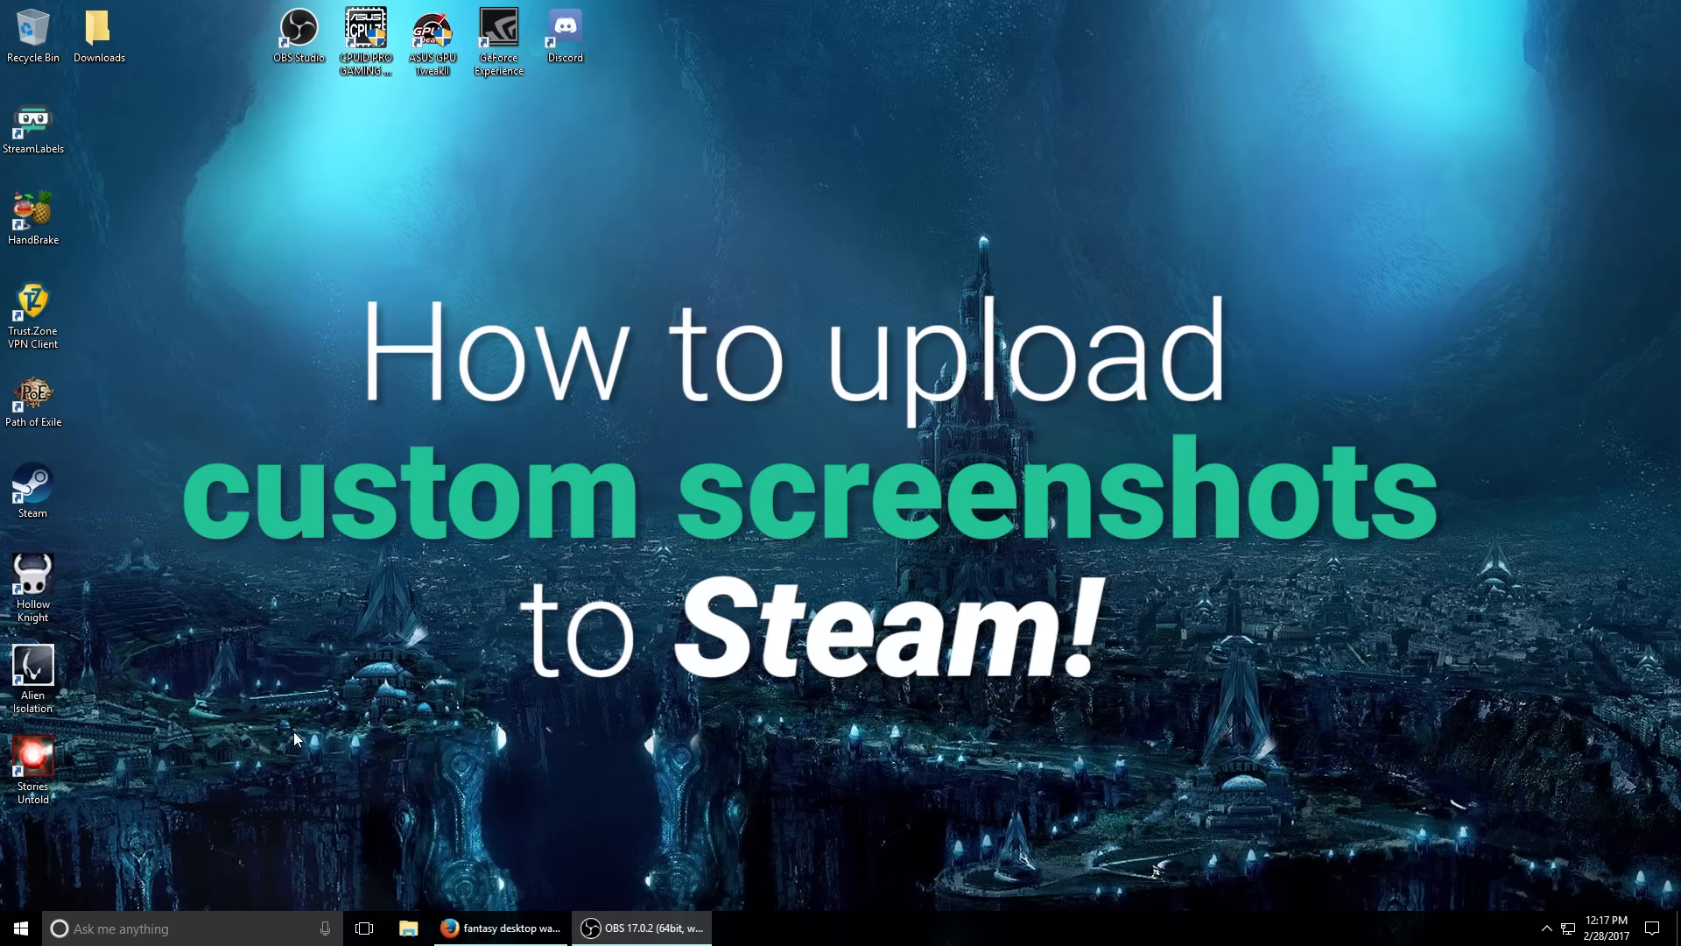
mouse_move(226, 851)
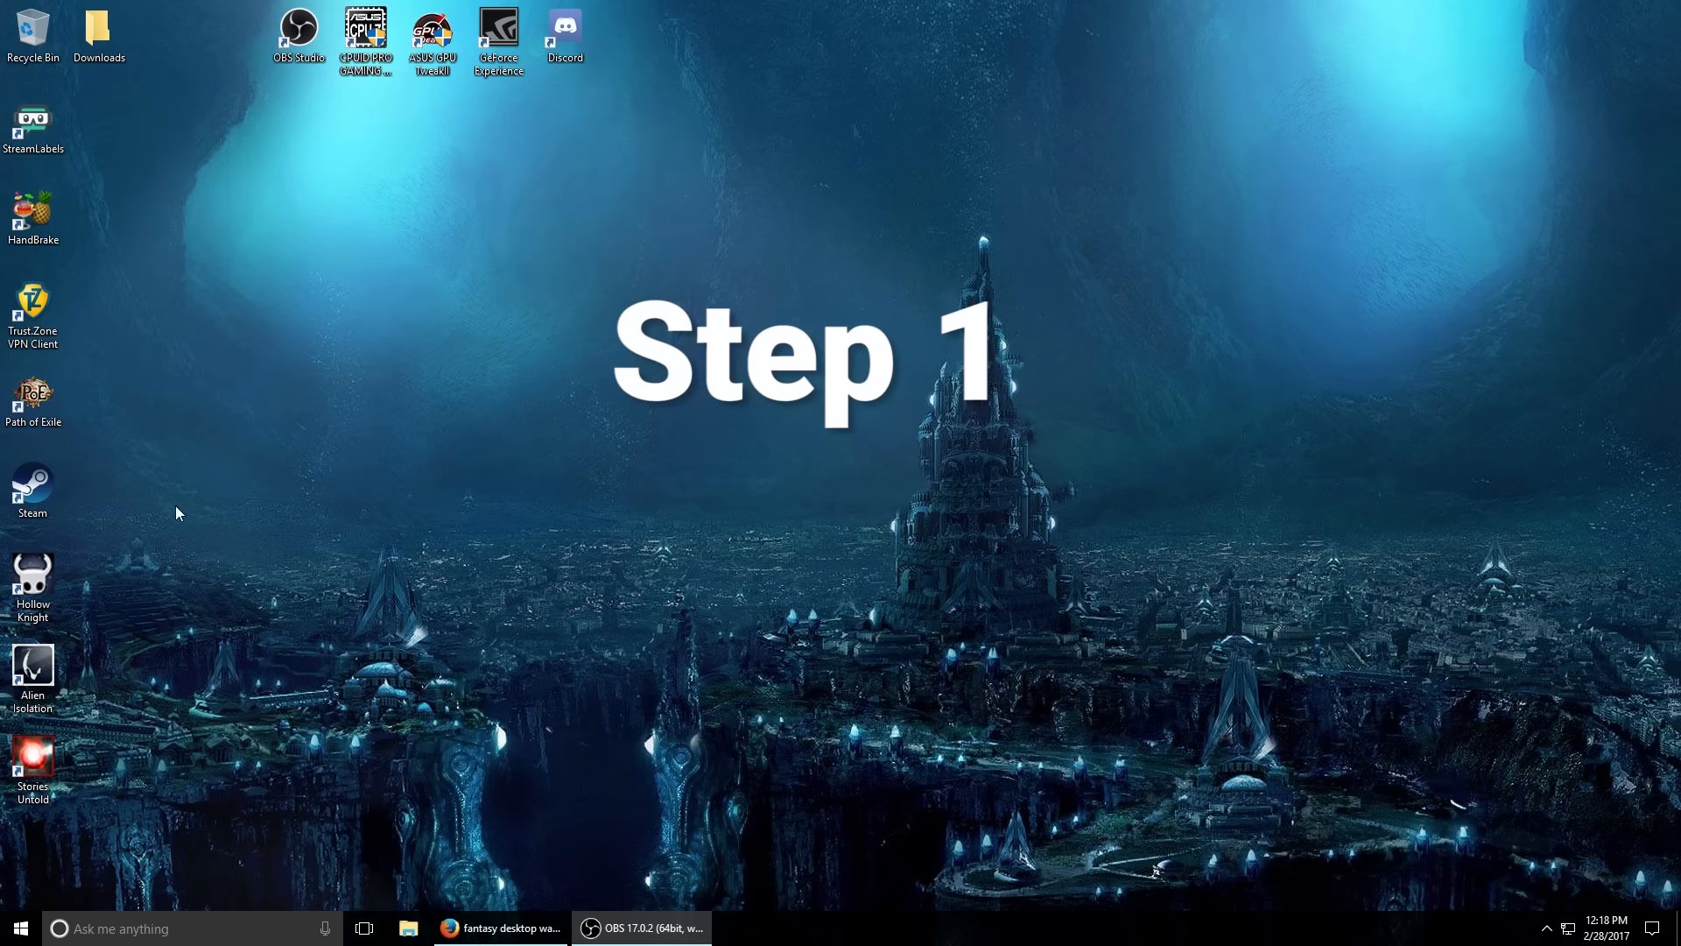
Search the Start menu for 'stea' to find the Steam client.
text(stea)
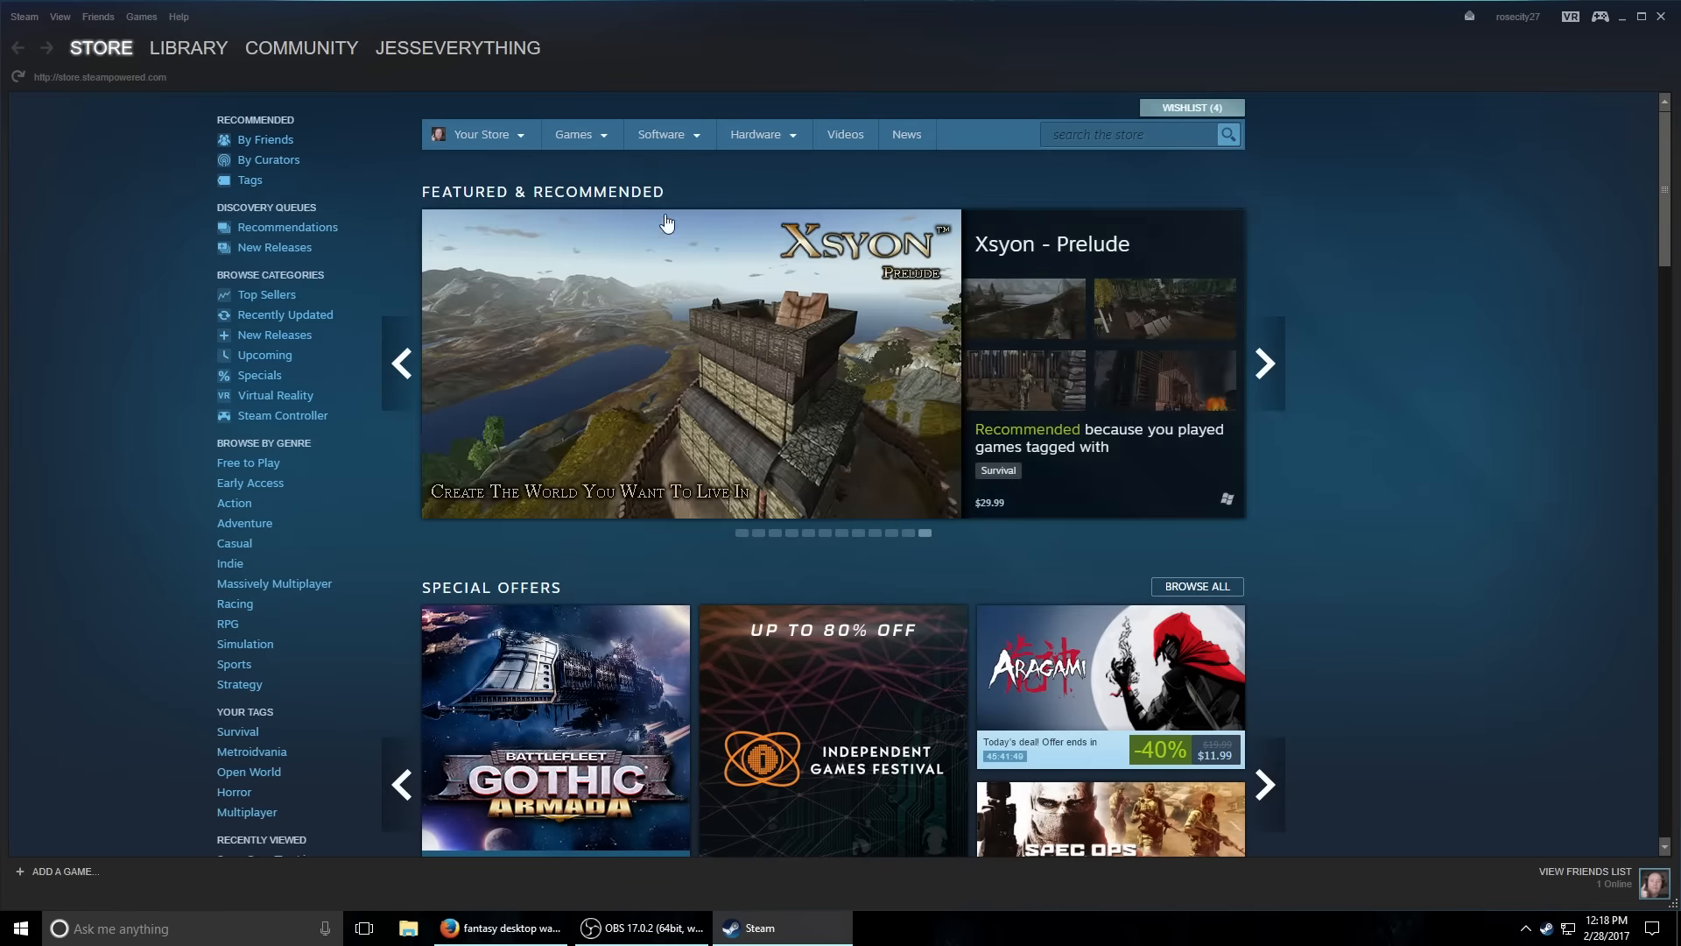
Launch Hollow Knight from the Steam library games list.
click(189, 47)
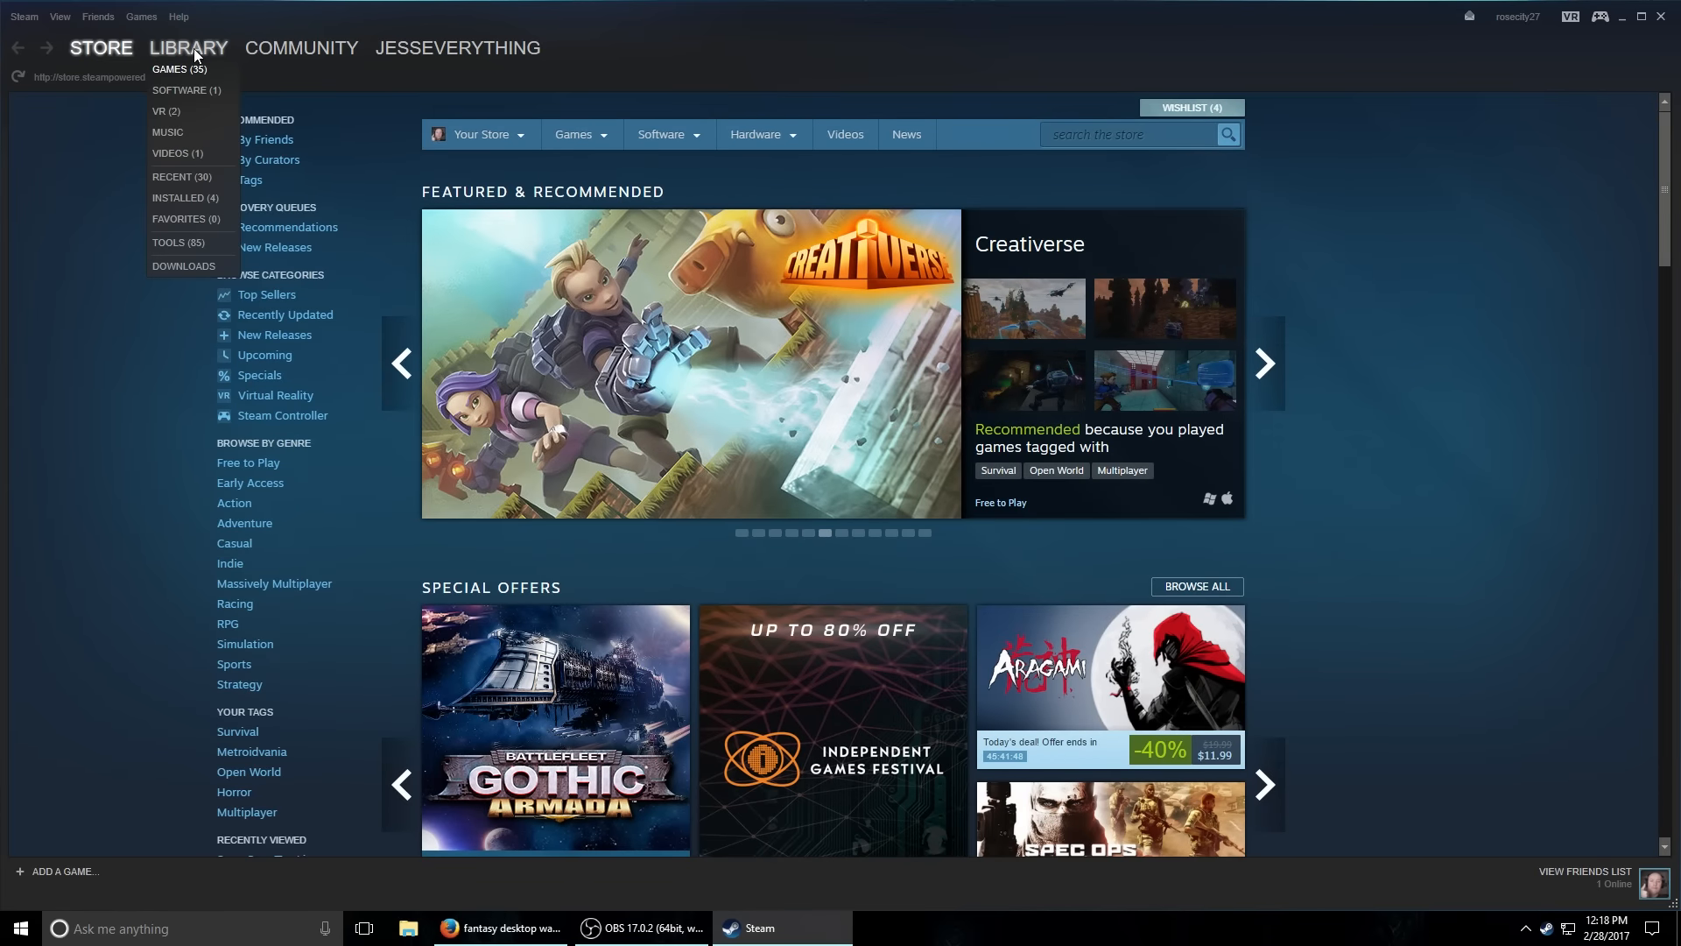
click(177, 68)
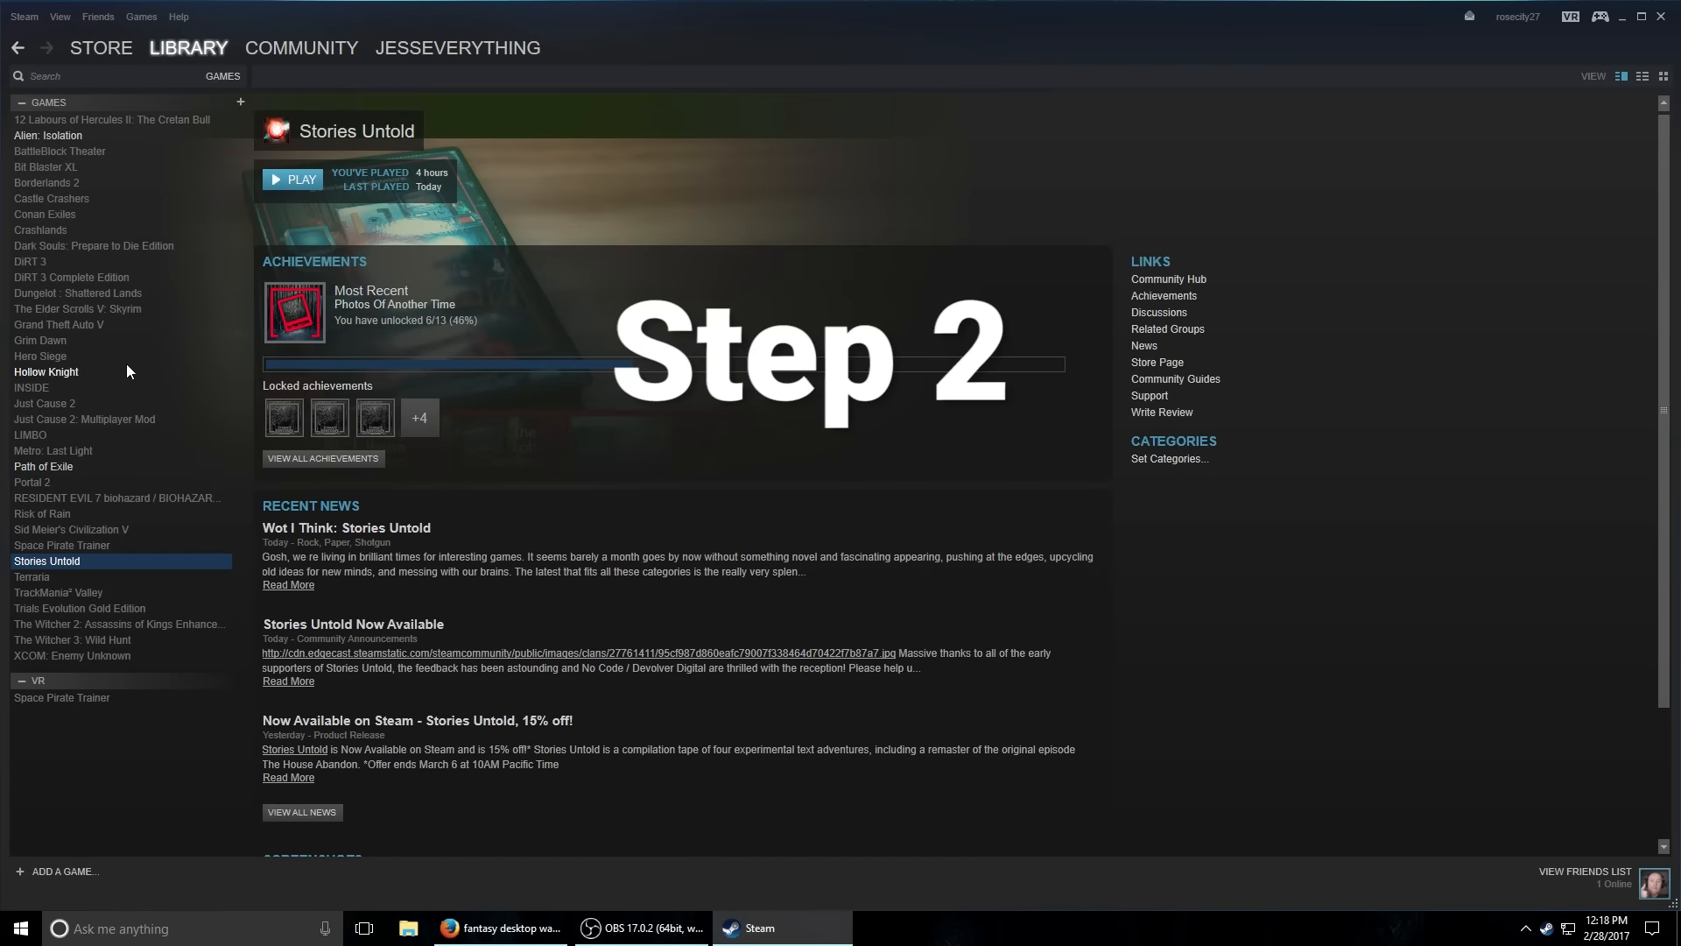
click(46, 372)
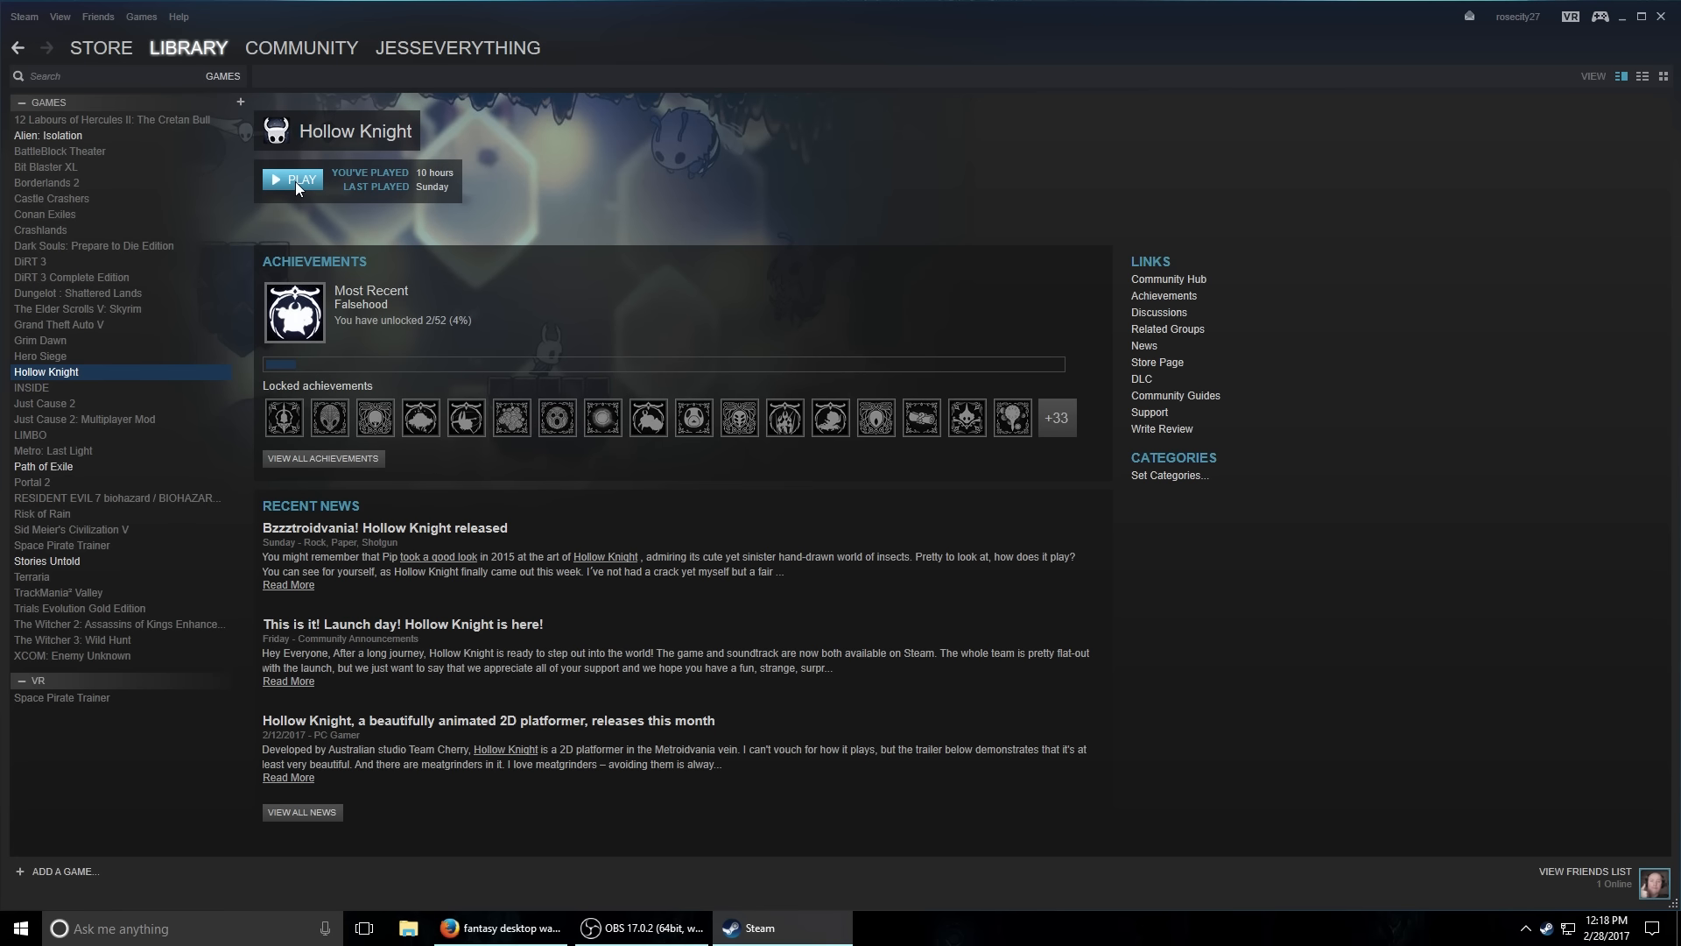
click(293, 179)
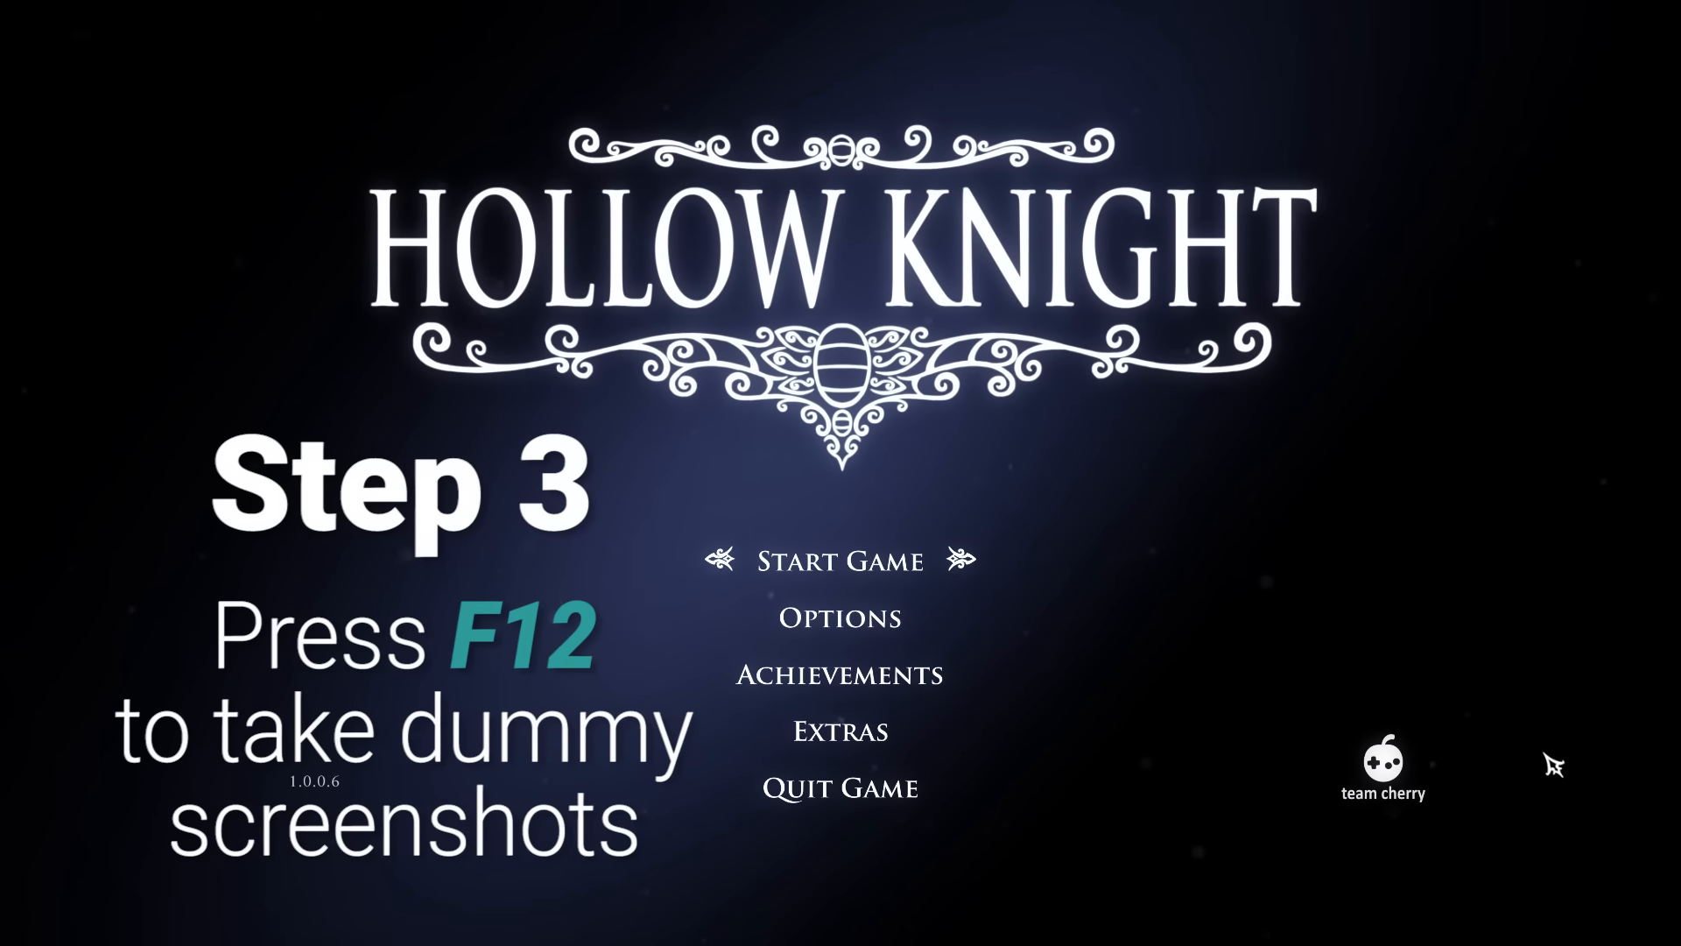
Save several F12 screenshots of the Hollow Knight title screen, then quit the game.
key(f12)
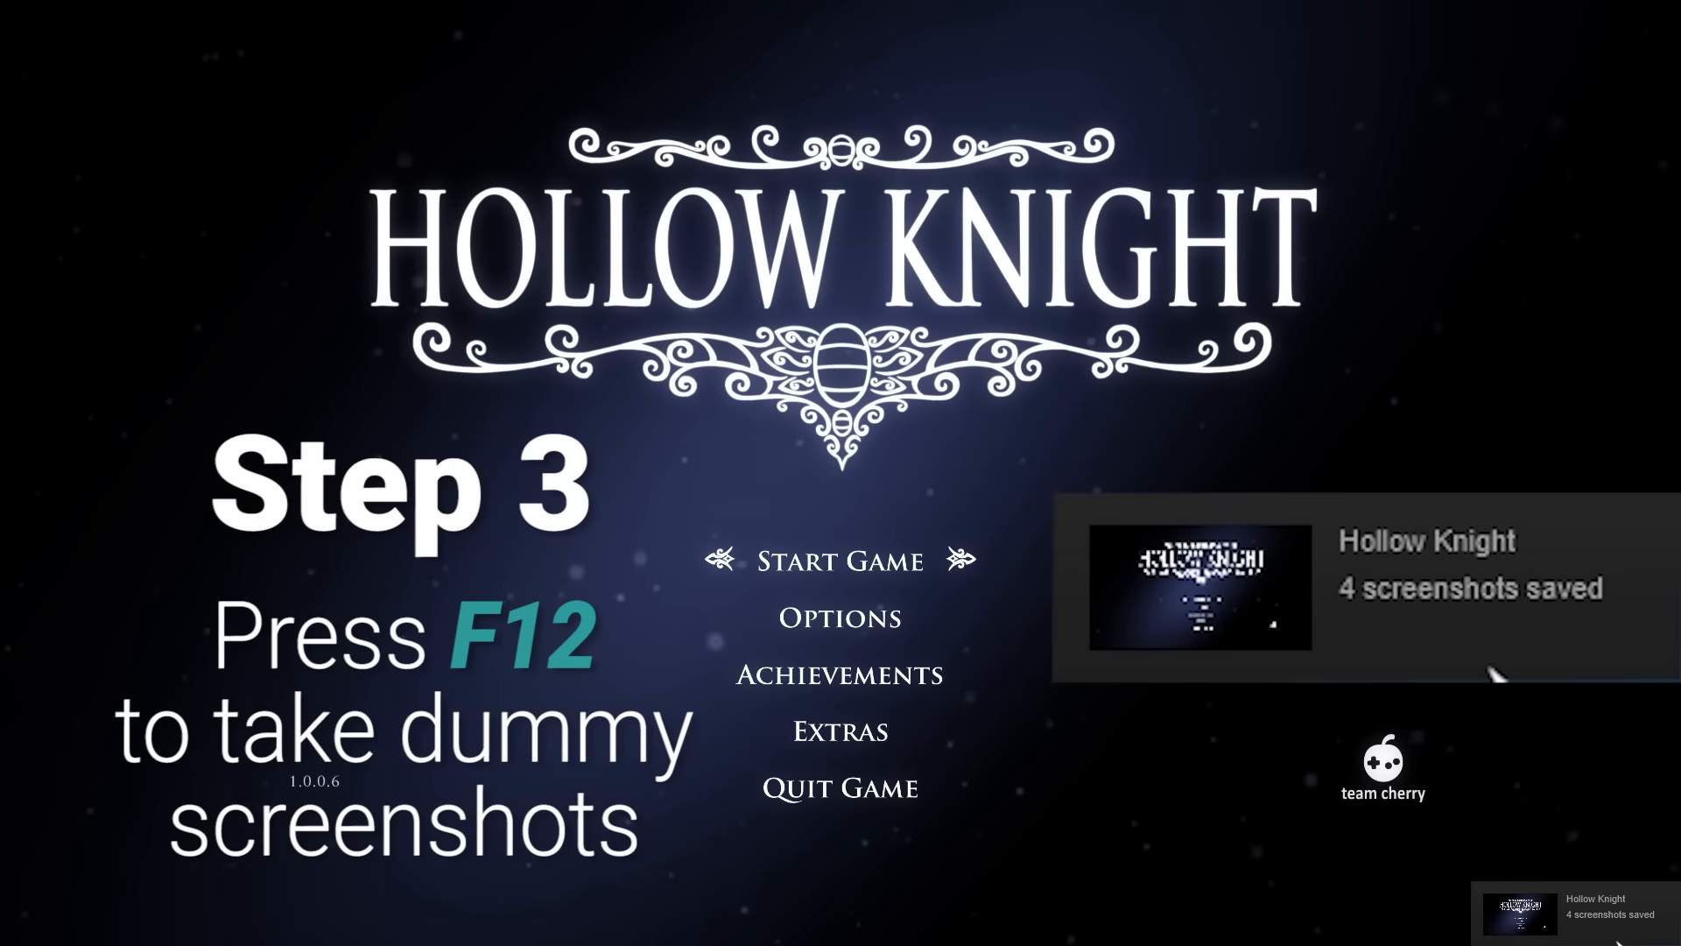
key(F12)
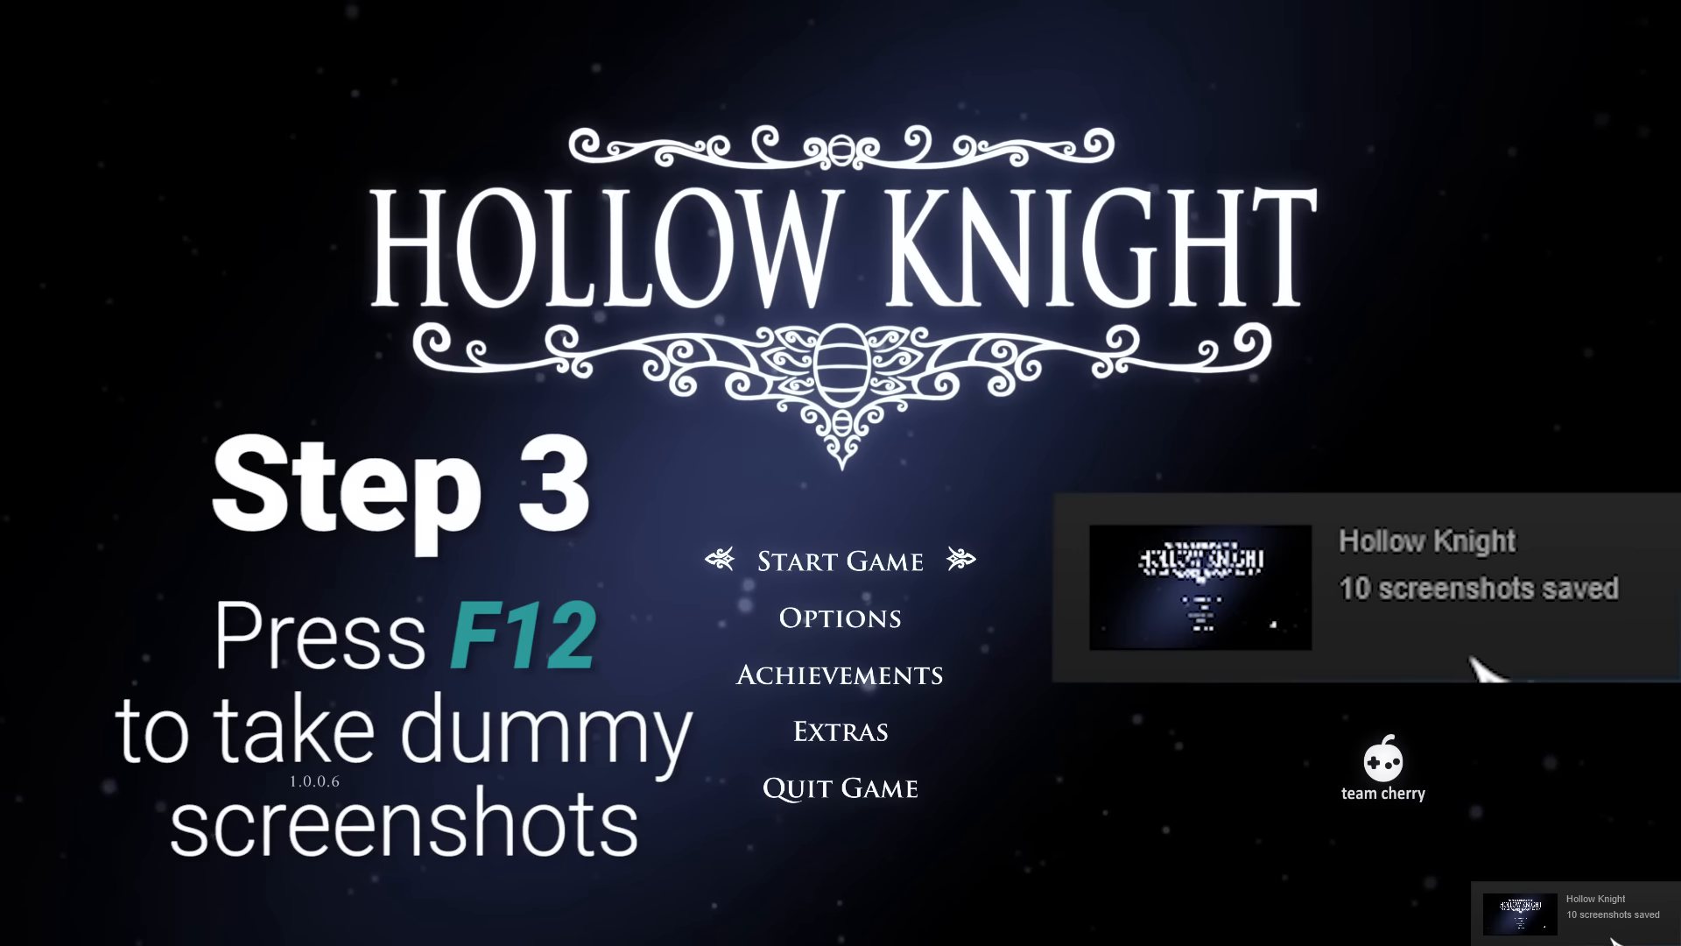
key(F12)
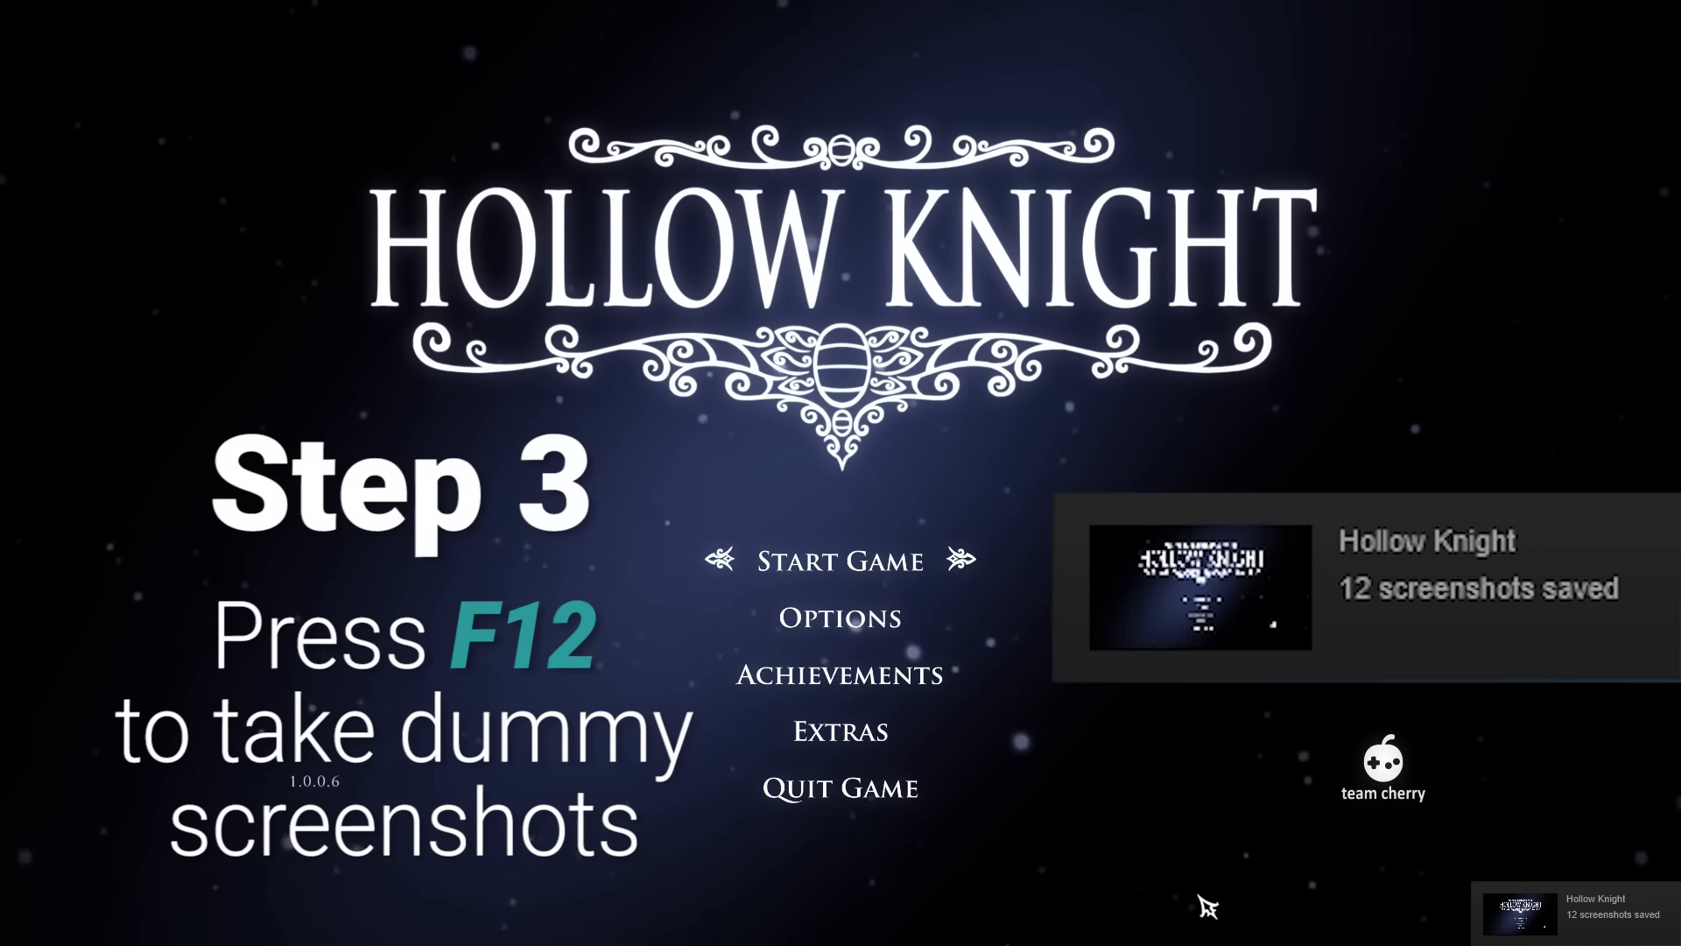
mouse_move(853, 788)
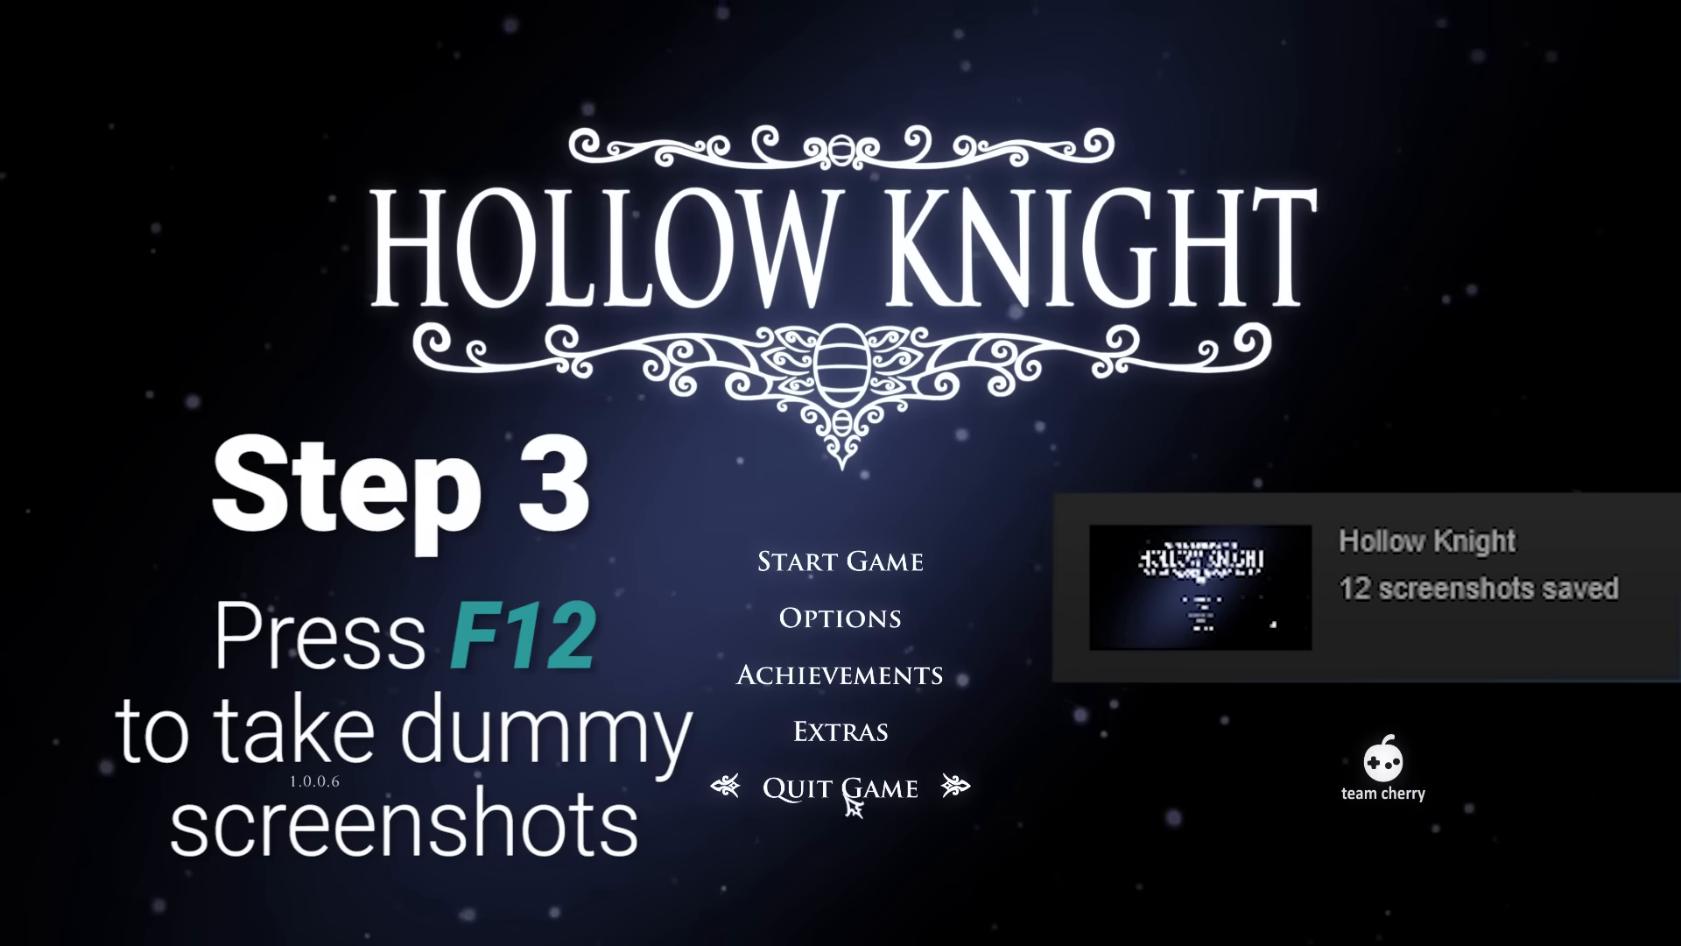
click(844, 790)
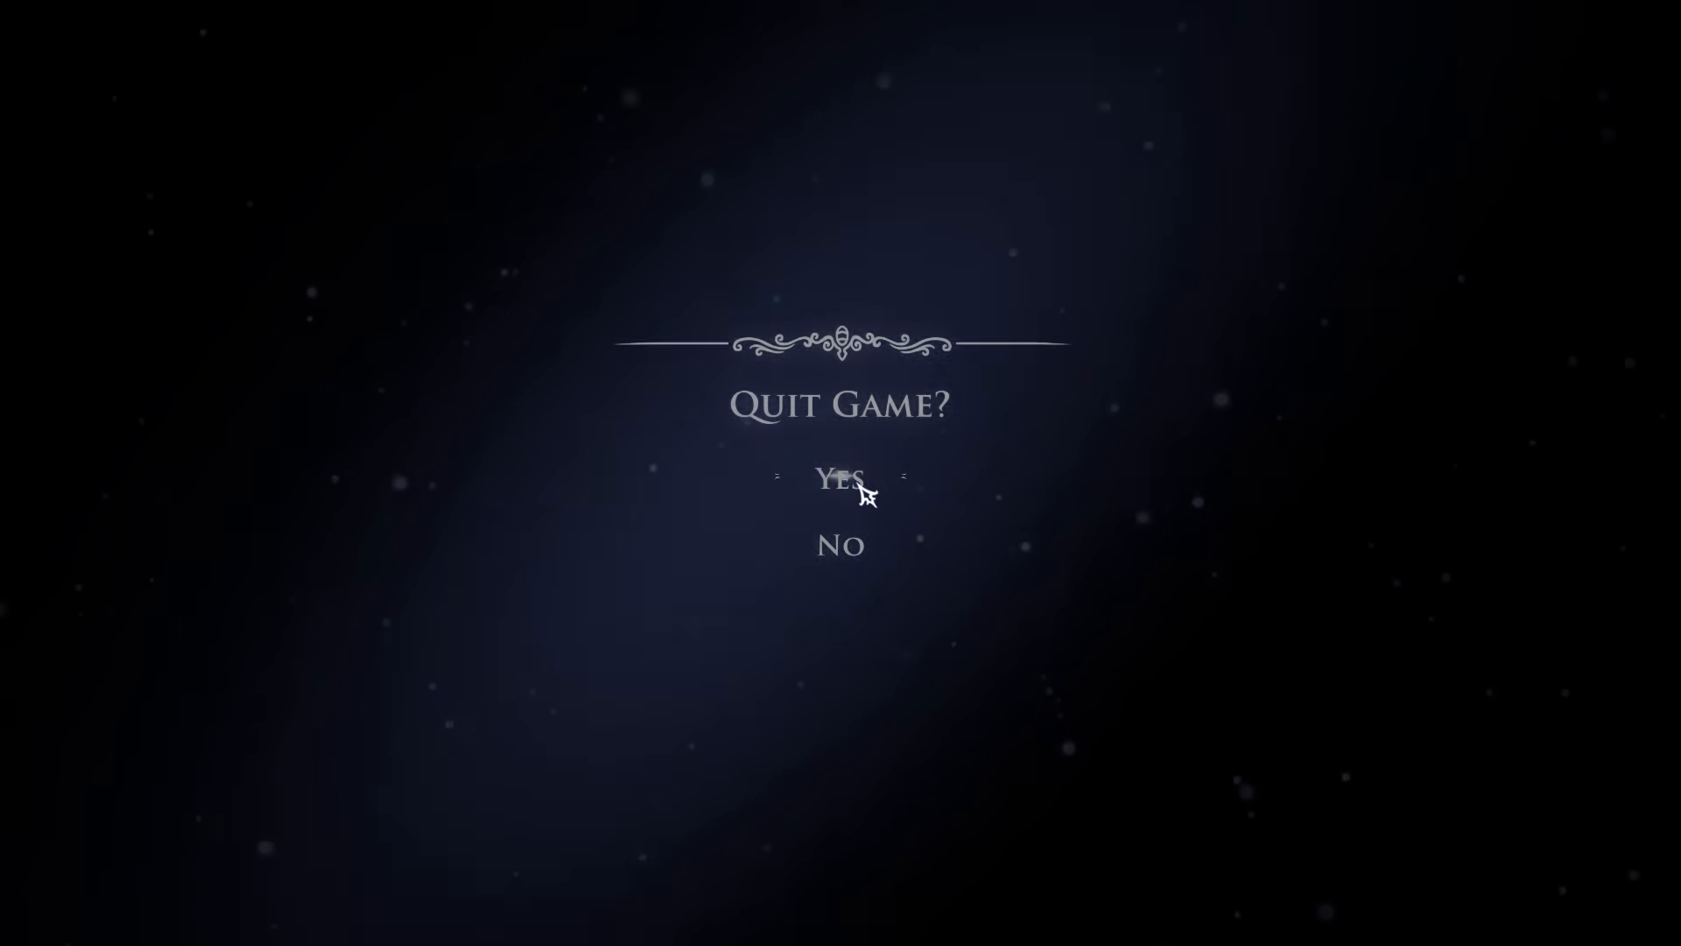
click(843, 477)
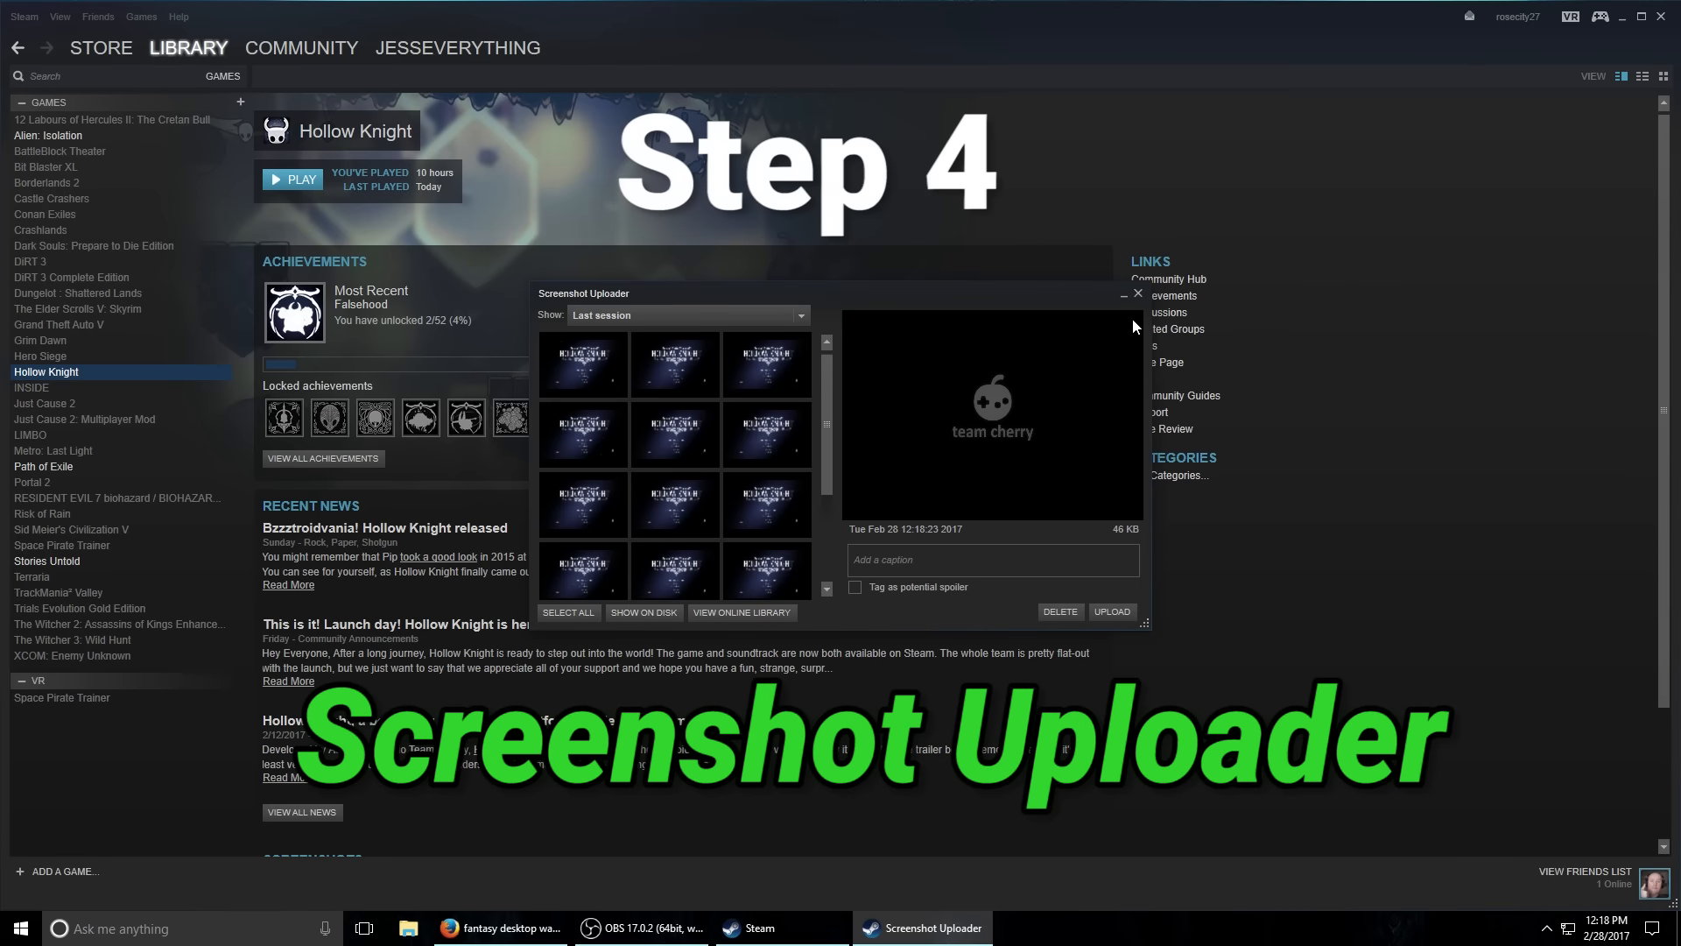
Reopen Hollow Knight's screenshots via View Screenshots and show their folder on disk.
click(1137, 293)
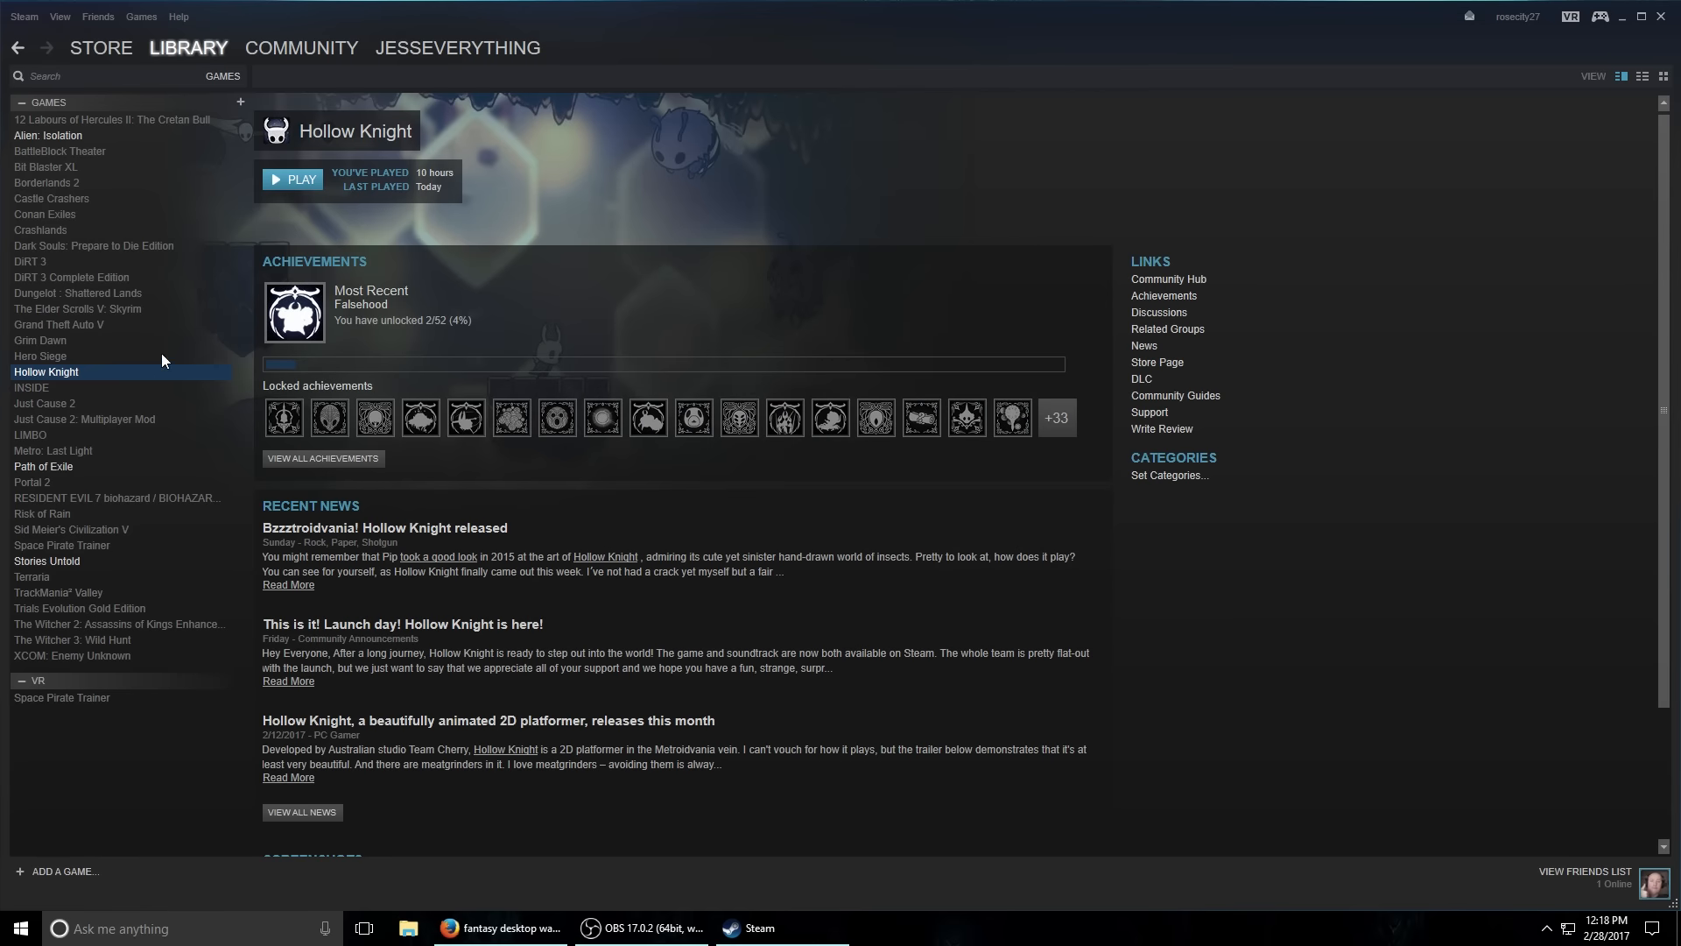
right_click(45, 371)
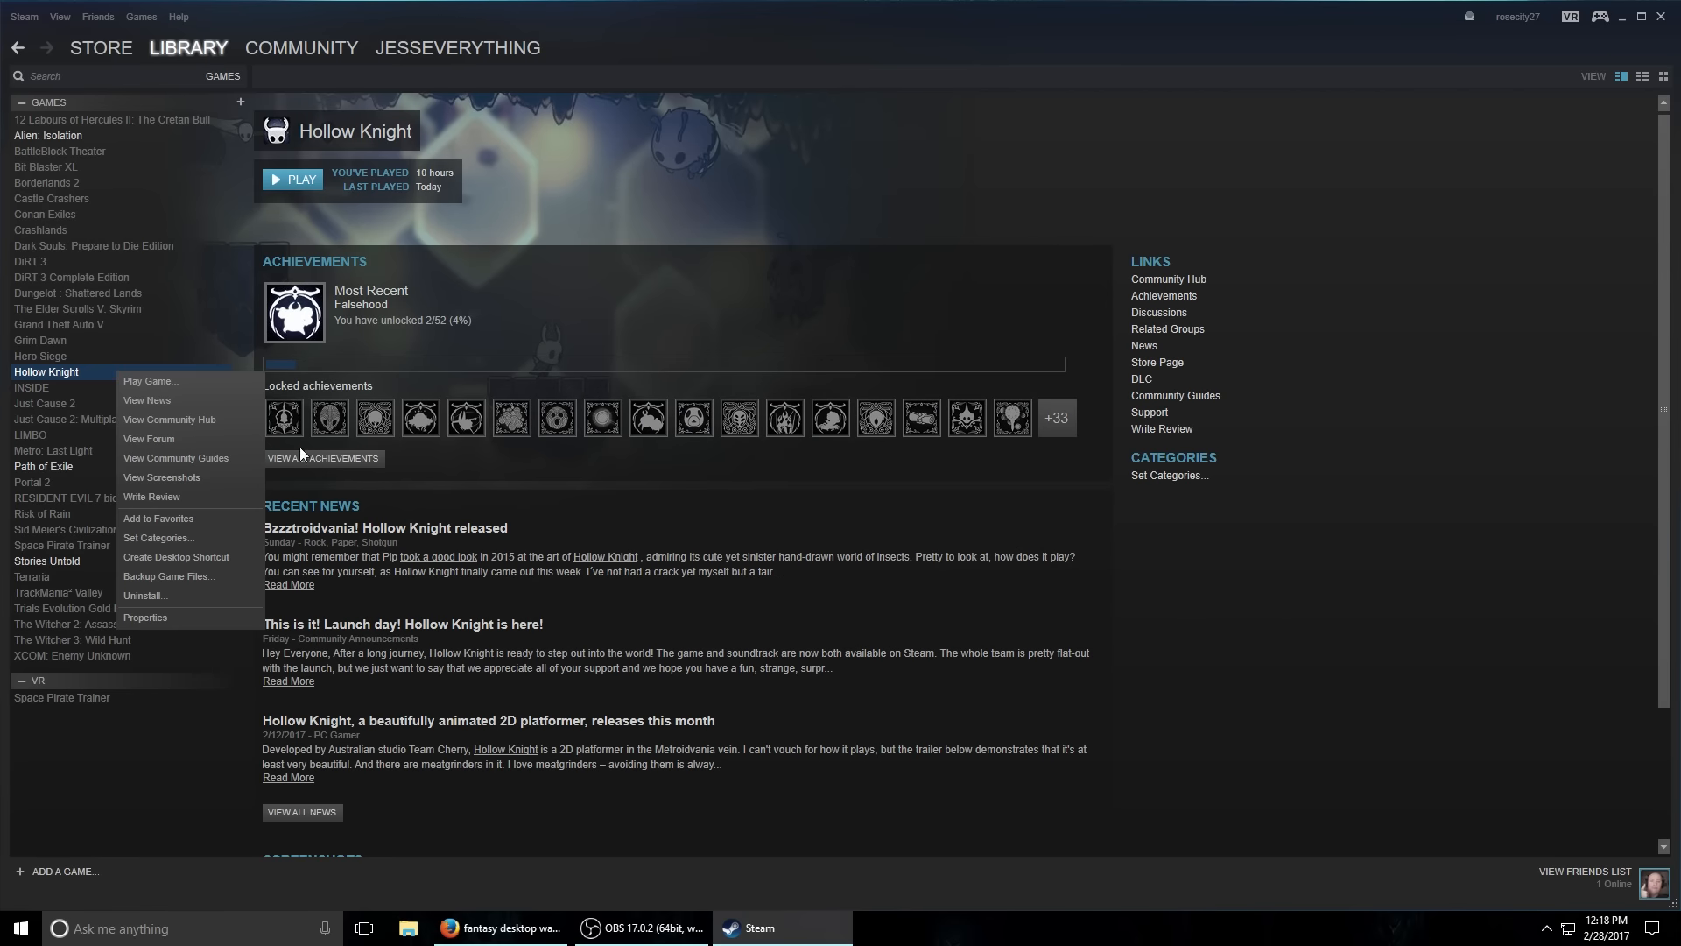
mouse_move(182, 573)
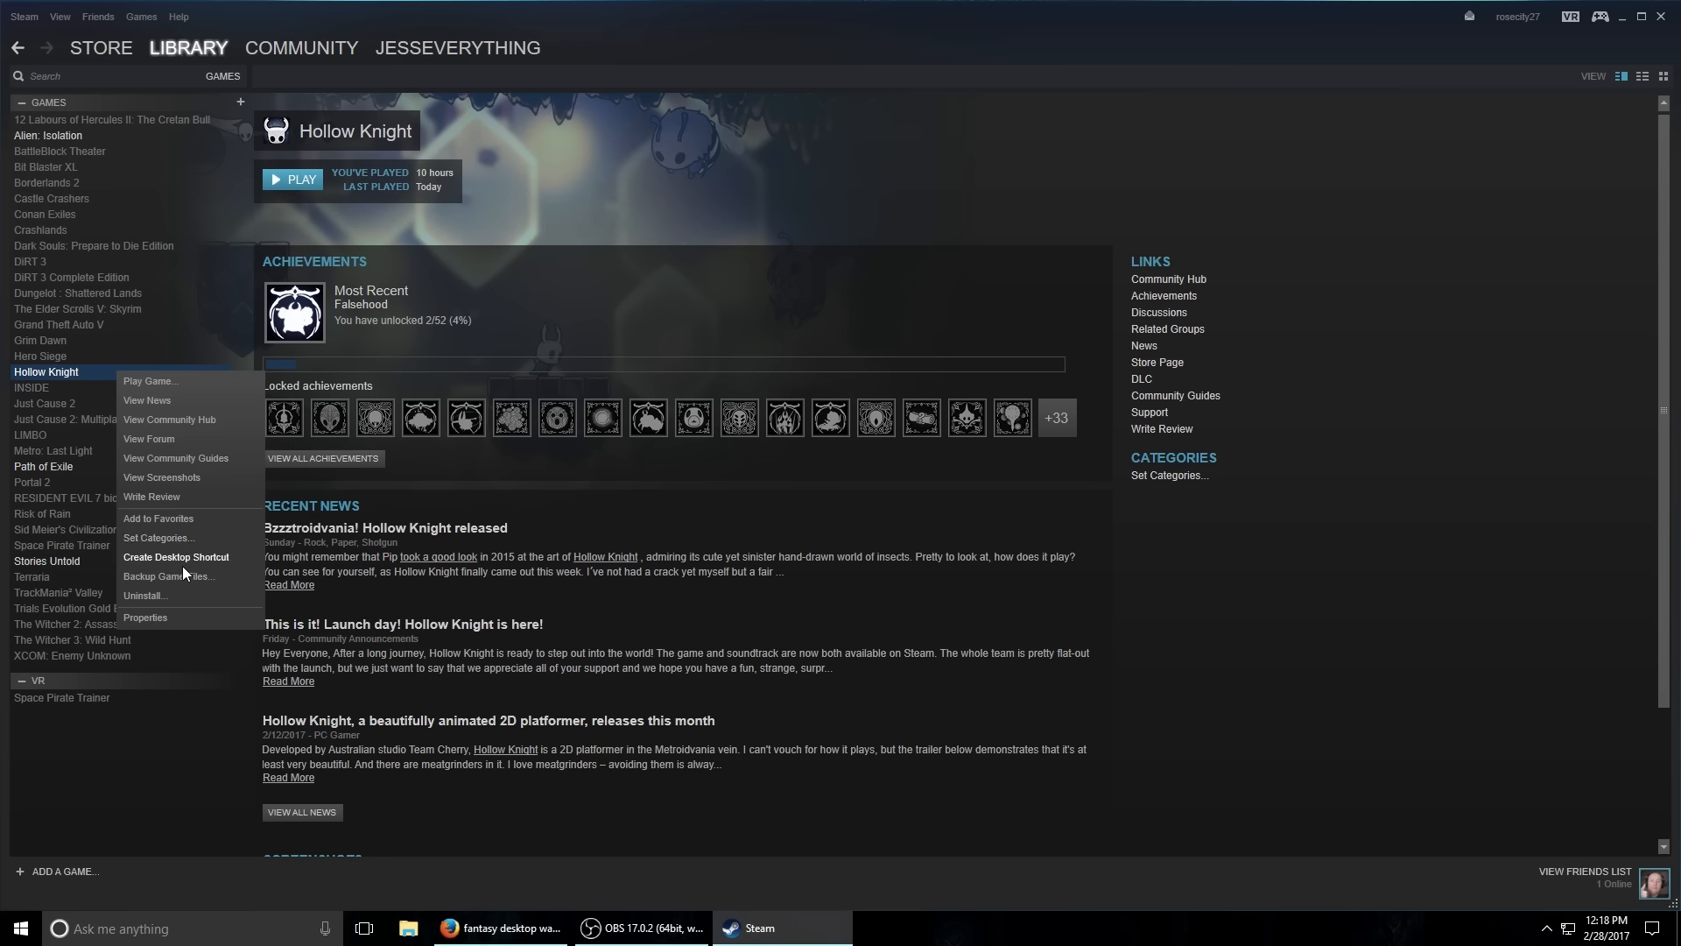
mouse_move(157, 518)
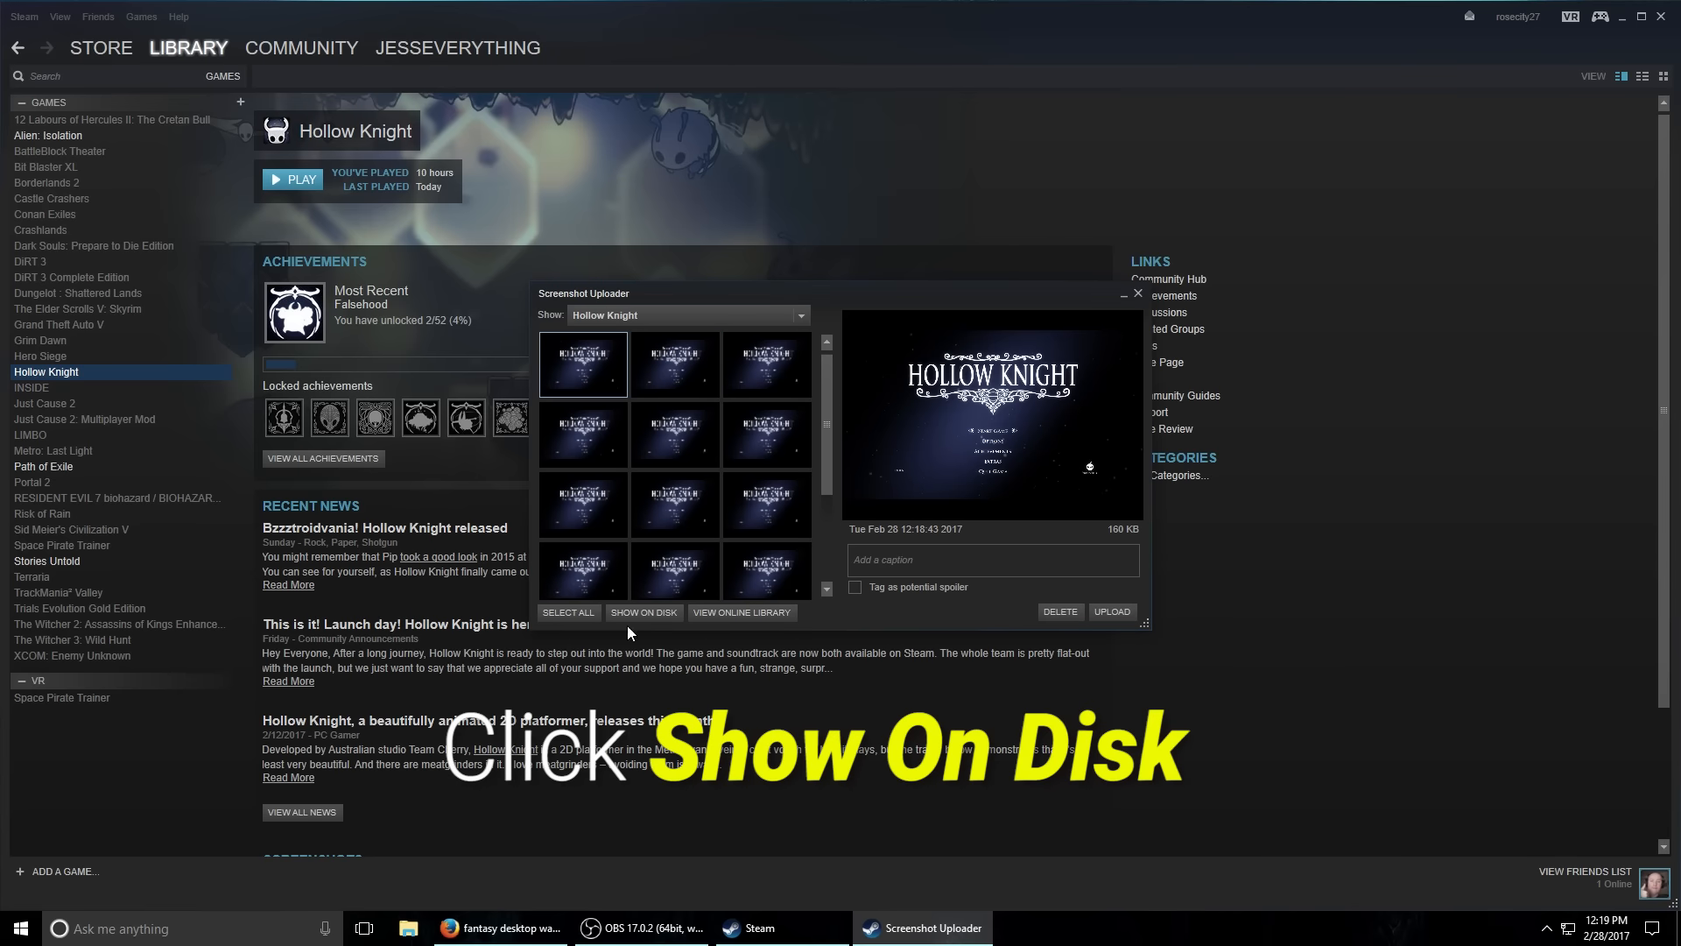
click(643, 613)
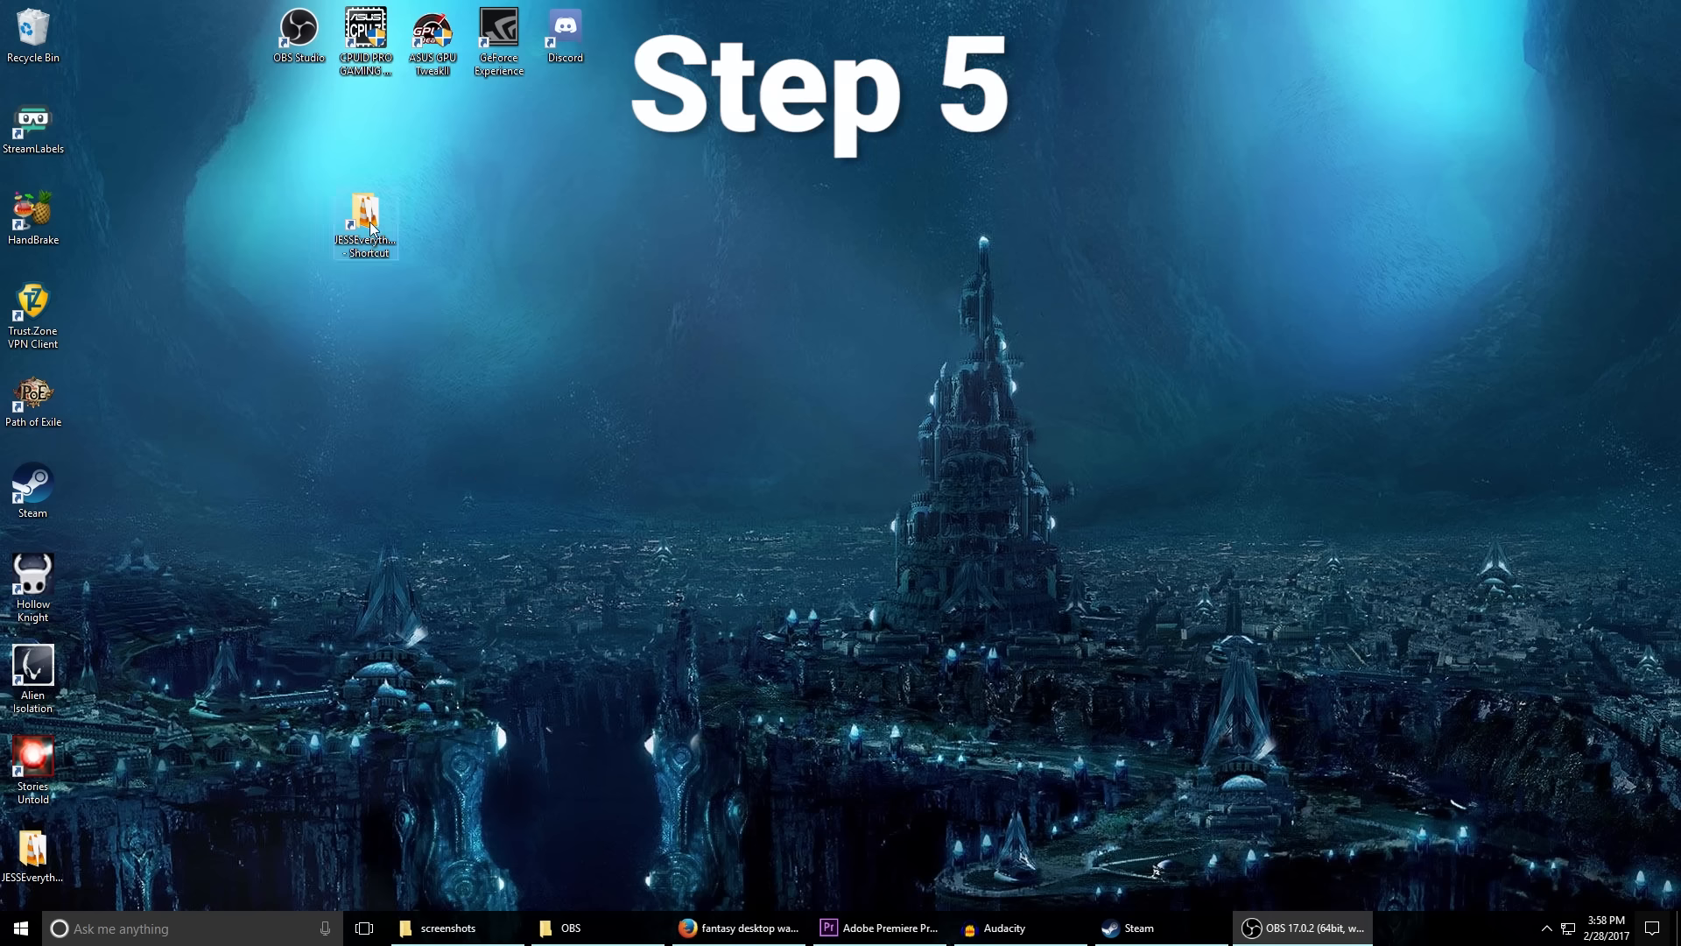
Open screenshot.png from the JESSEverything folder in Paint.
double_click(364, 226)
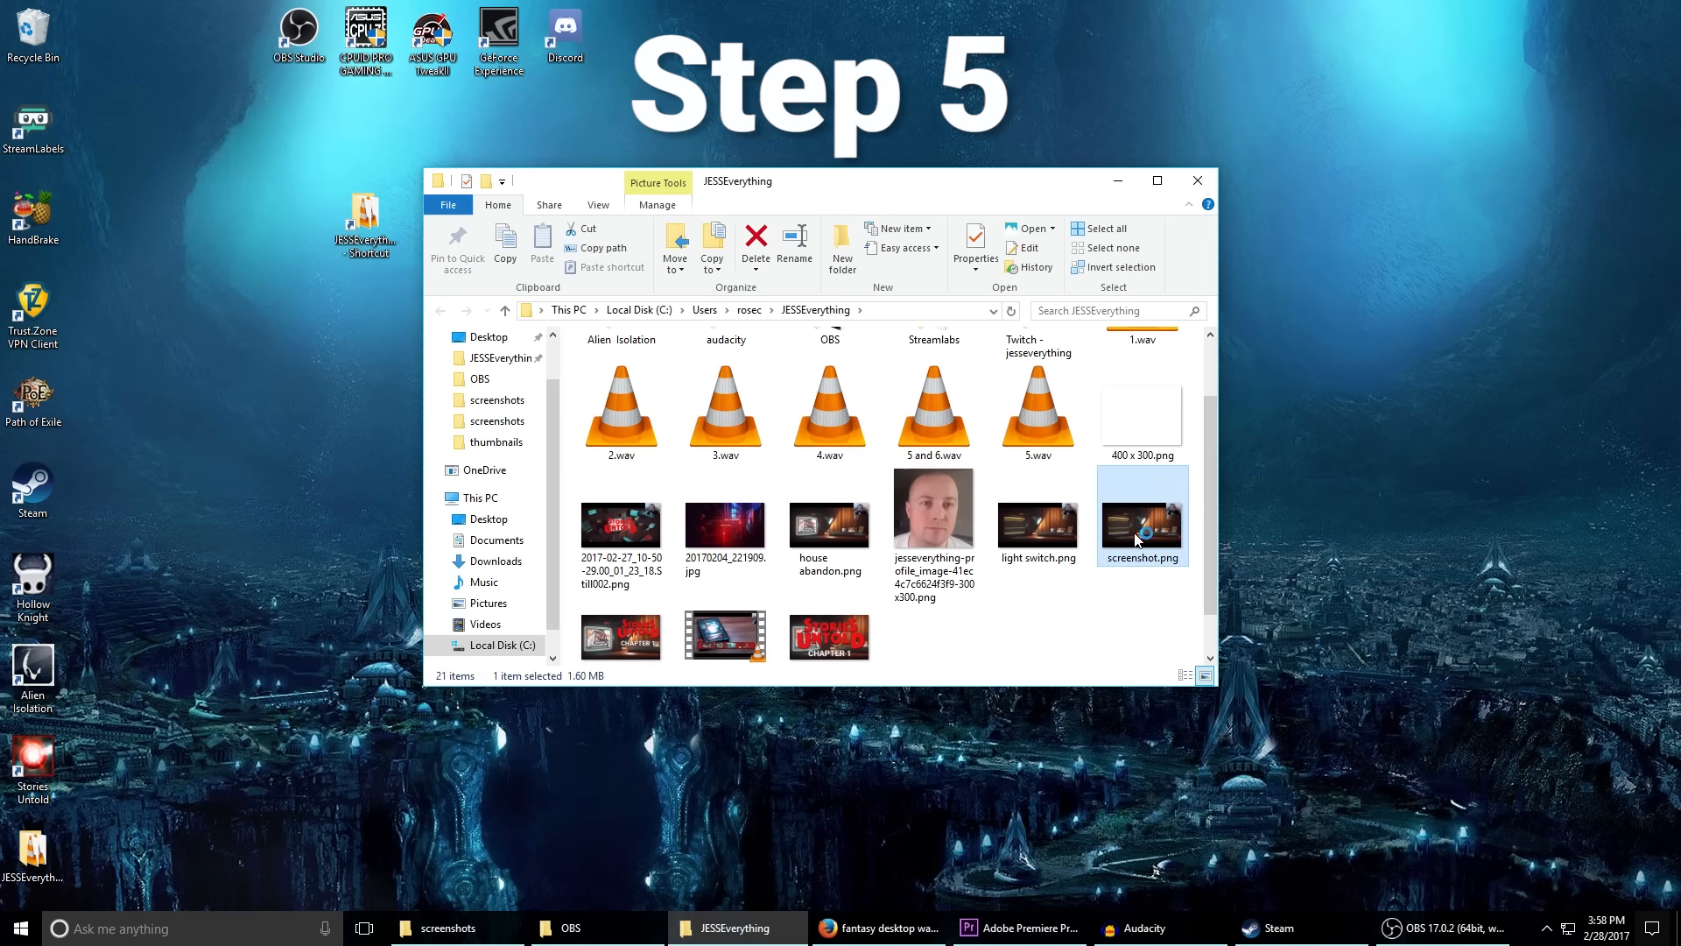
right_click(1140, 515)
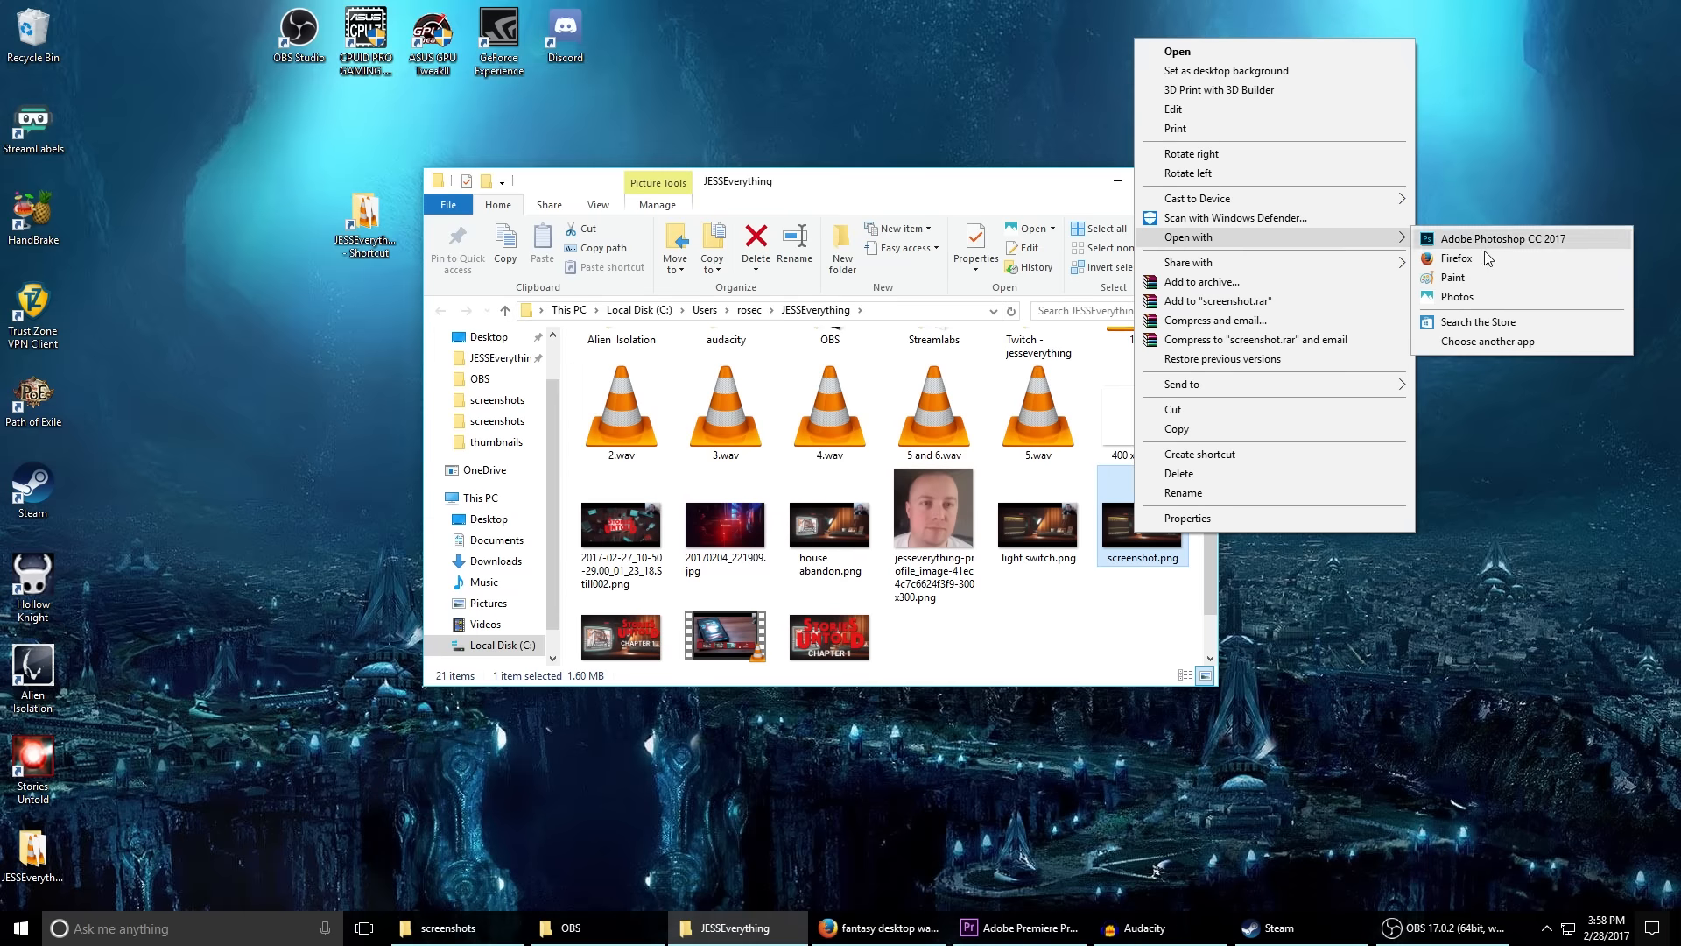
click(1453, 278)
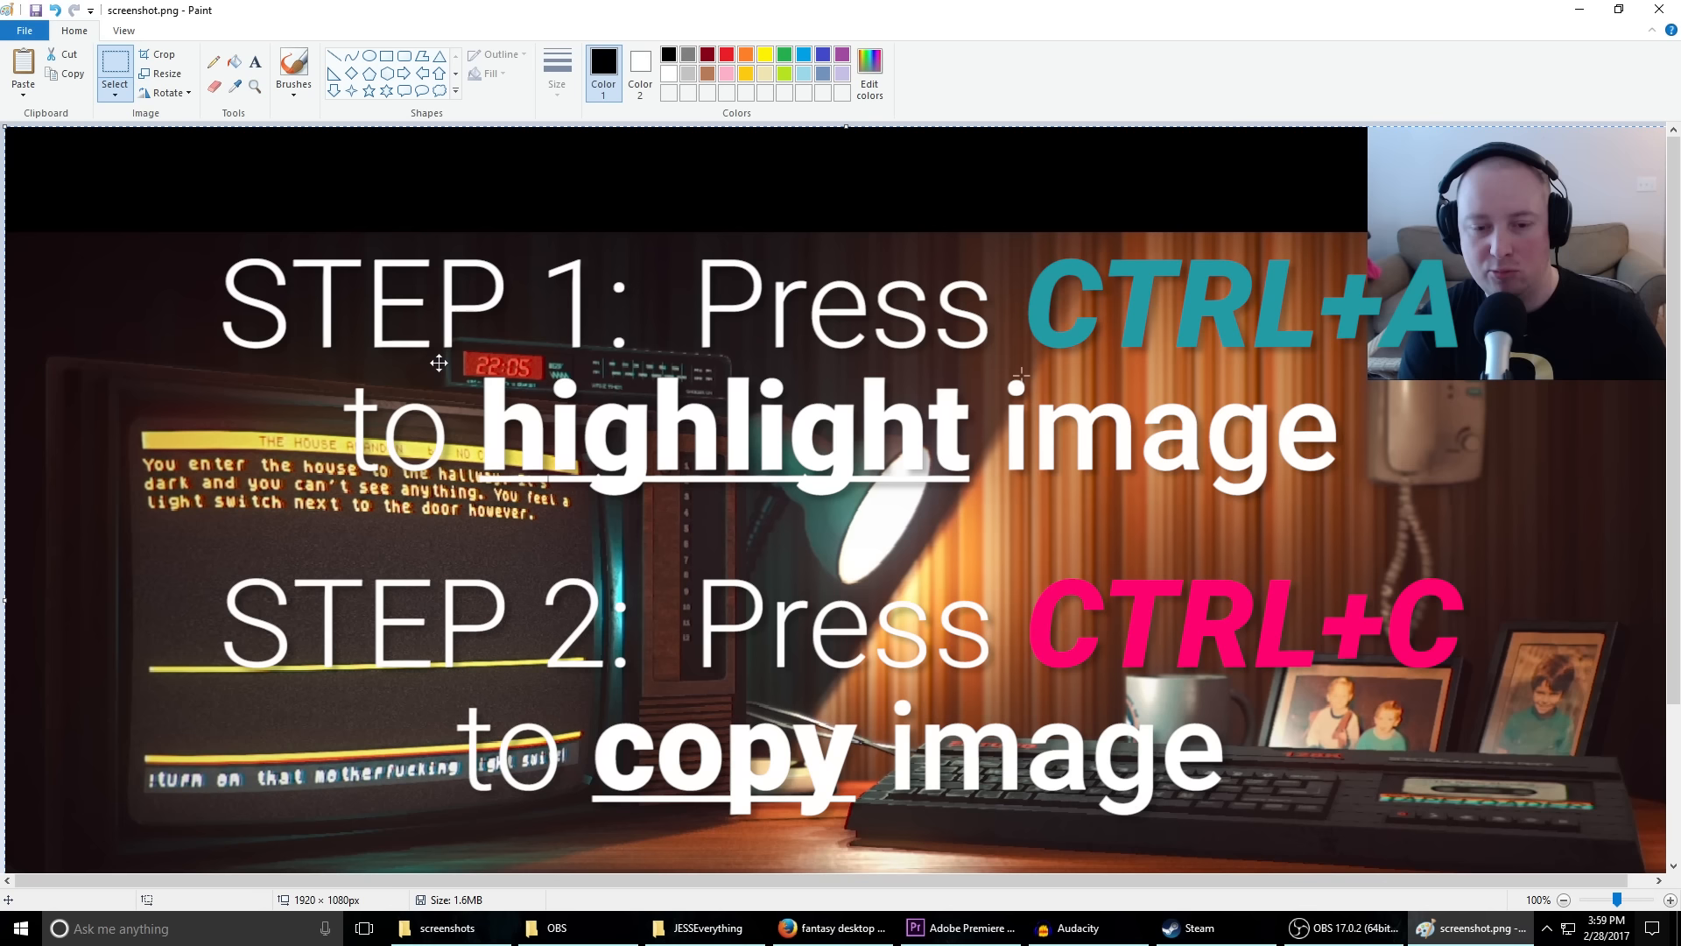
mouse_move(23, 30)
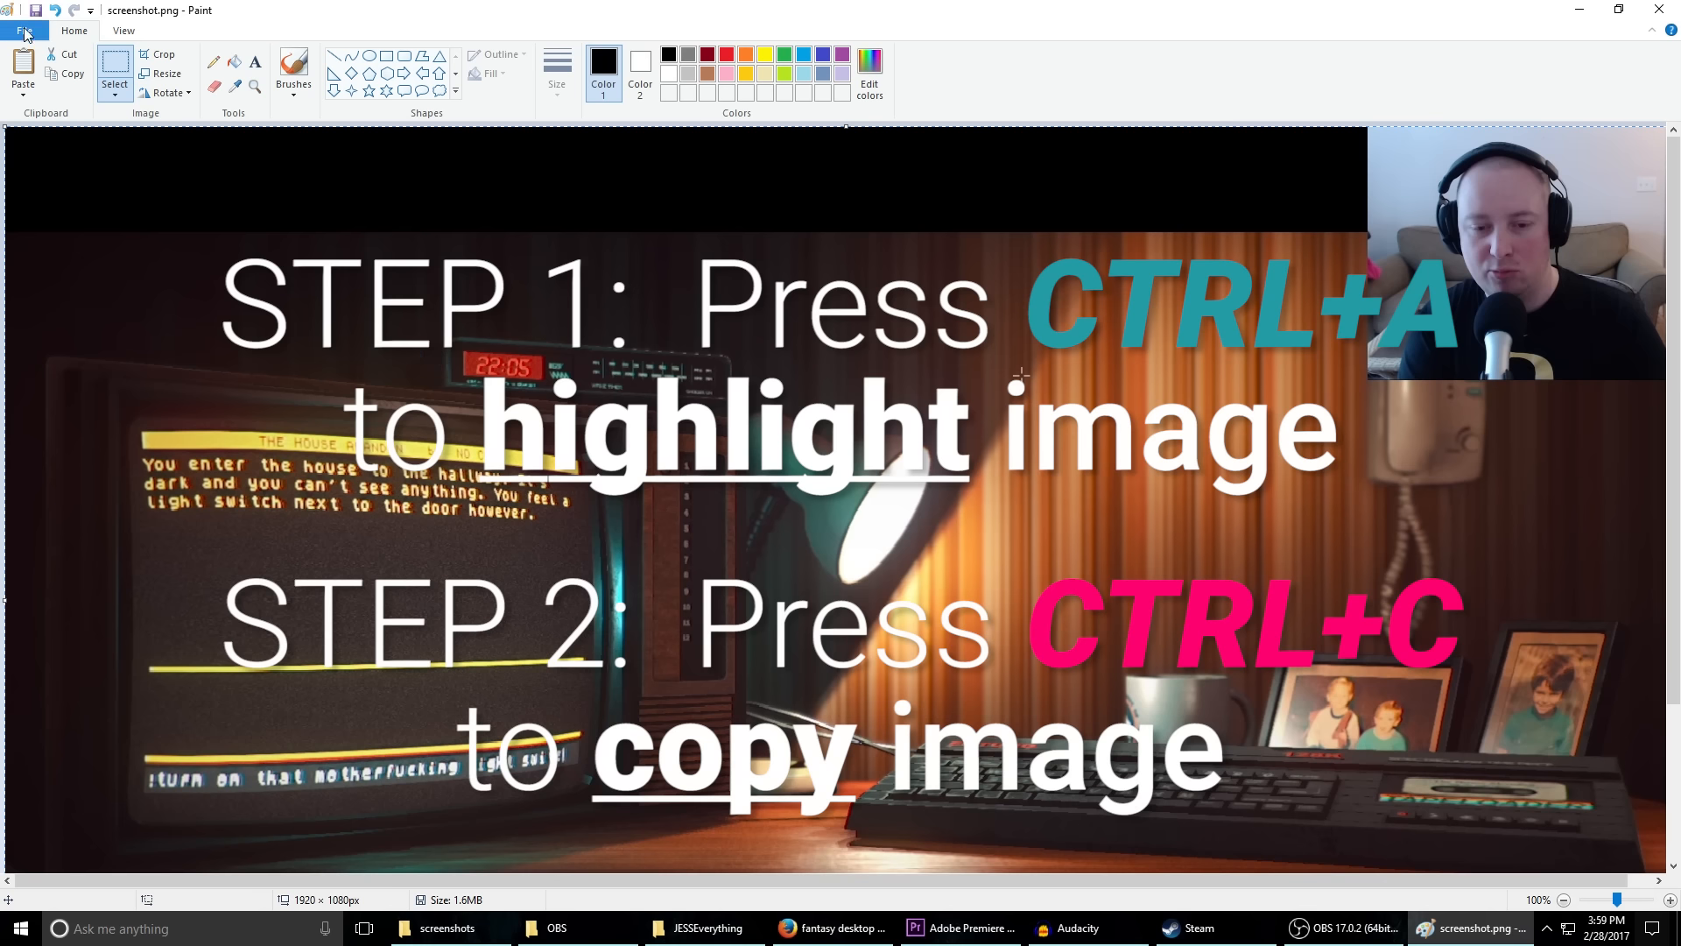
click(23, 30)
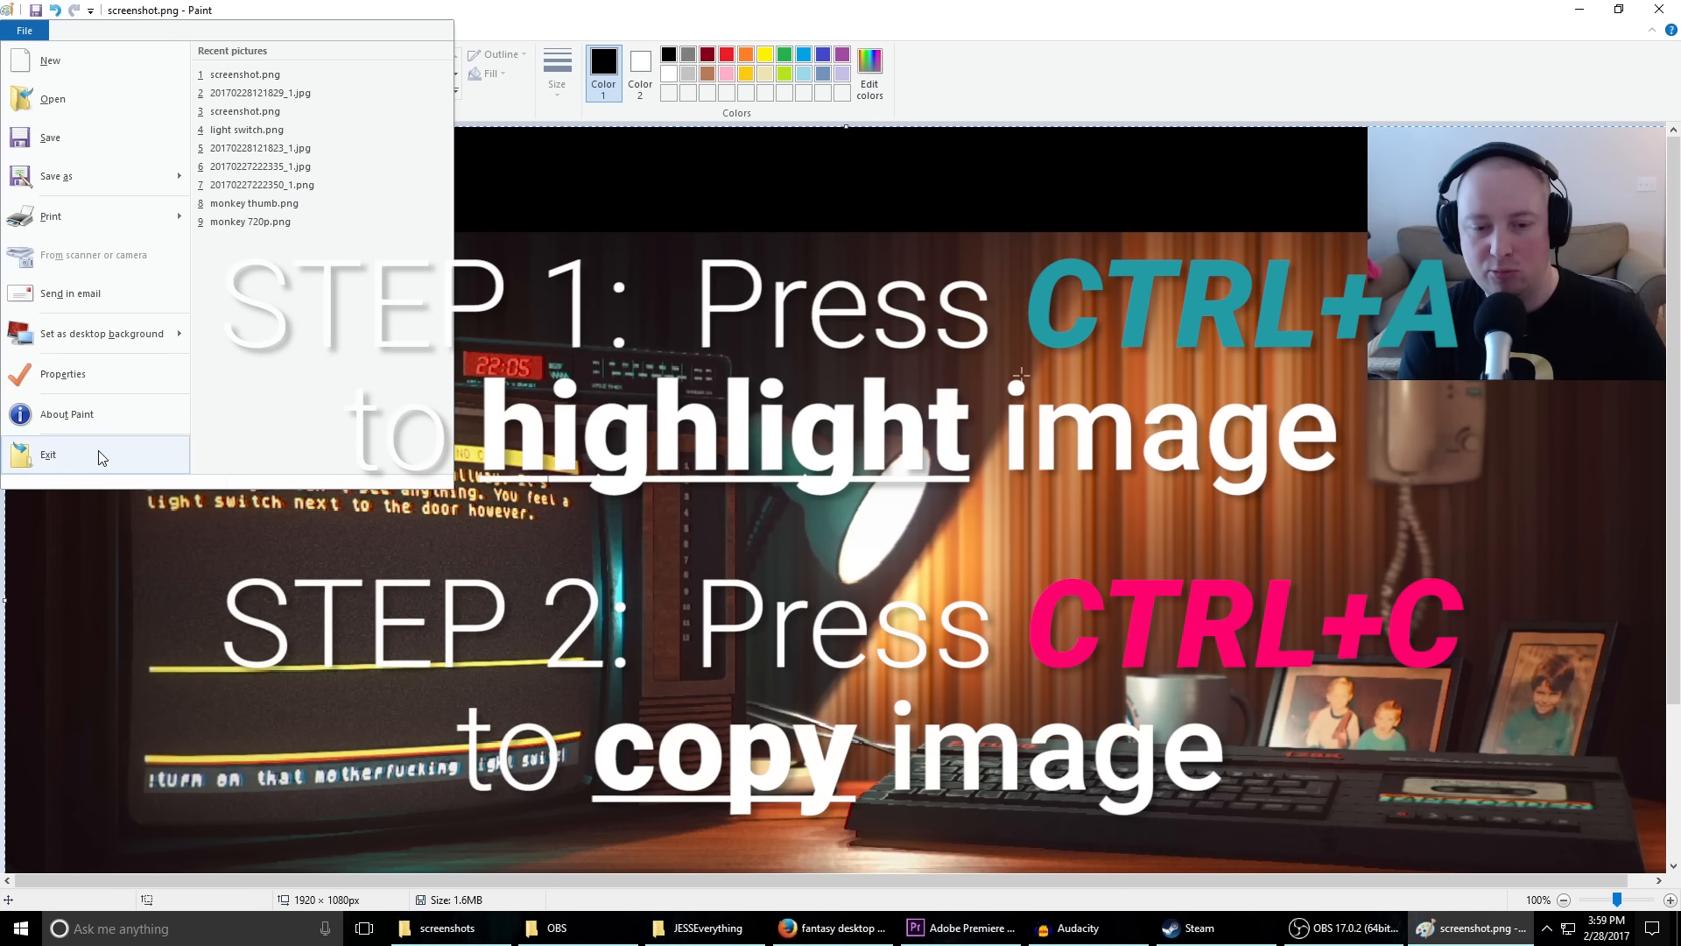
click(48, 454)
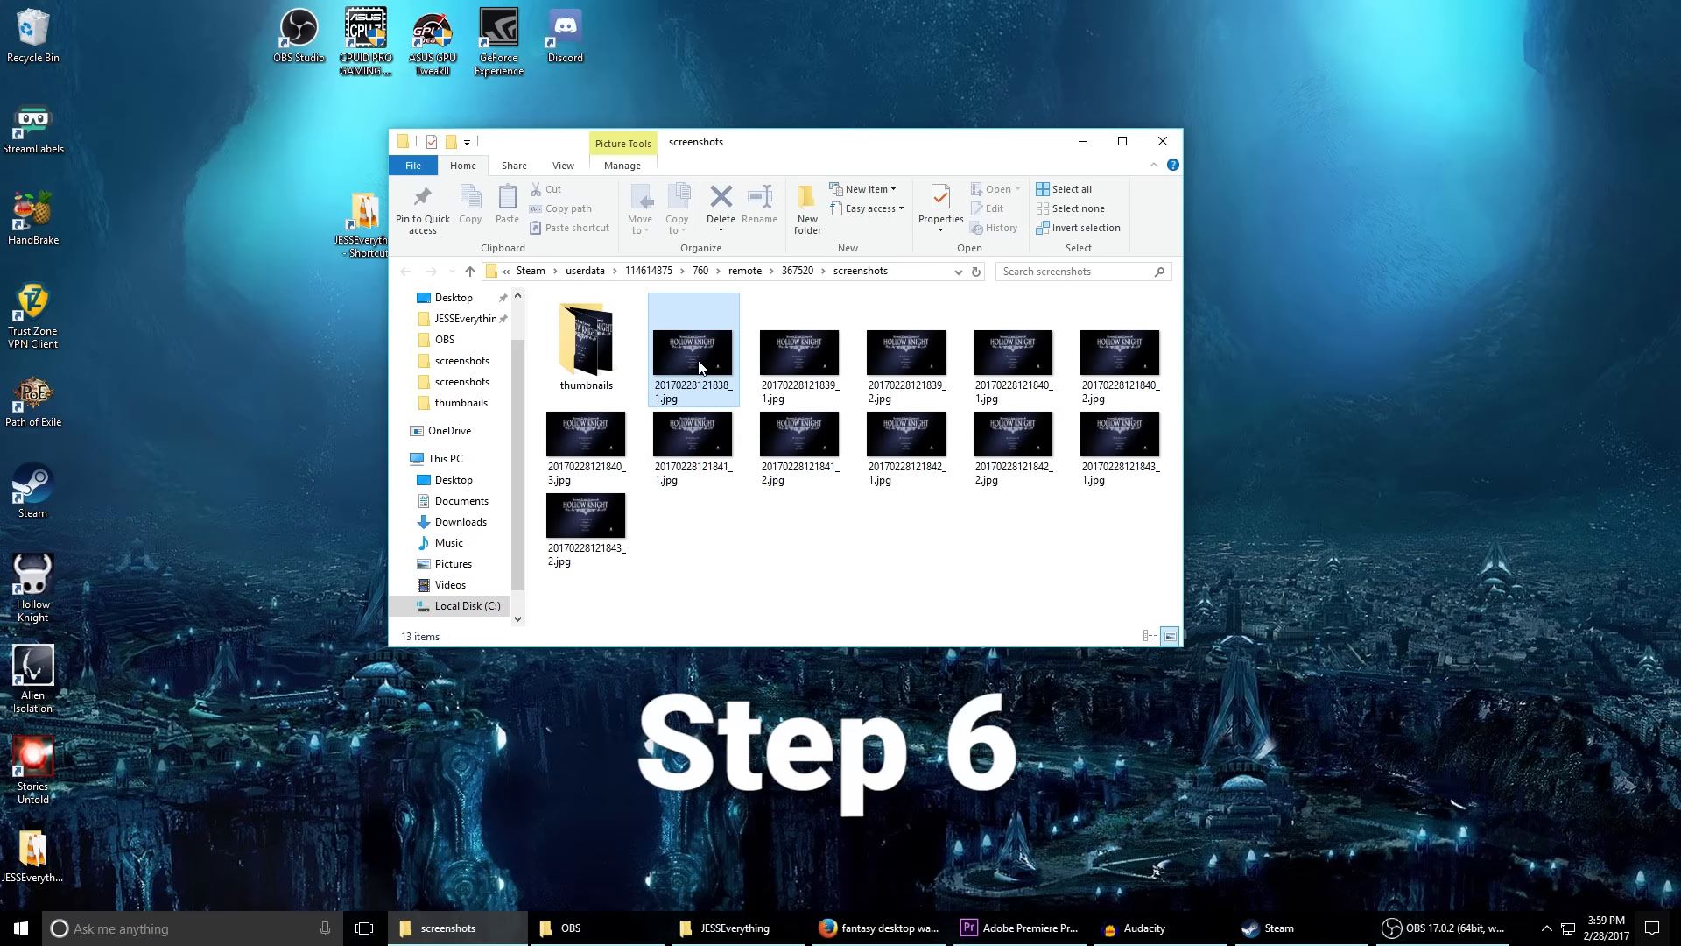
right_click(694, 351)
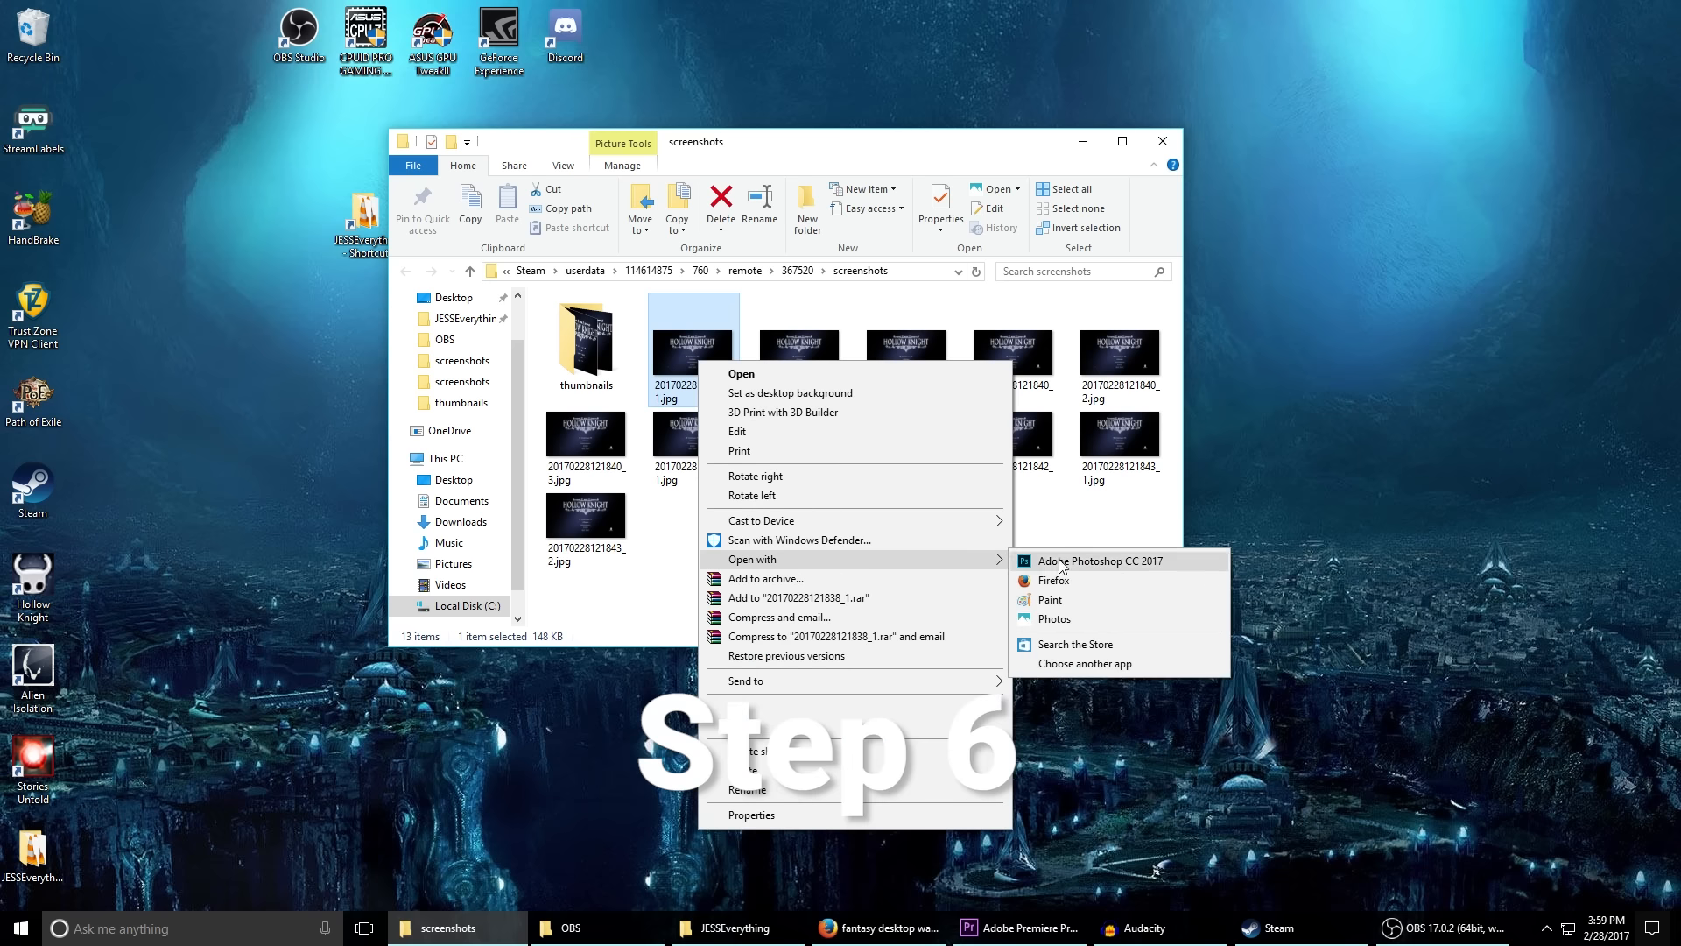
click(1049, 599)
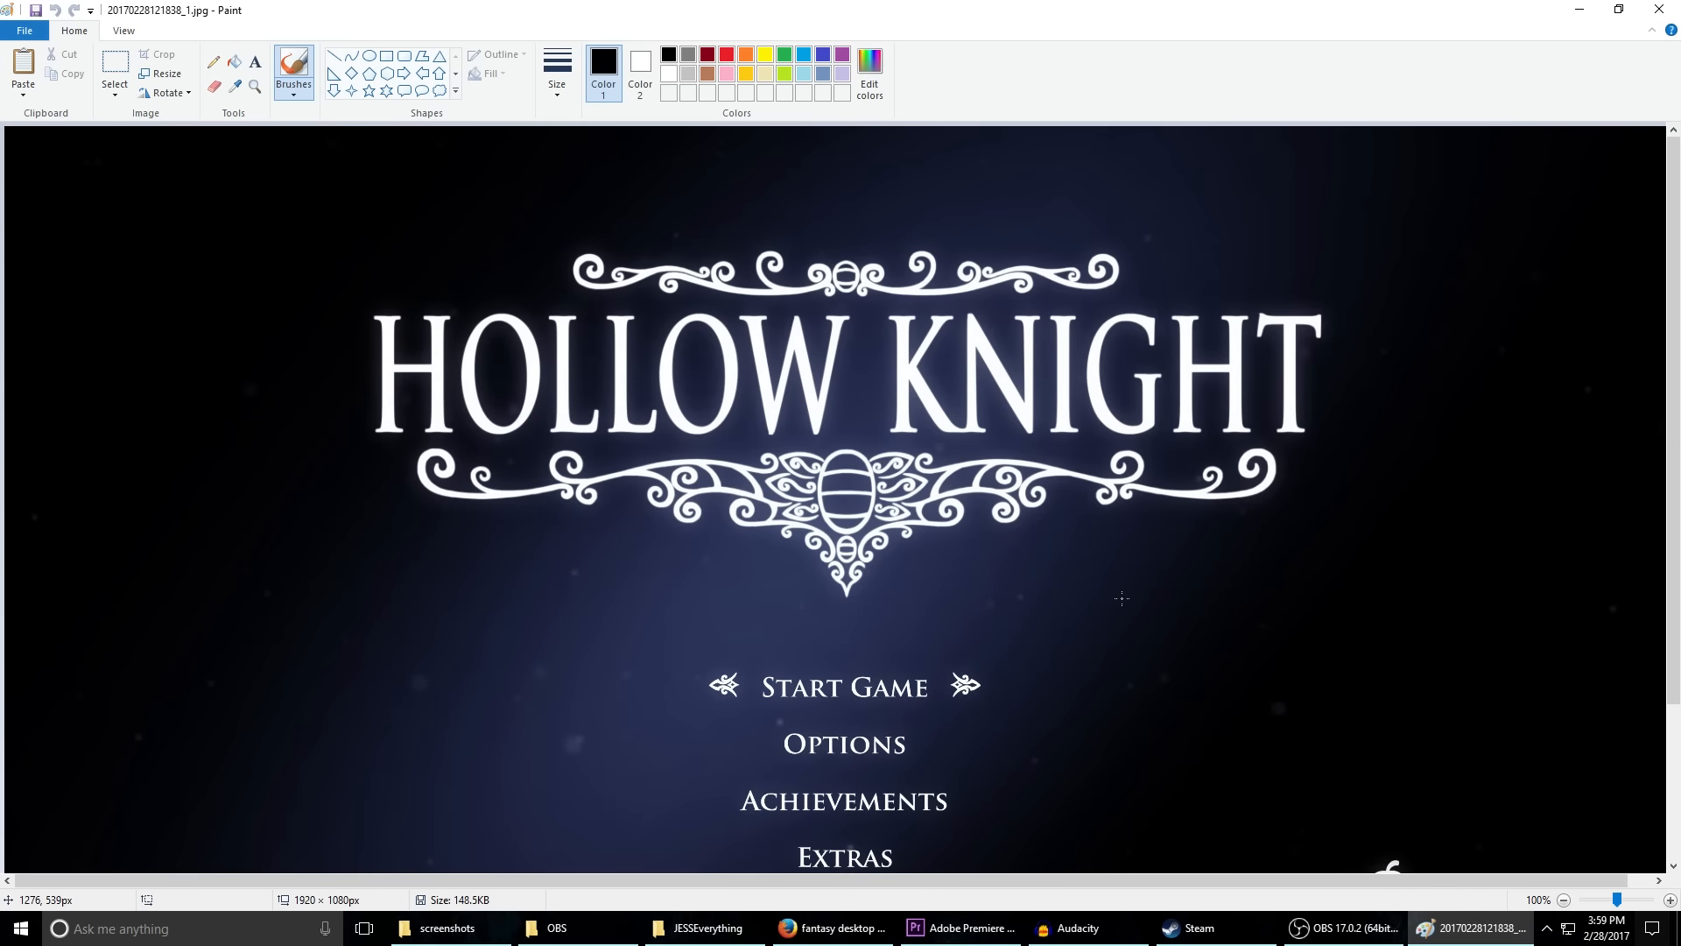
mouse_move(842, 326)
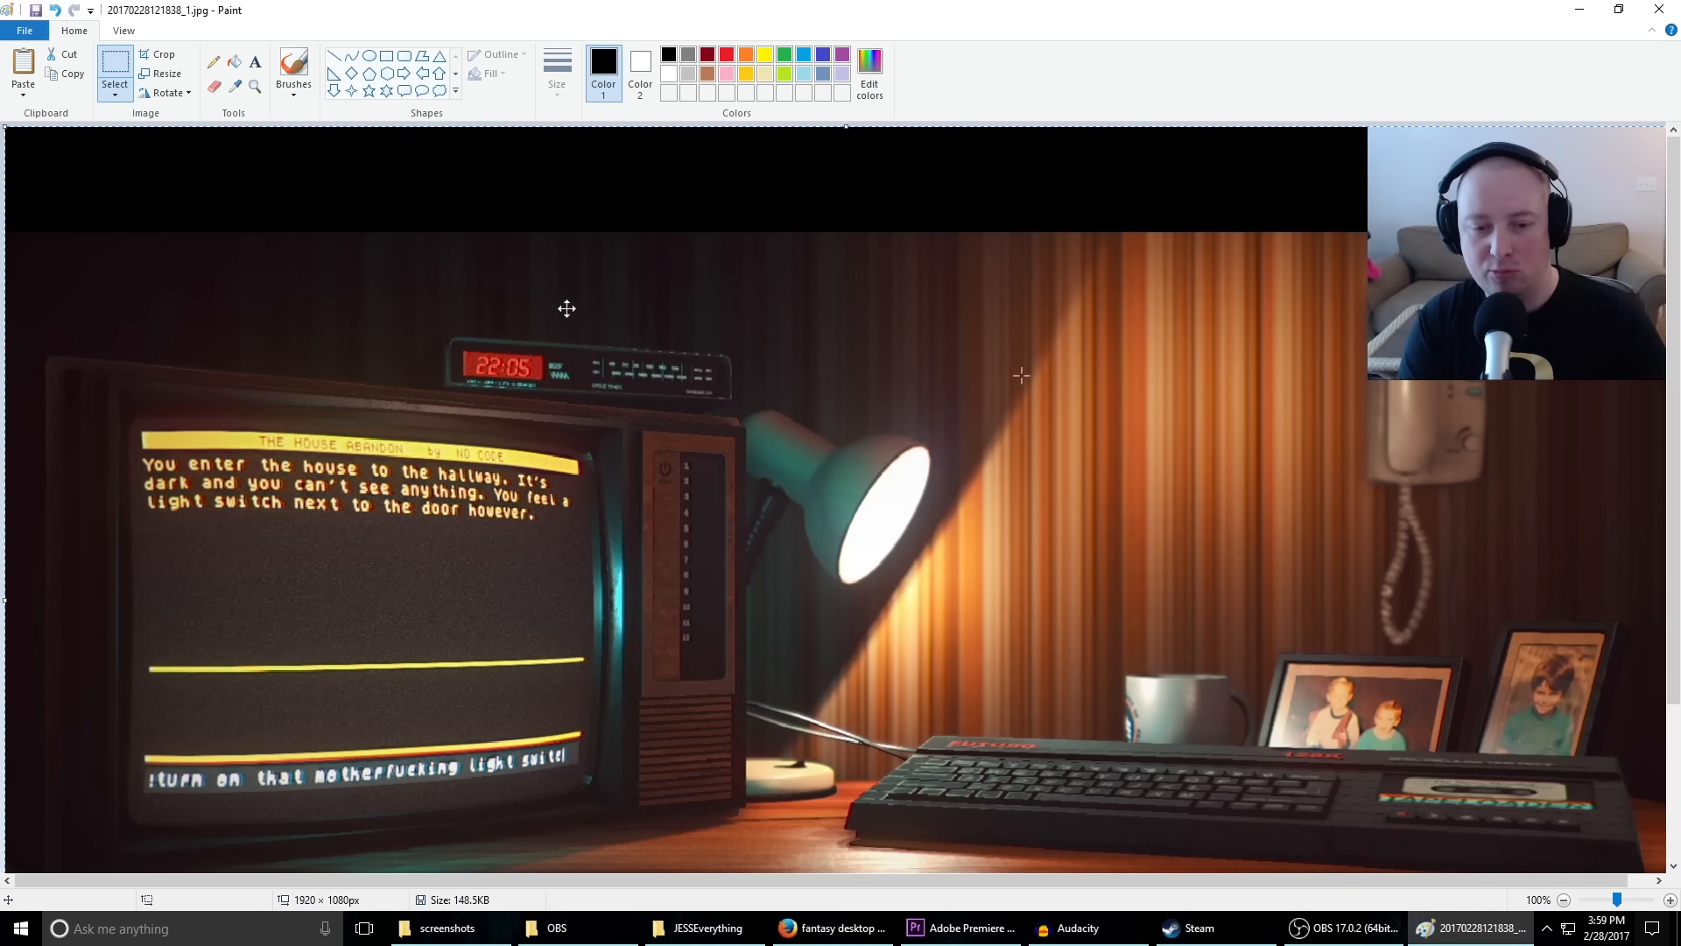
click(23, 29)
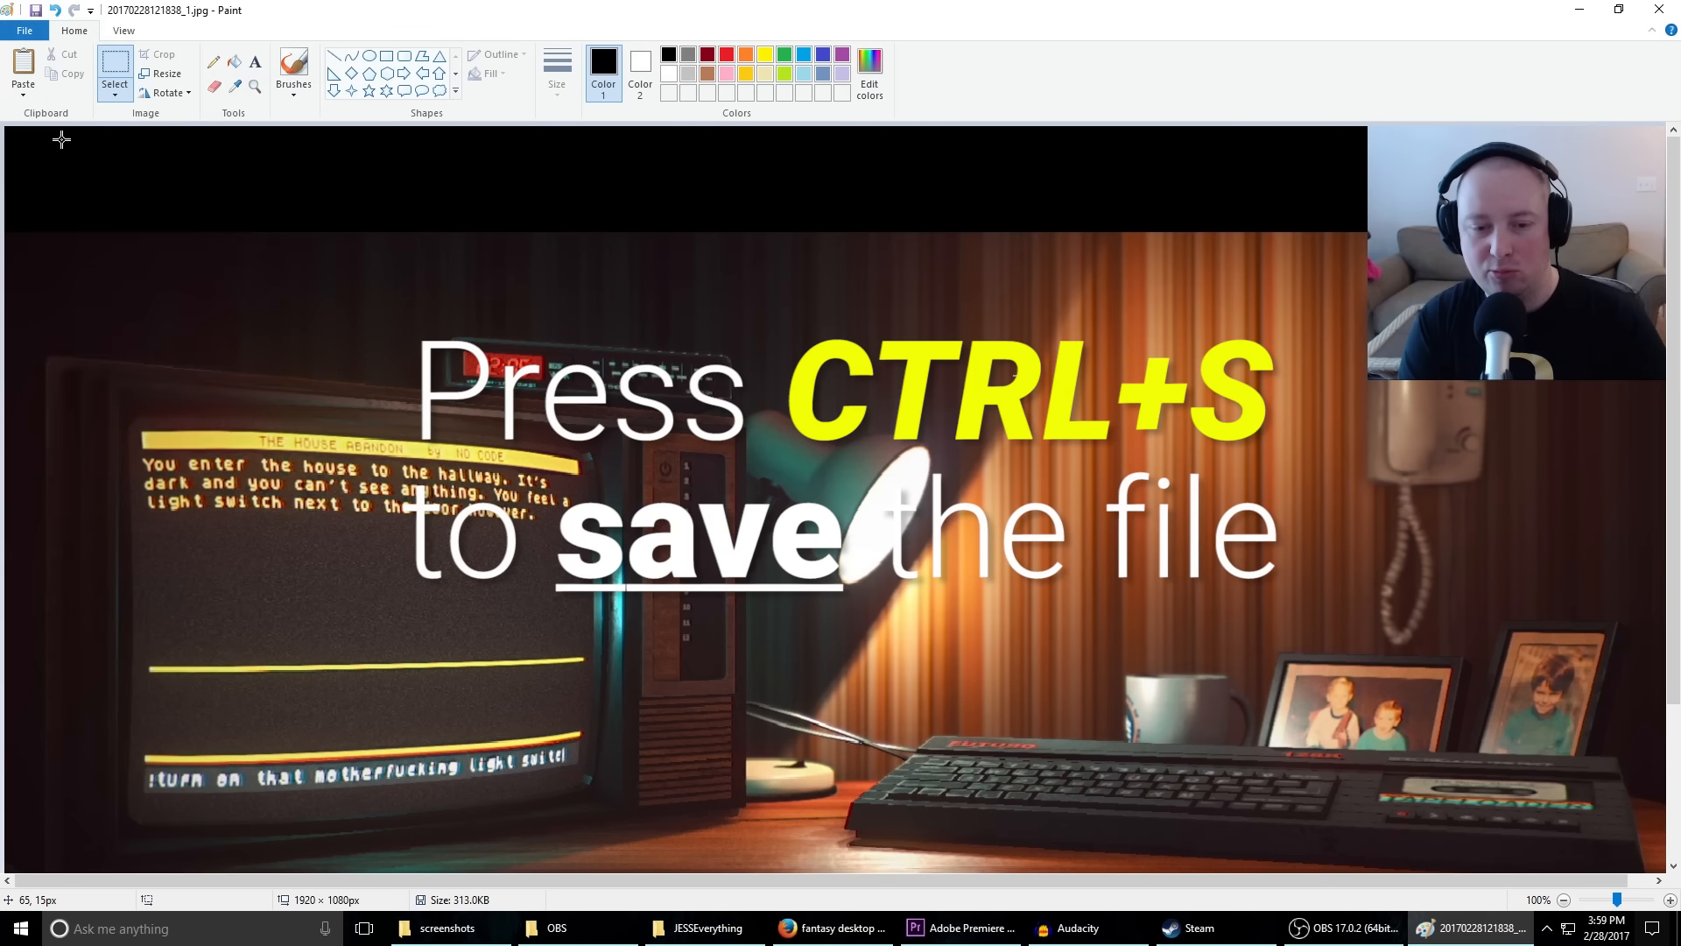
click(23, 29)
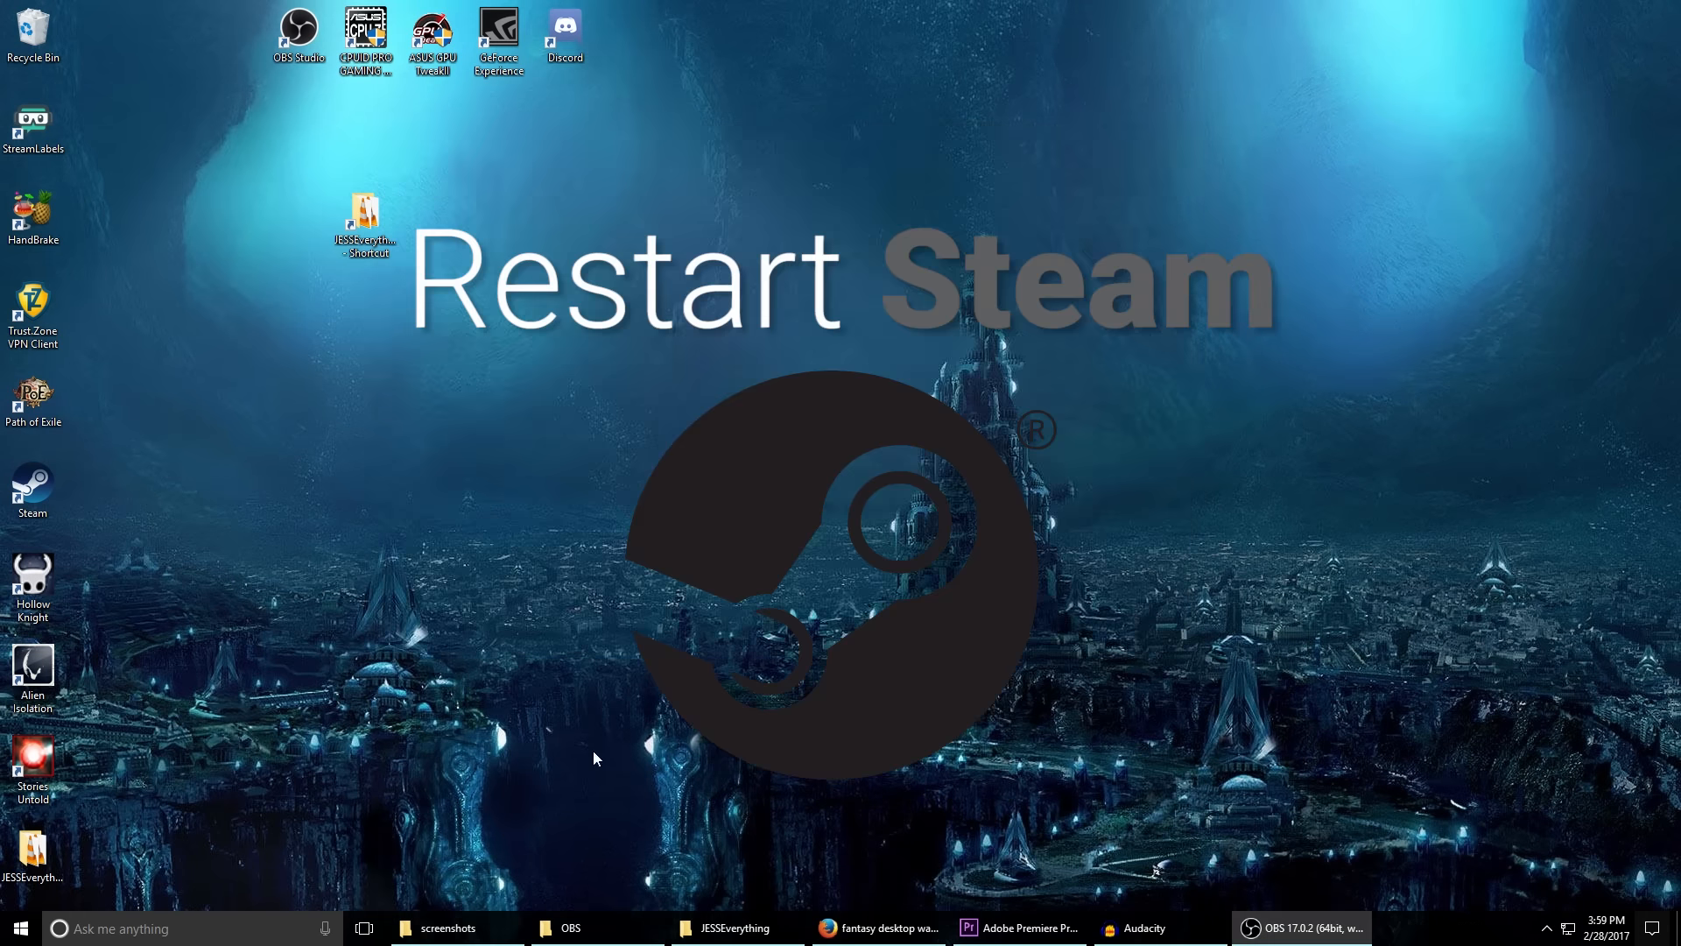
Relaunch Steam from the Start menu search for 'stea'.
text(stea)
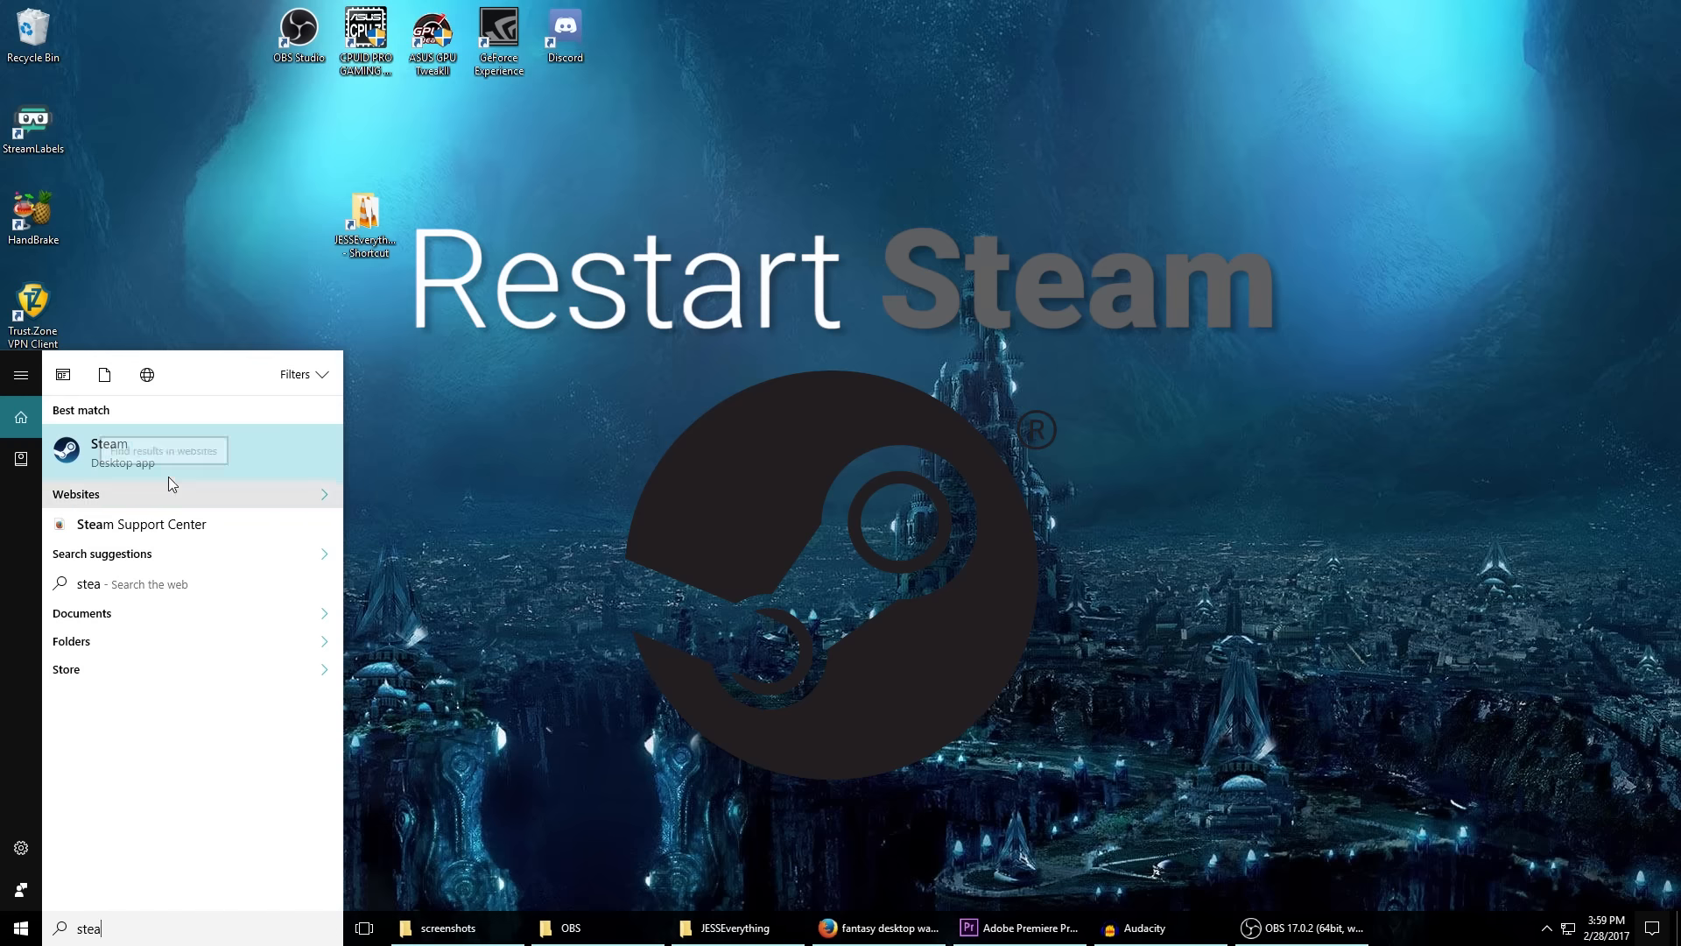
click(109, 452)
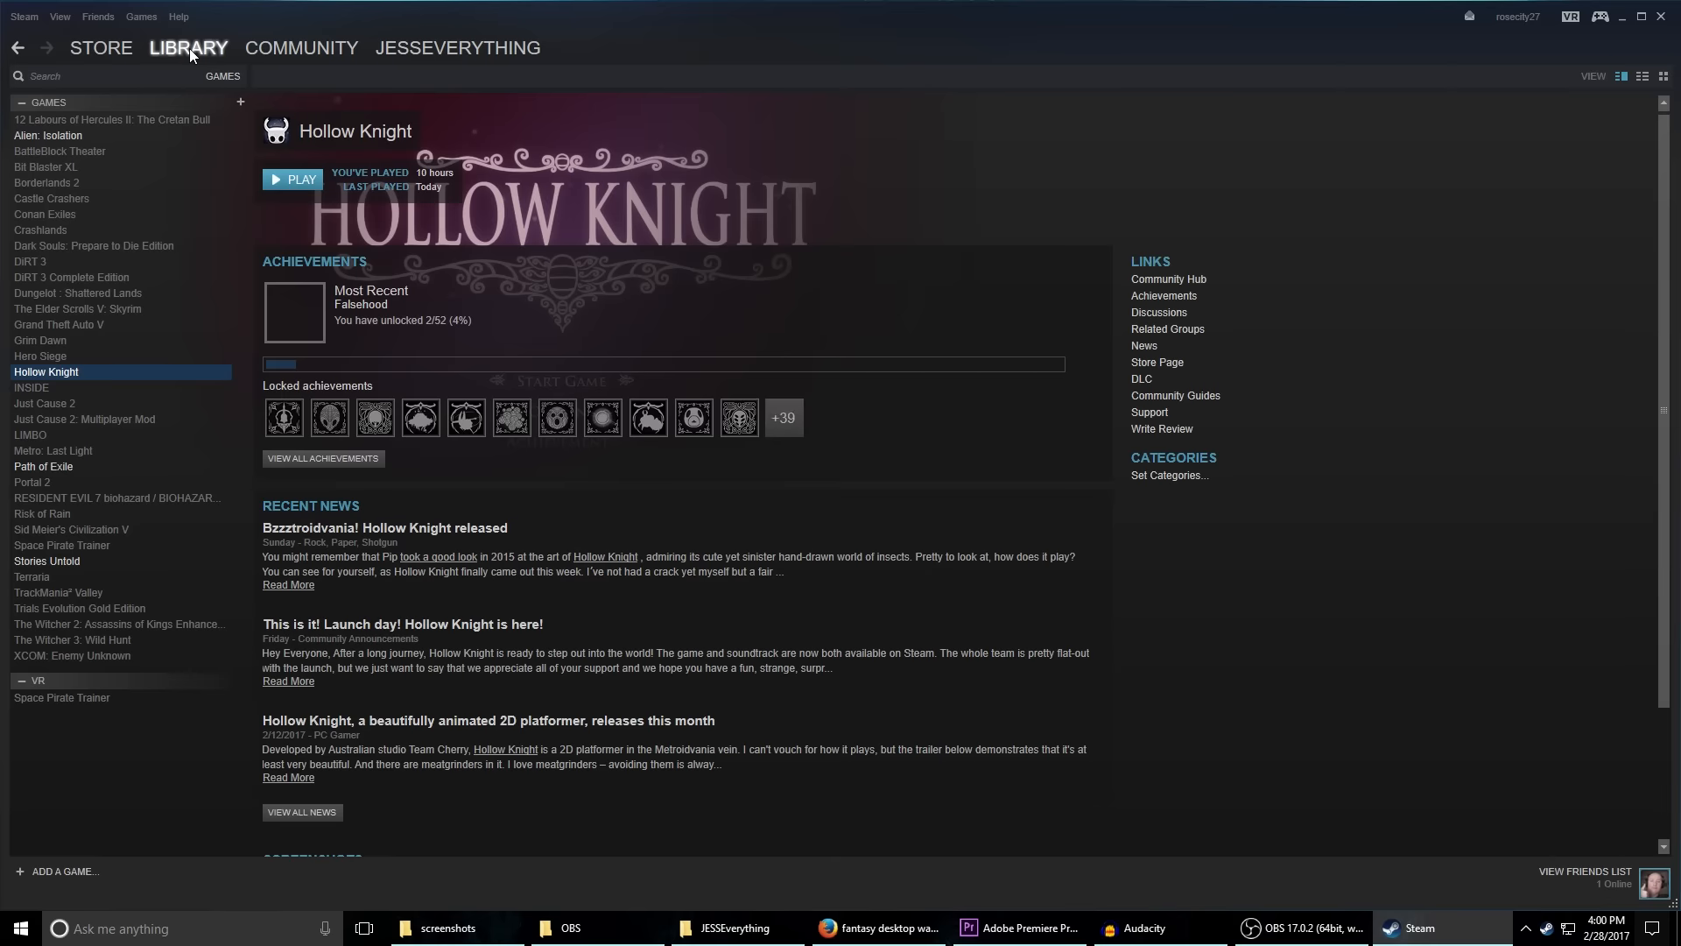
Bring up Hollow Knight's Screenshot Uploader via View Screenshots in the library.
right_click(45, 372)
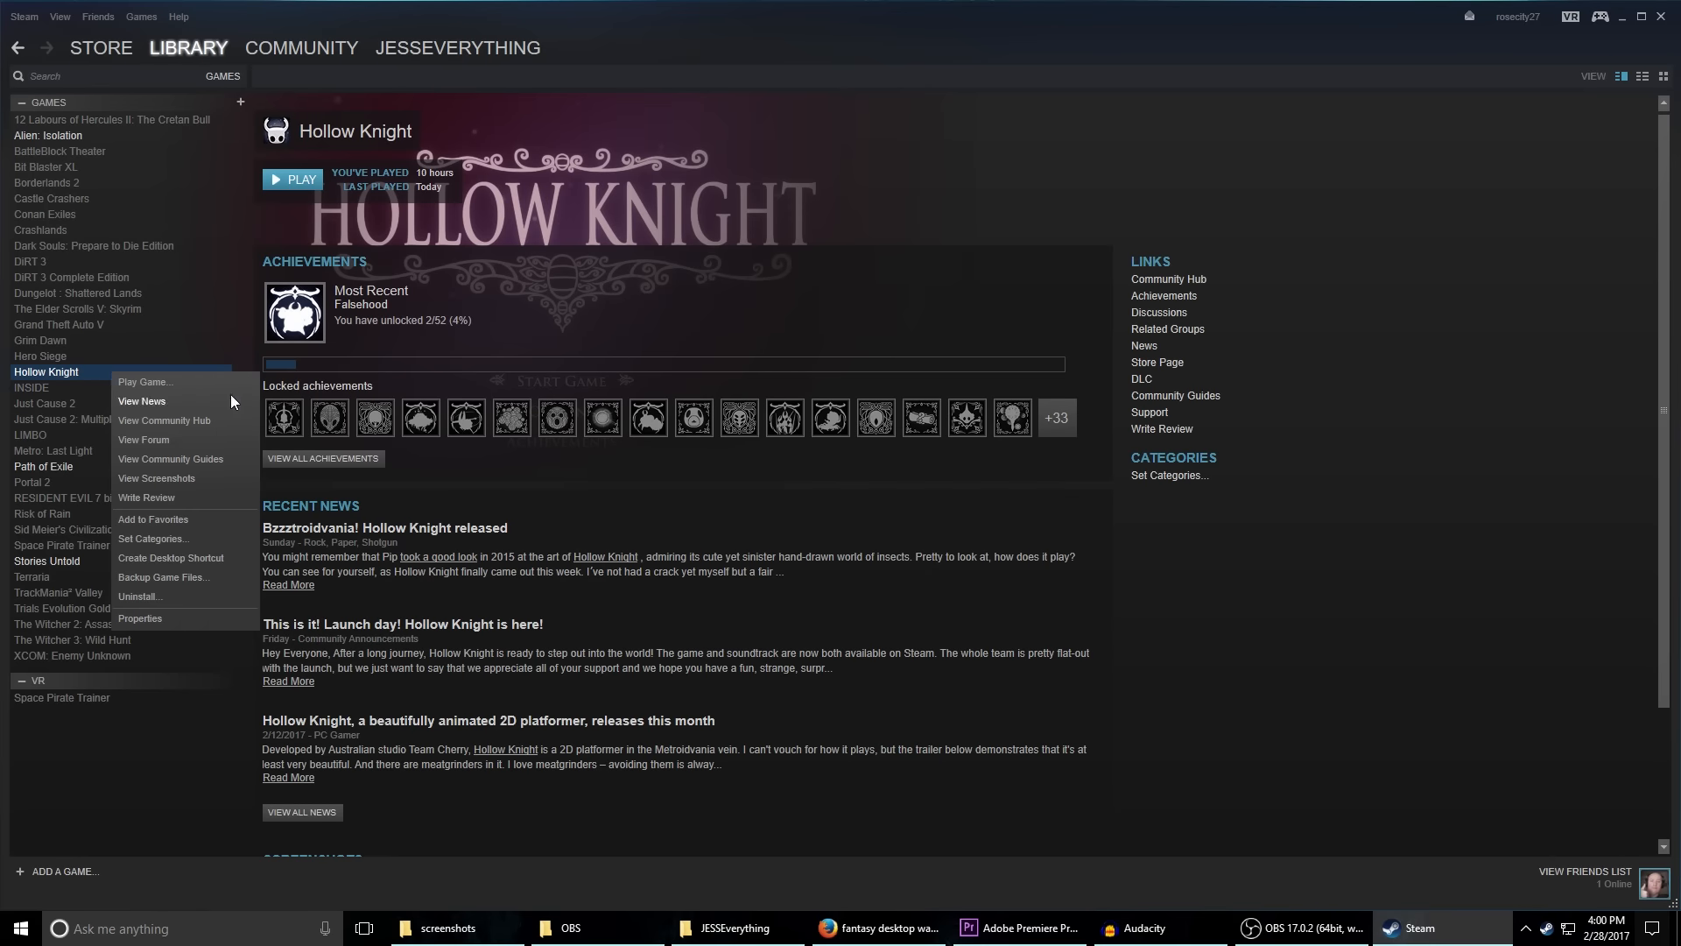
click(156, 479)
text(This is how you upload)
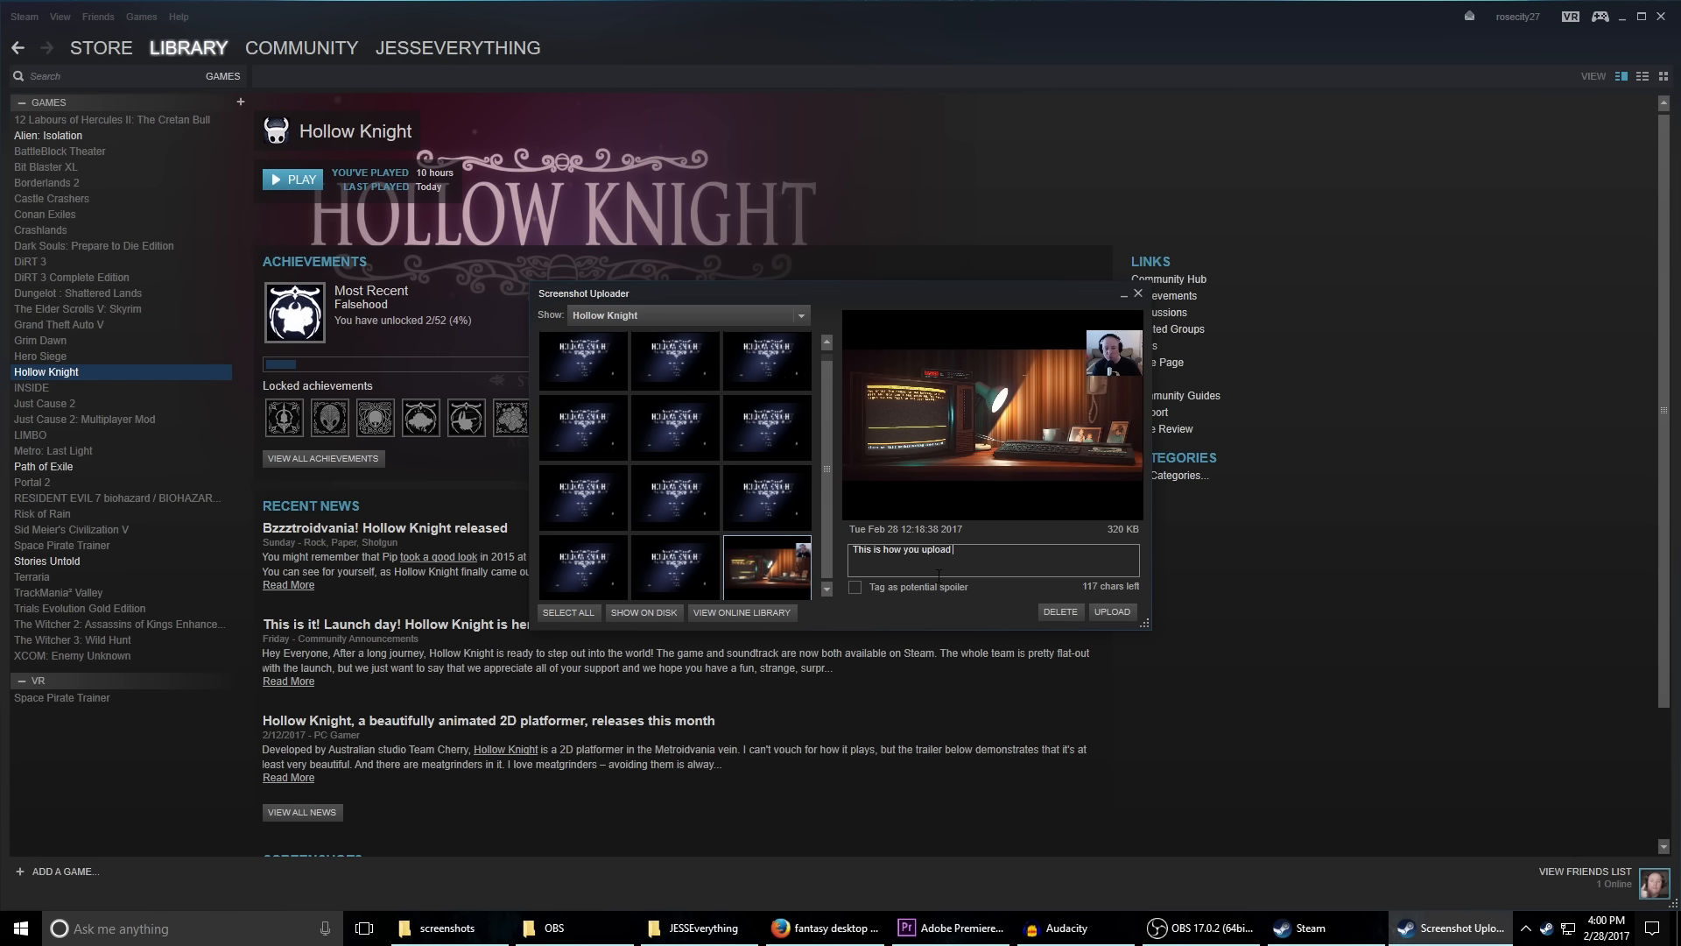
Upload the image publicly captioned 'This is how you upload custom screenshots to Steam!' and close the uploader.
text(custom screensh)
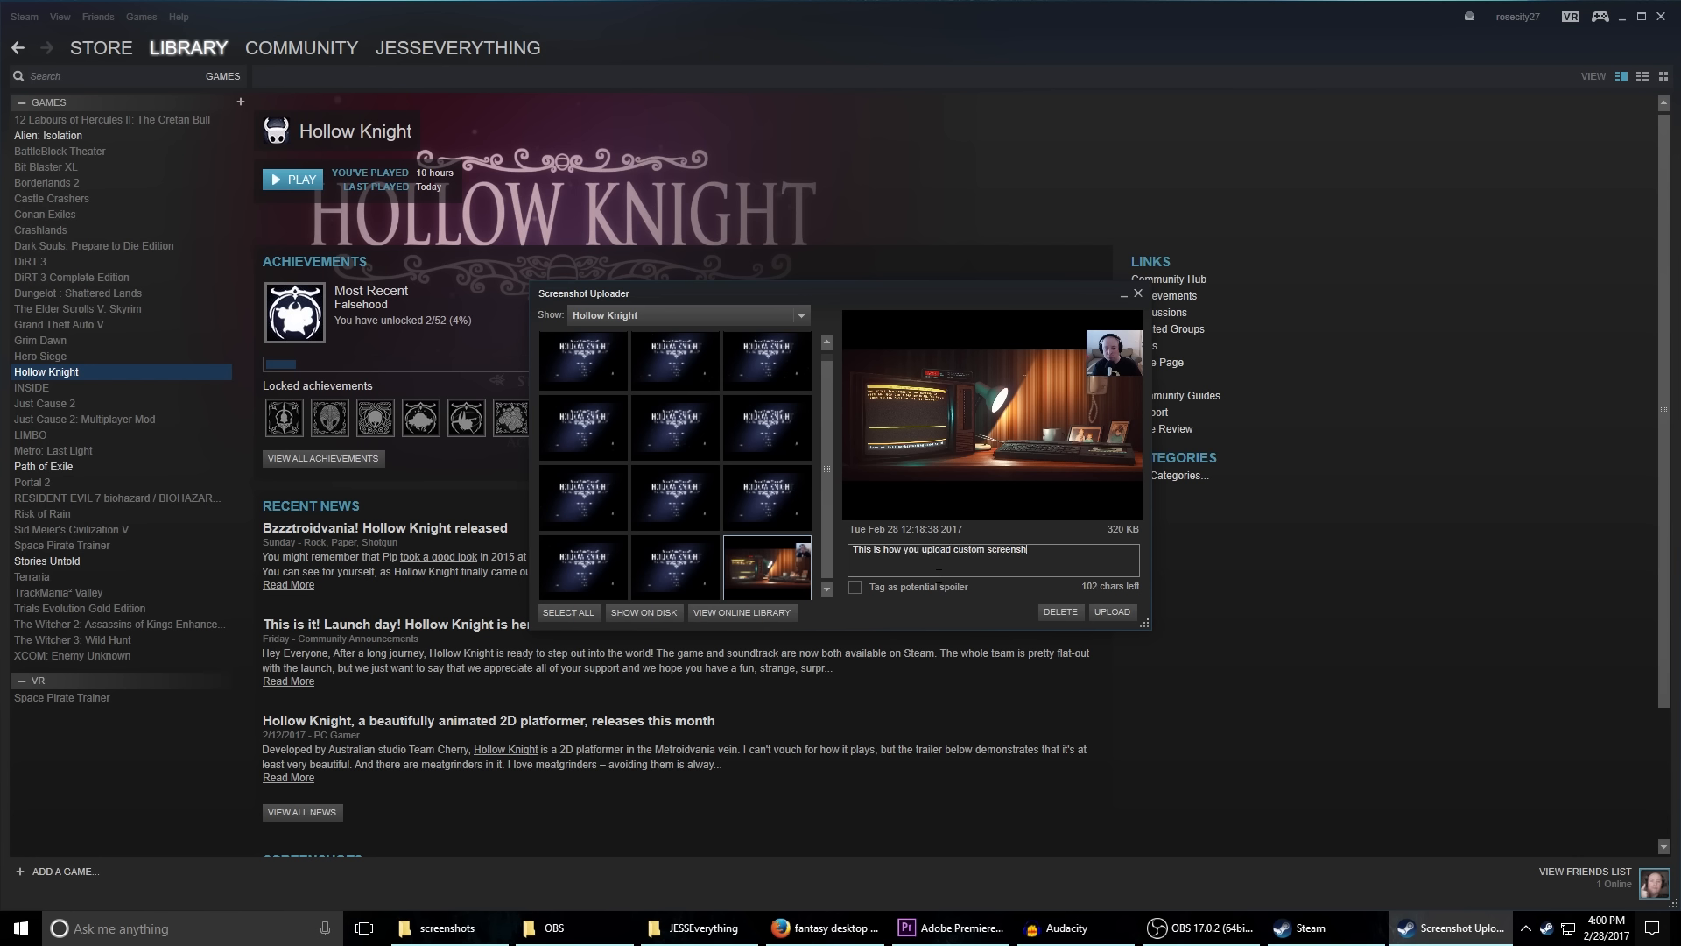
text(to Steam!)
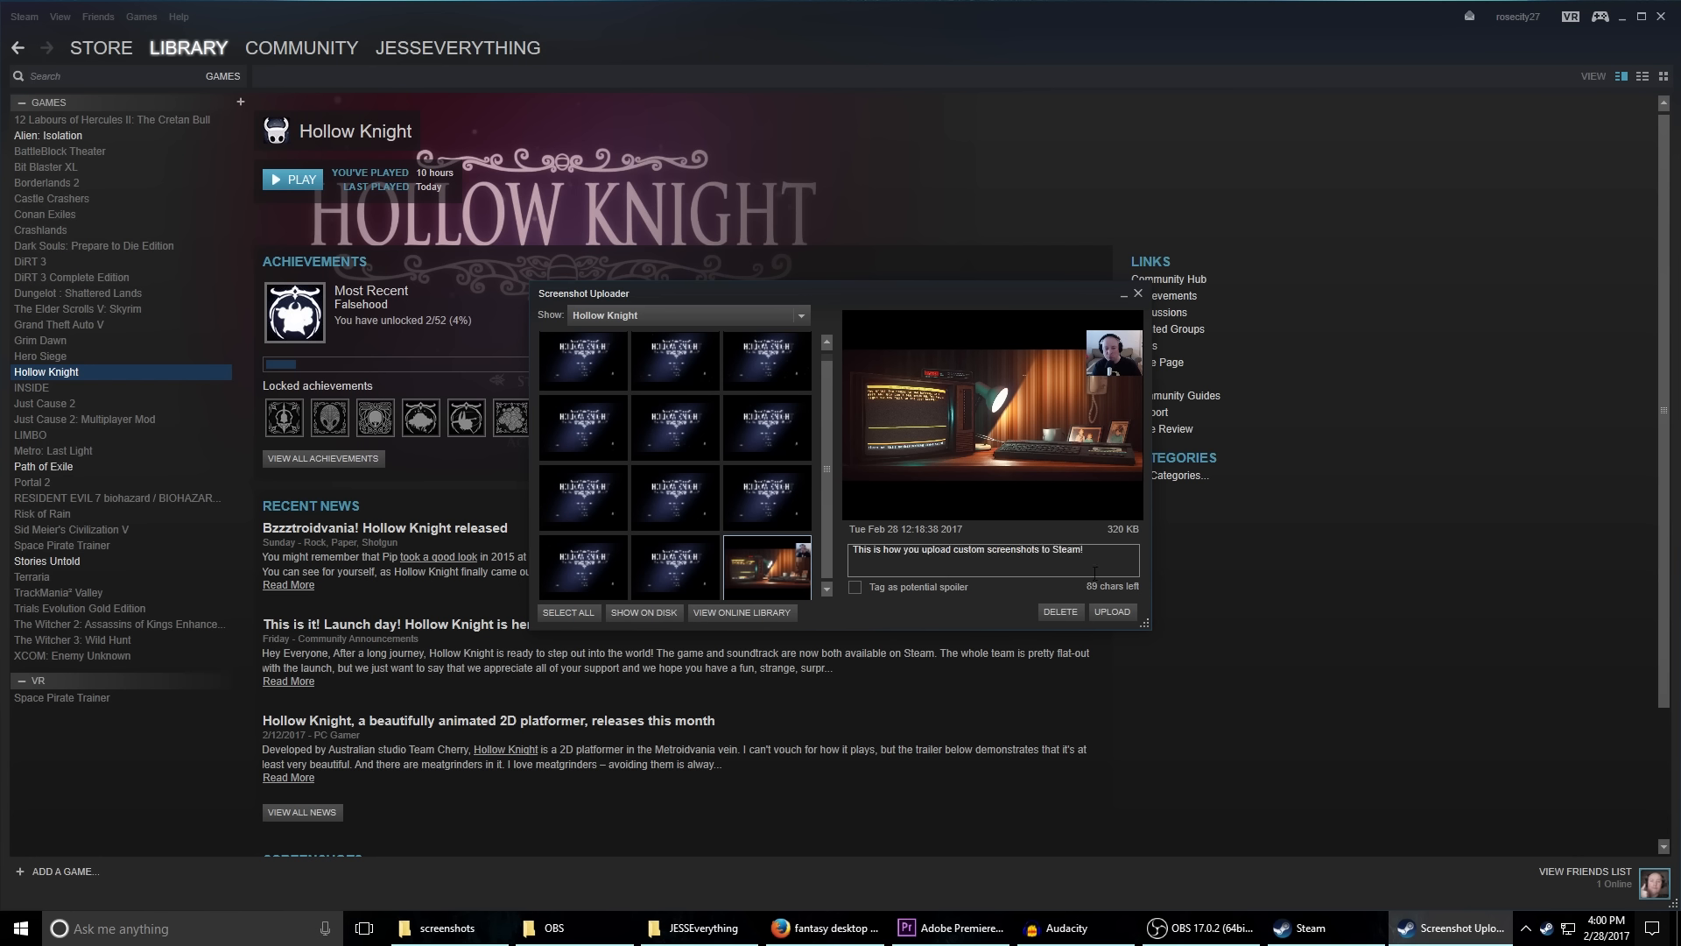
click(1110, 611)
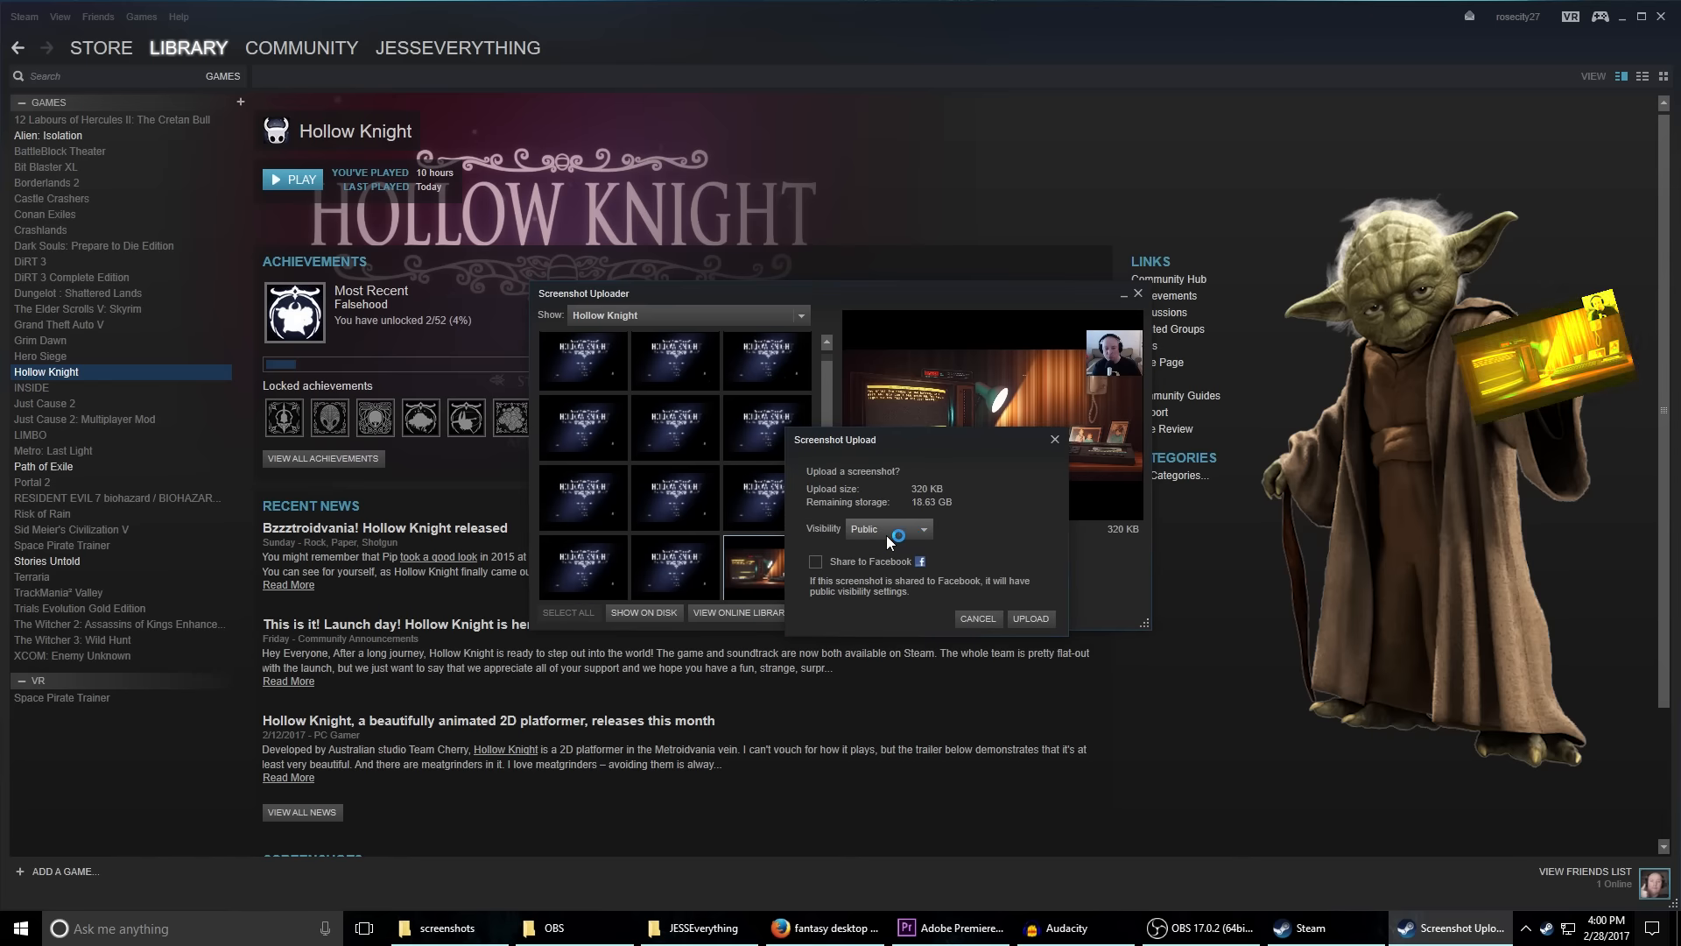
click(1027, 619)
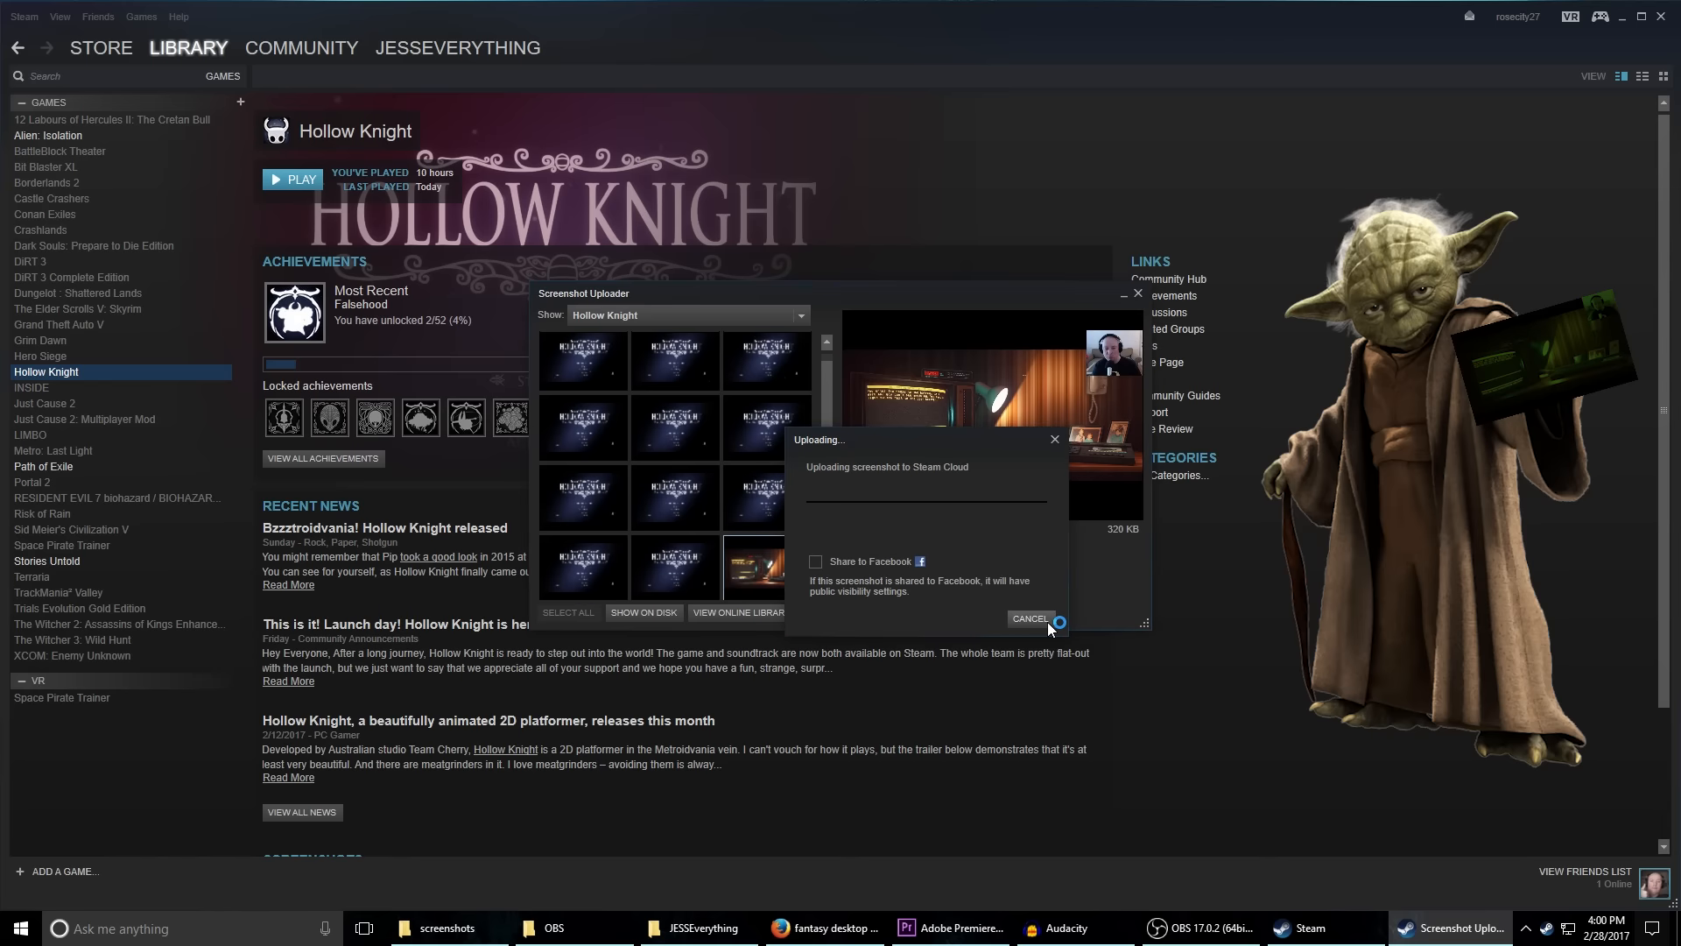
click(1029, 618)
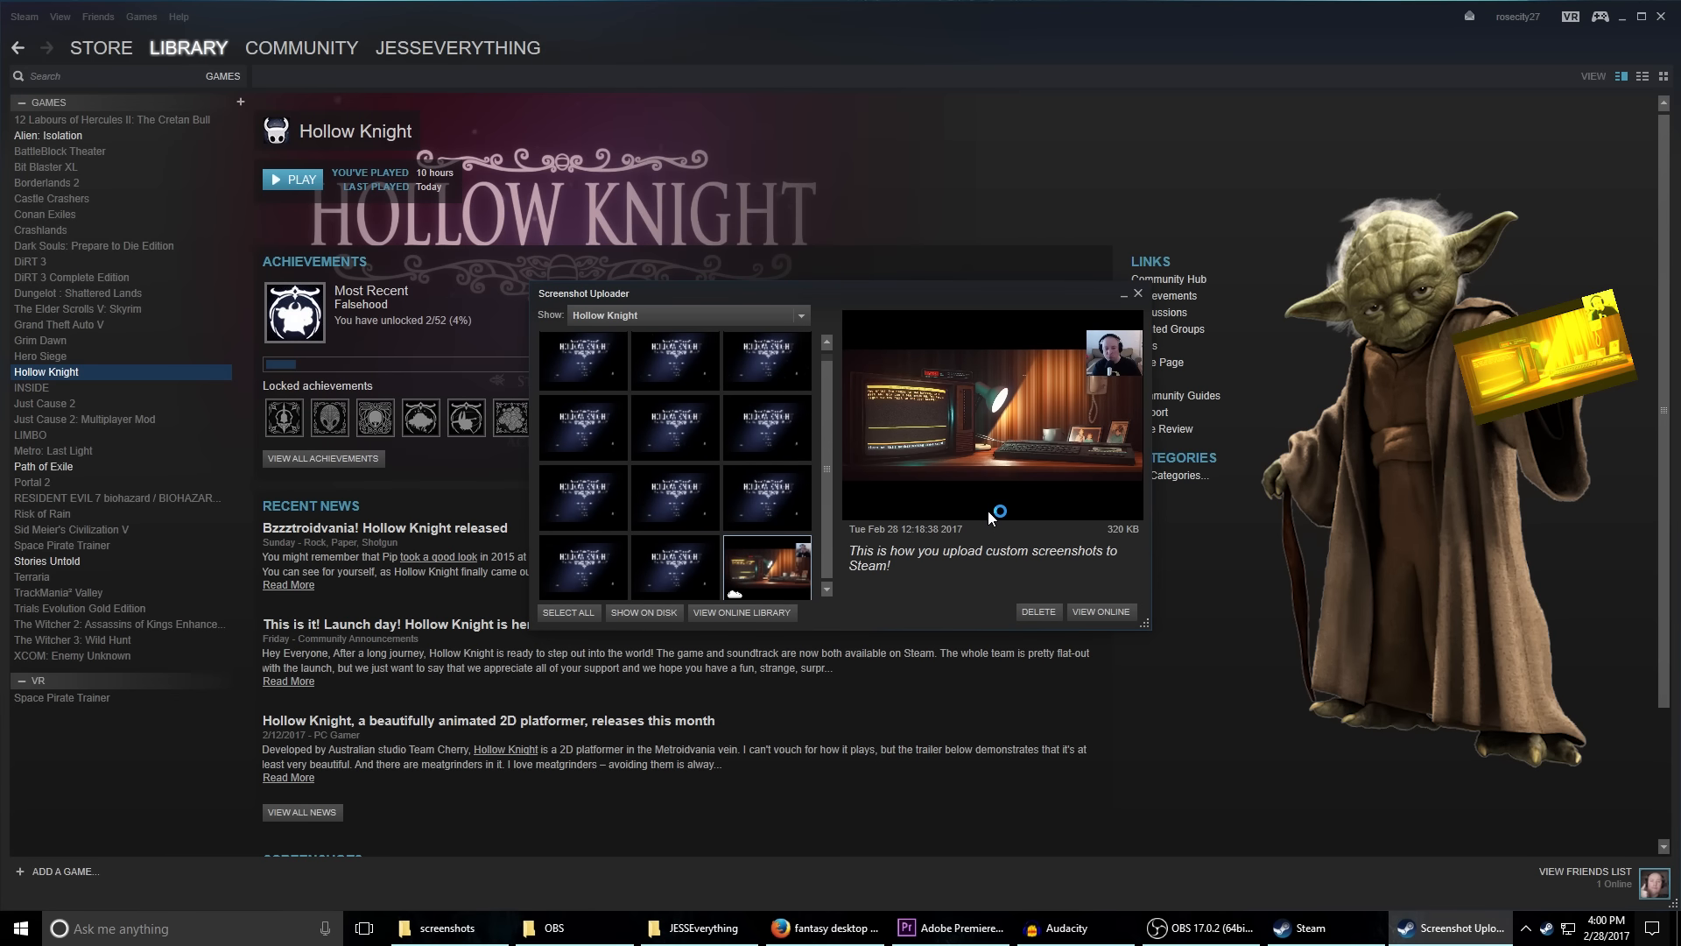
mouse_move(1137, 298)
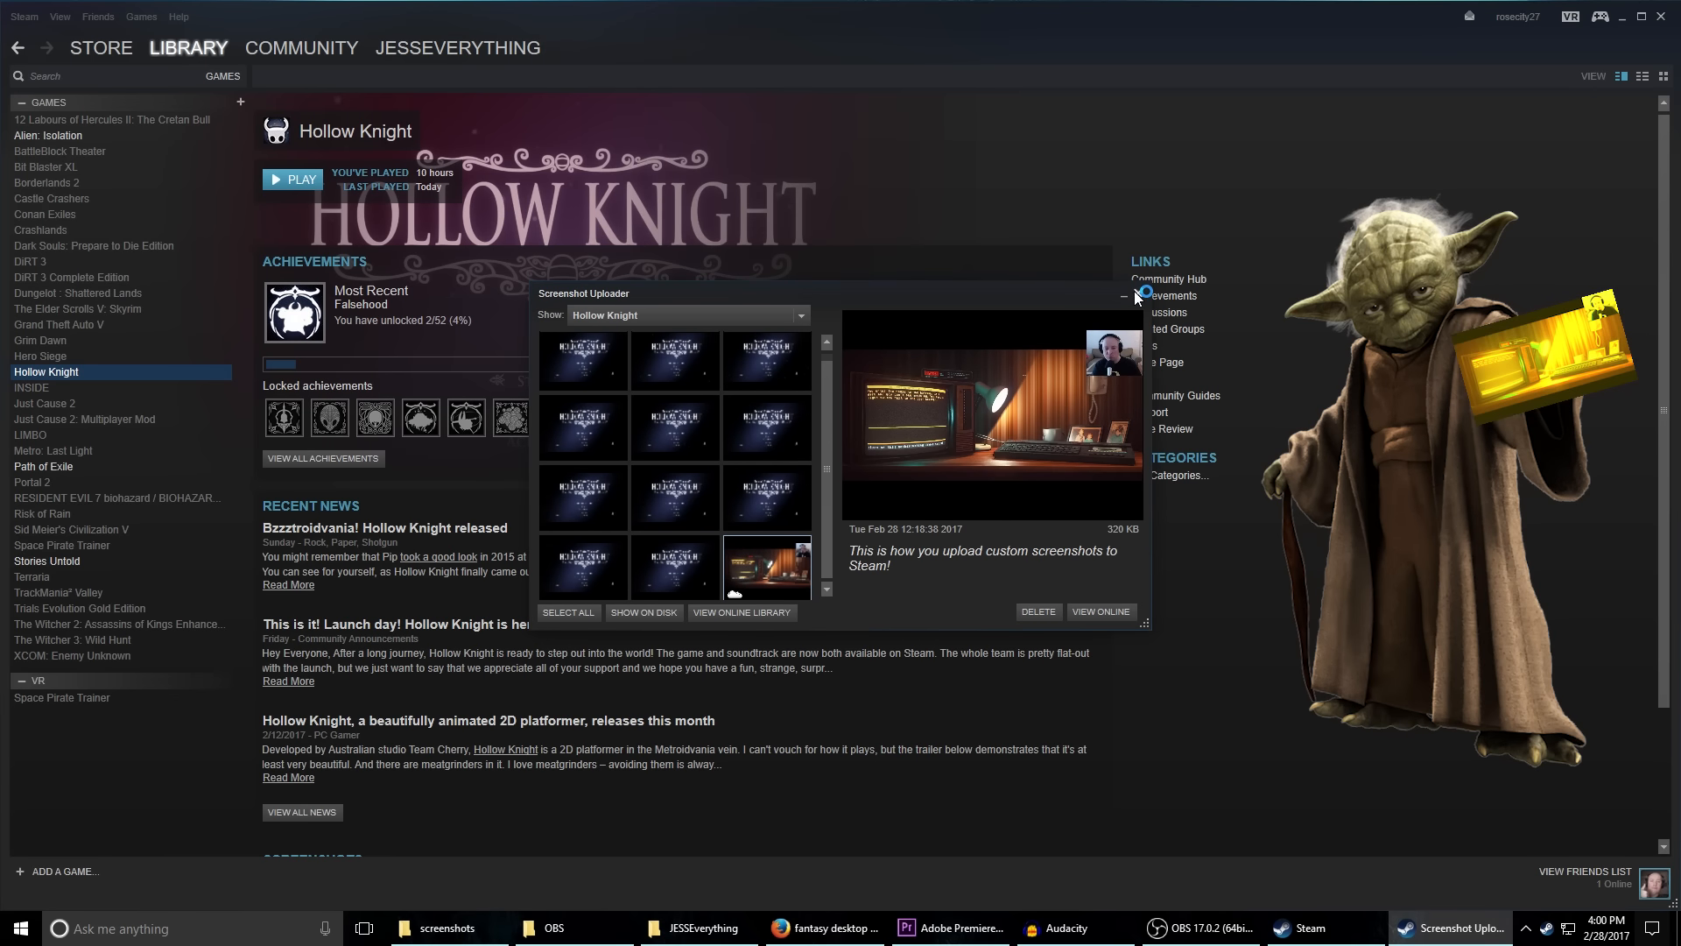
click(1124, 296)
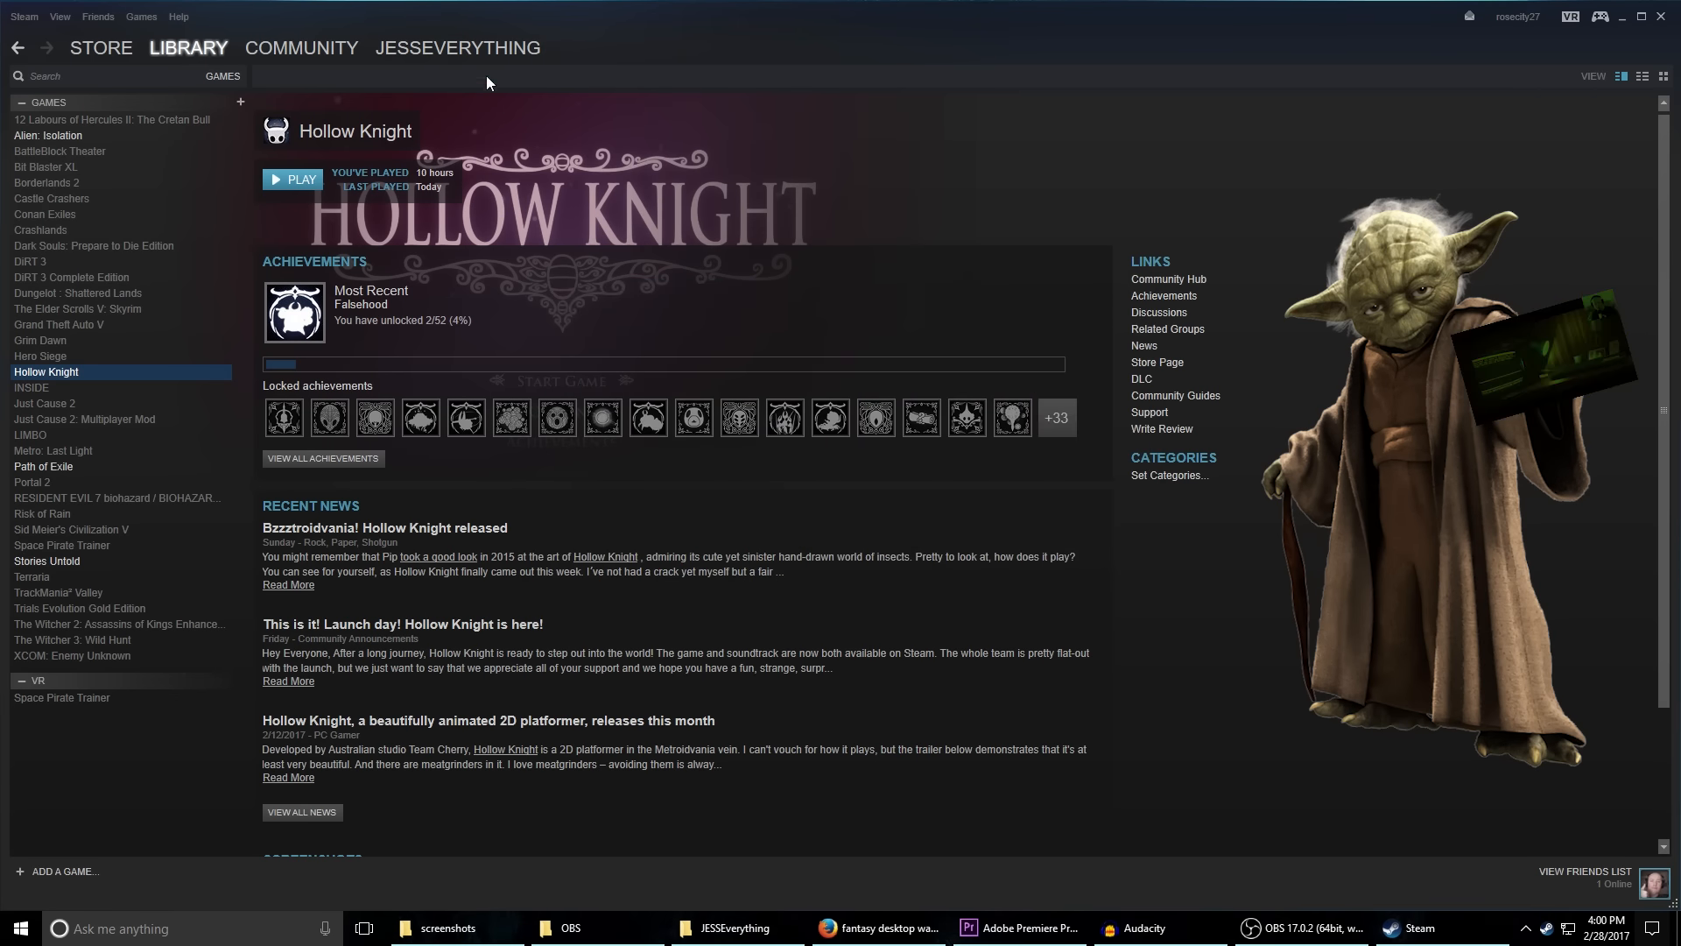
Show the Friend Activity feed with the captioned Hollow Knight screenshot under JESSEverything.
click(457, 47)
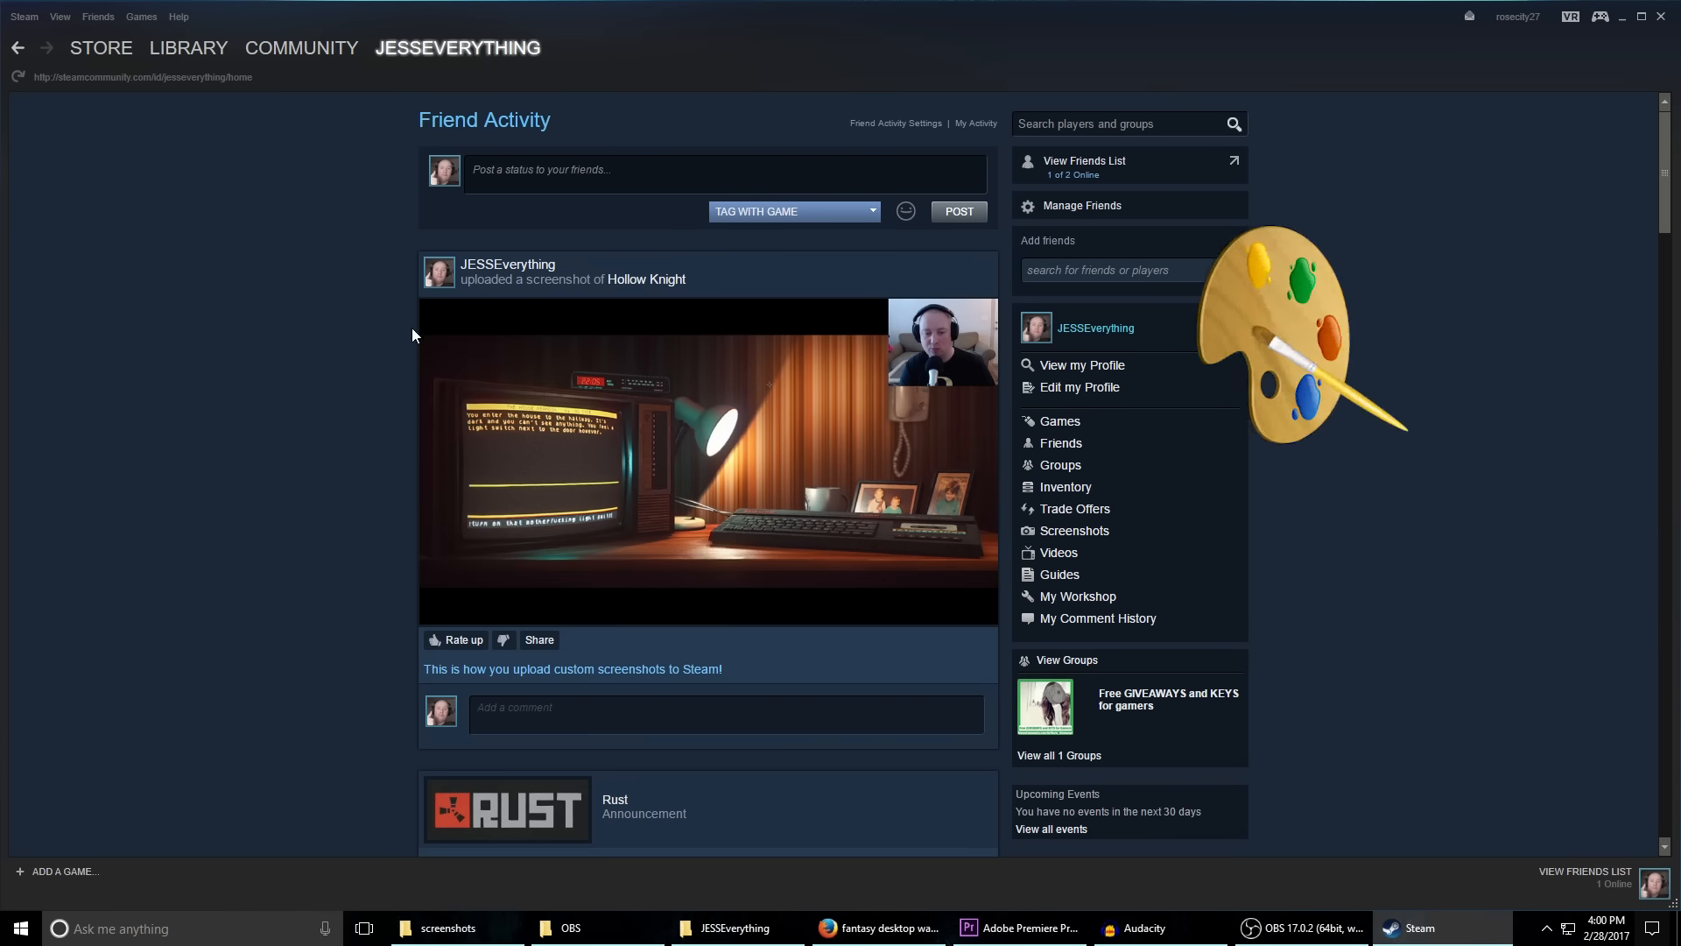
Post the comment "It's really that easy! Hit like and subscribe!" beneath the screenshot.
scroll(down, 3)
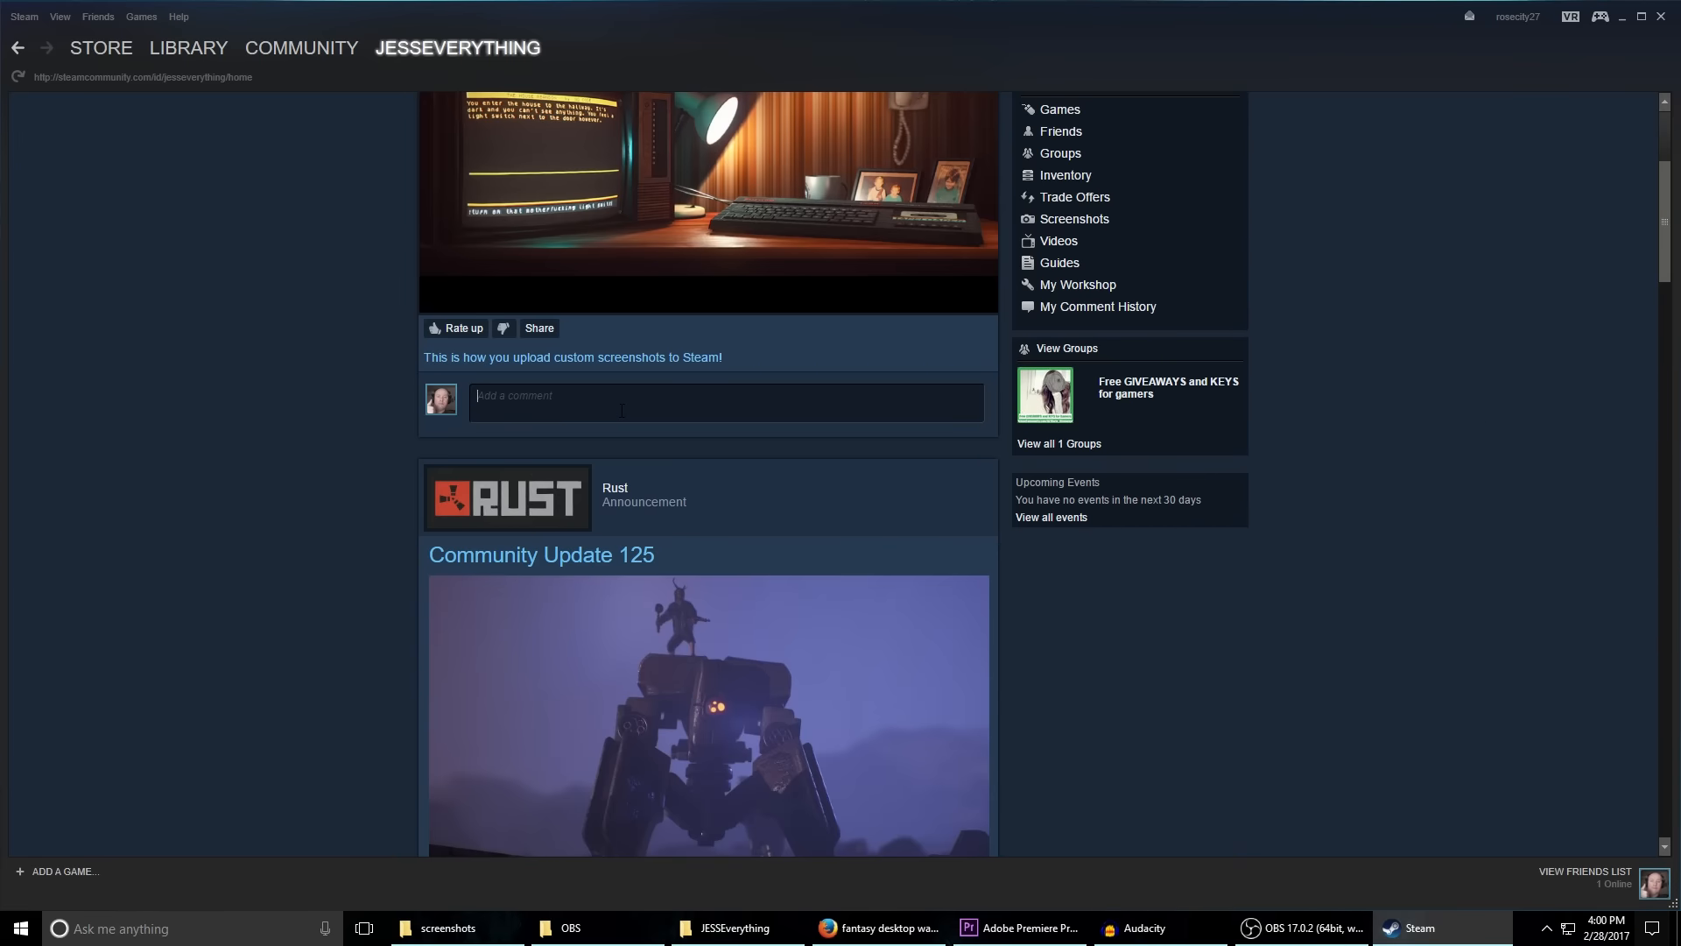
text(T)
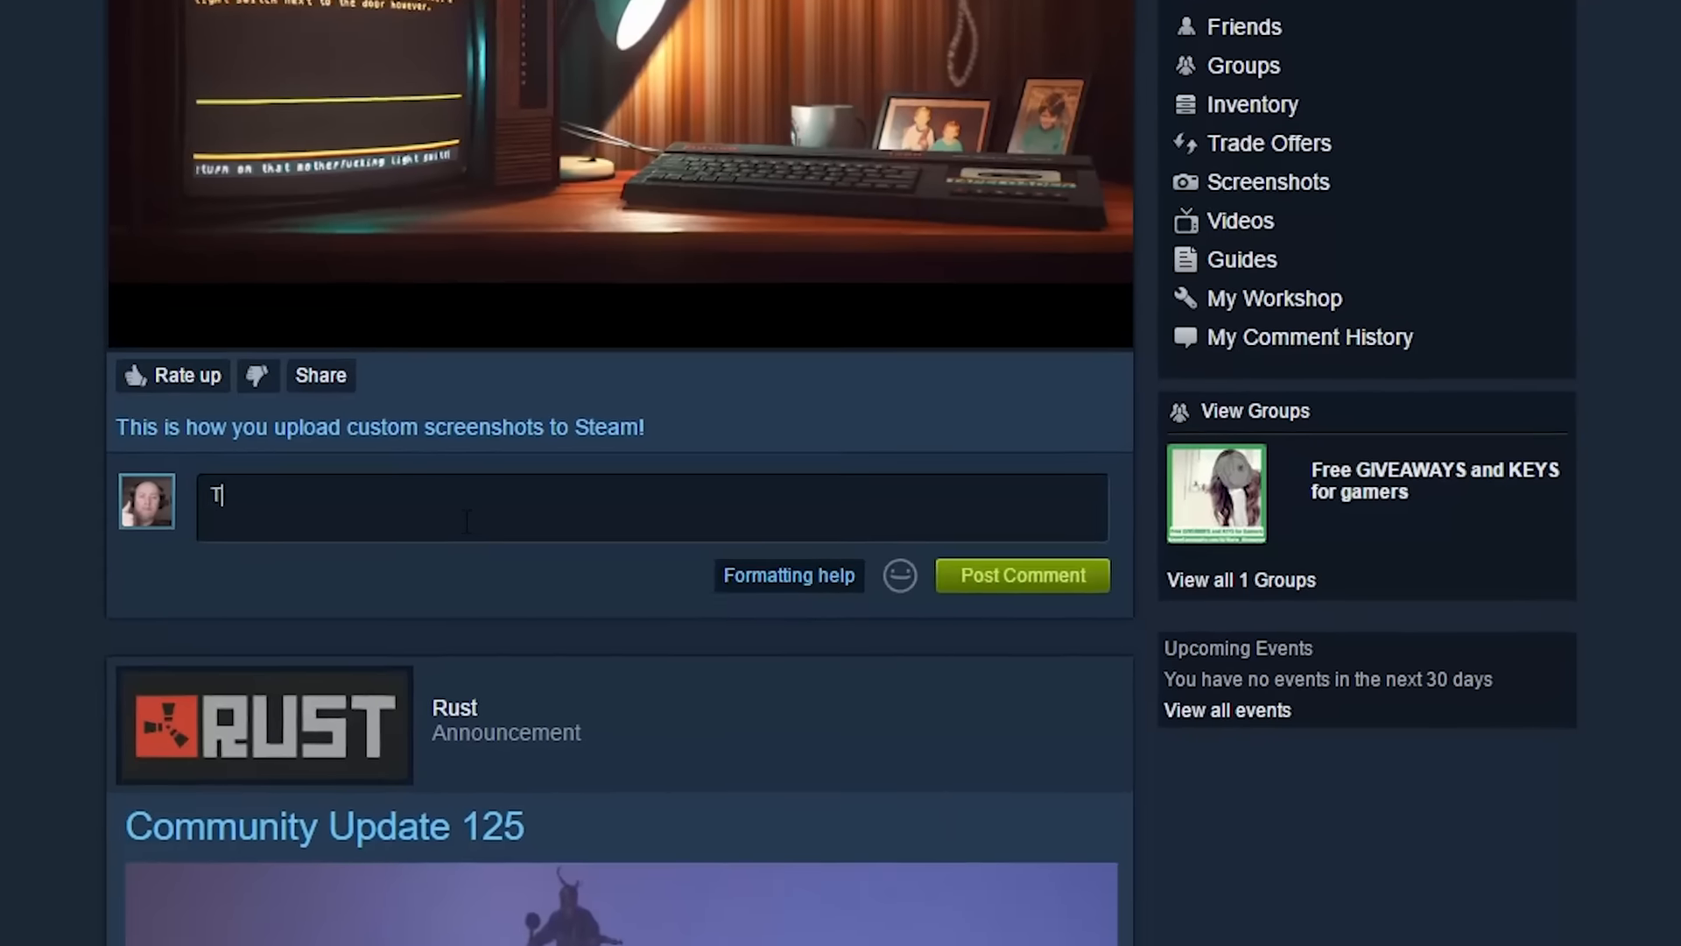
text(It's really taht)
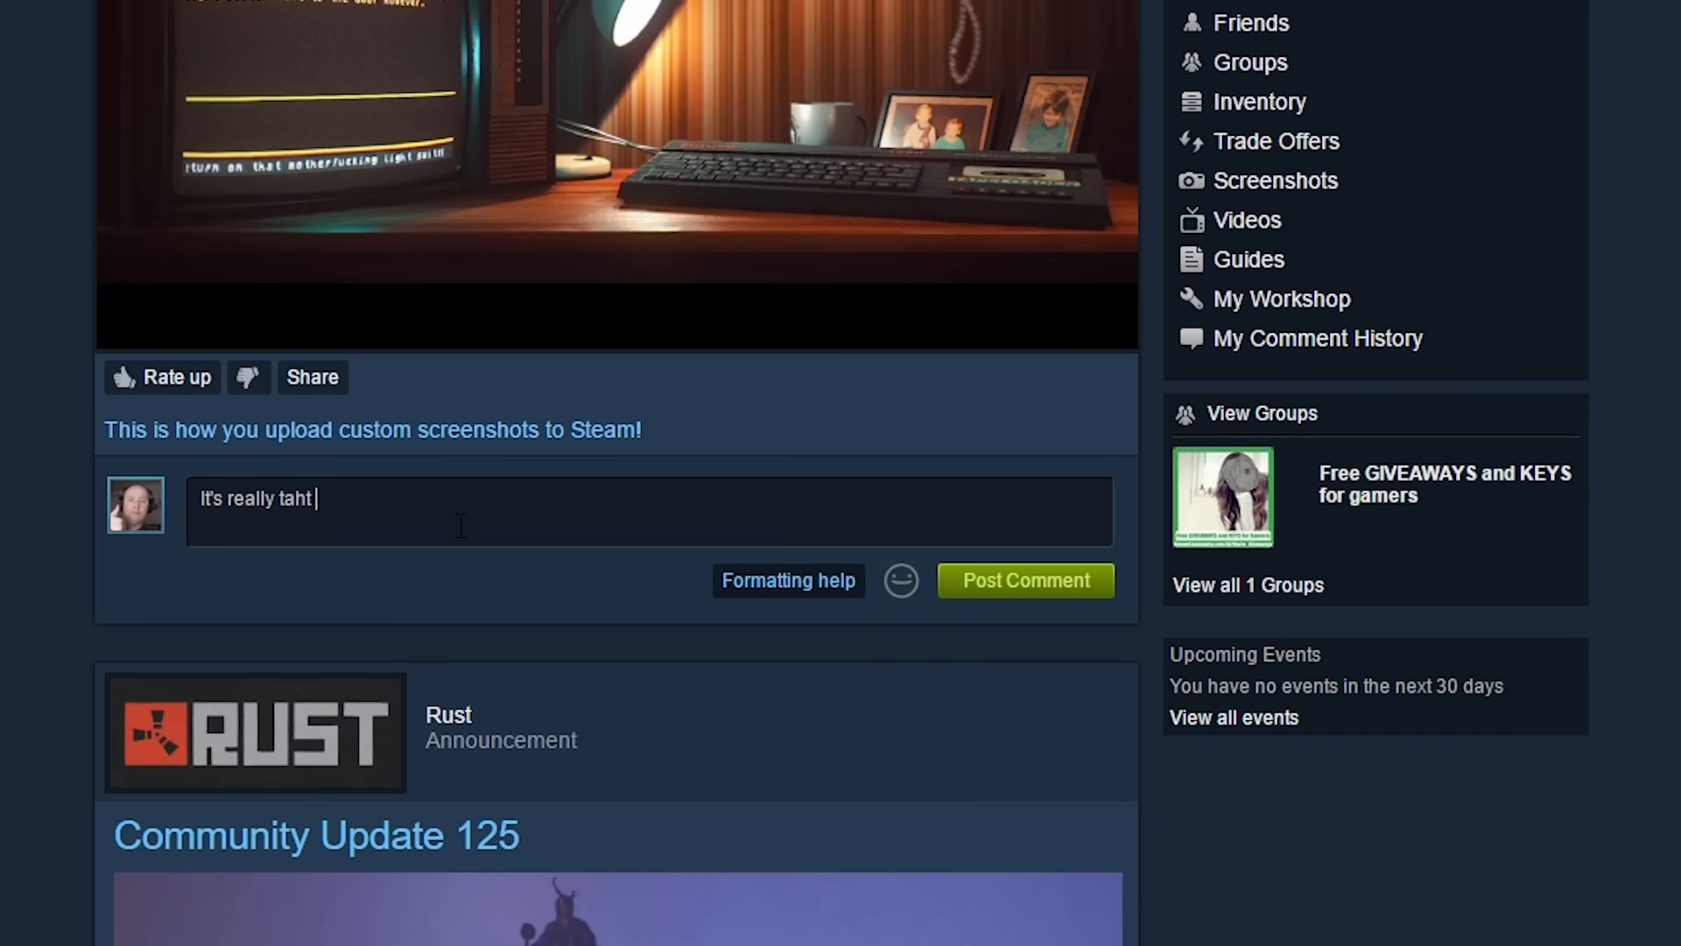
text(that easy!  Hit like aa)
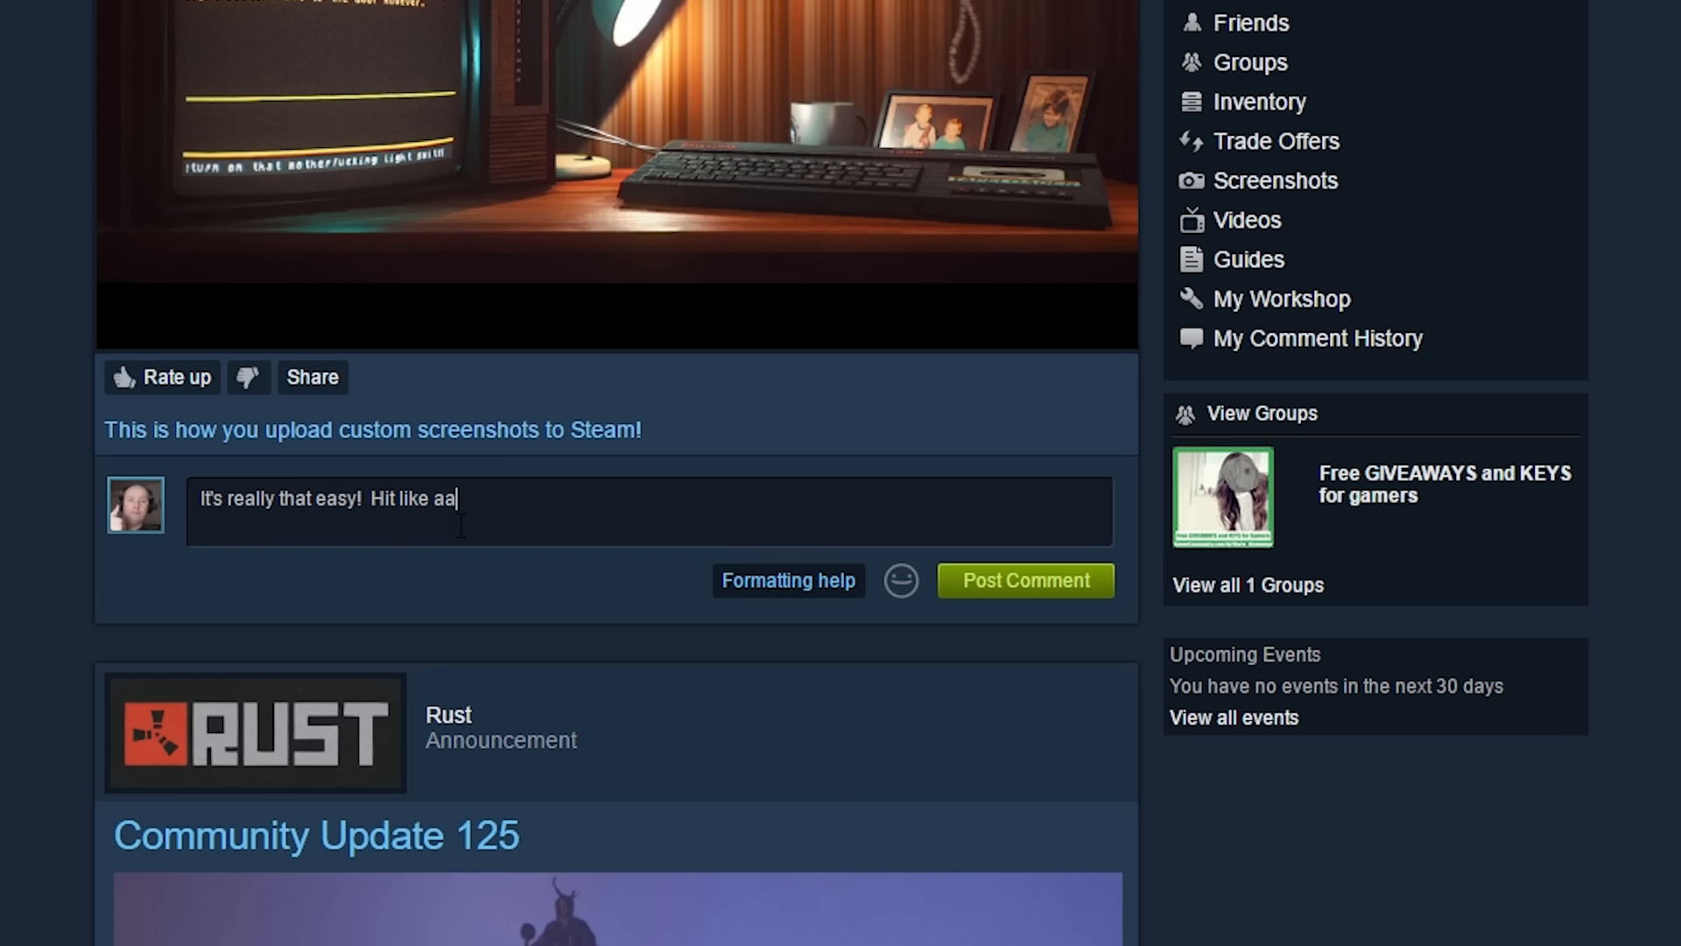
text(nd subscribe!)
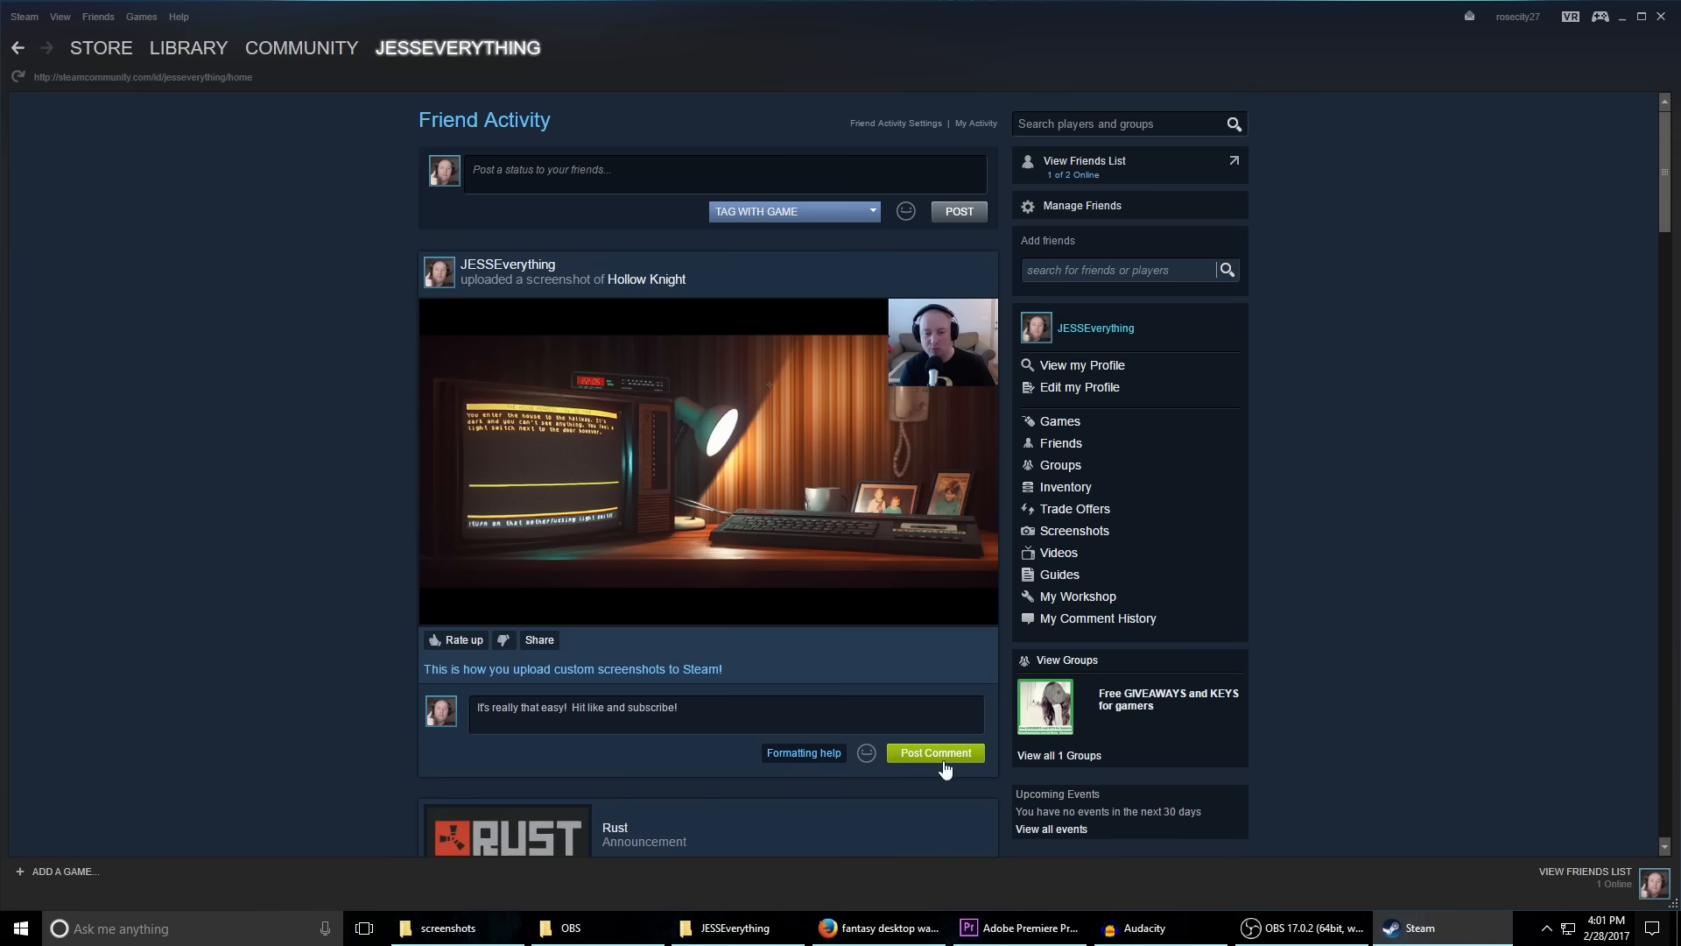
click(934, 751)
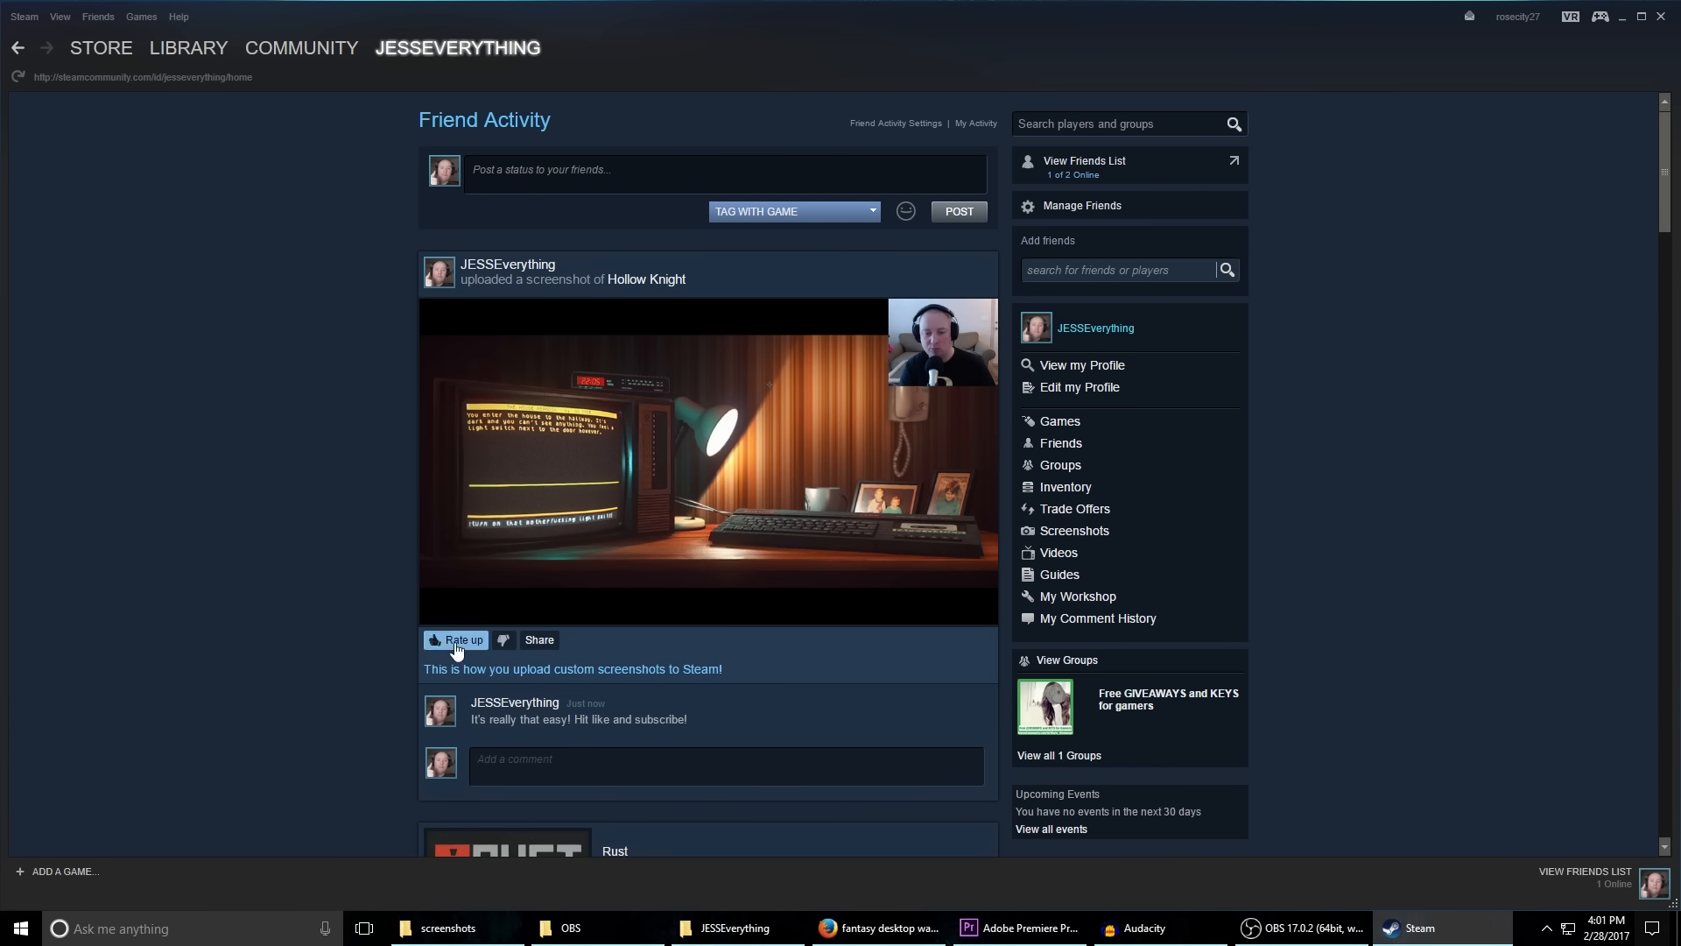
mouse_move(974, 241)
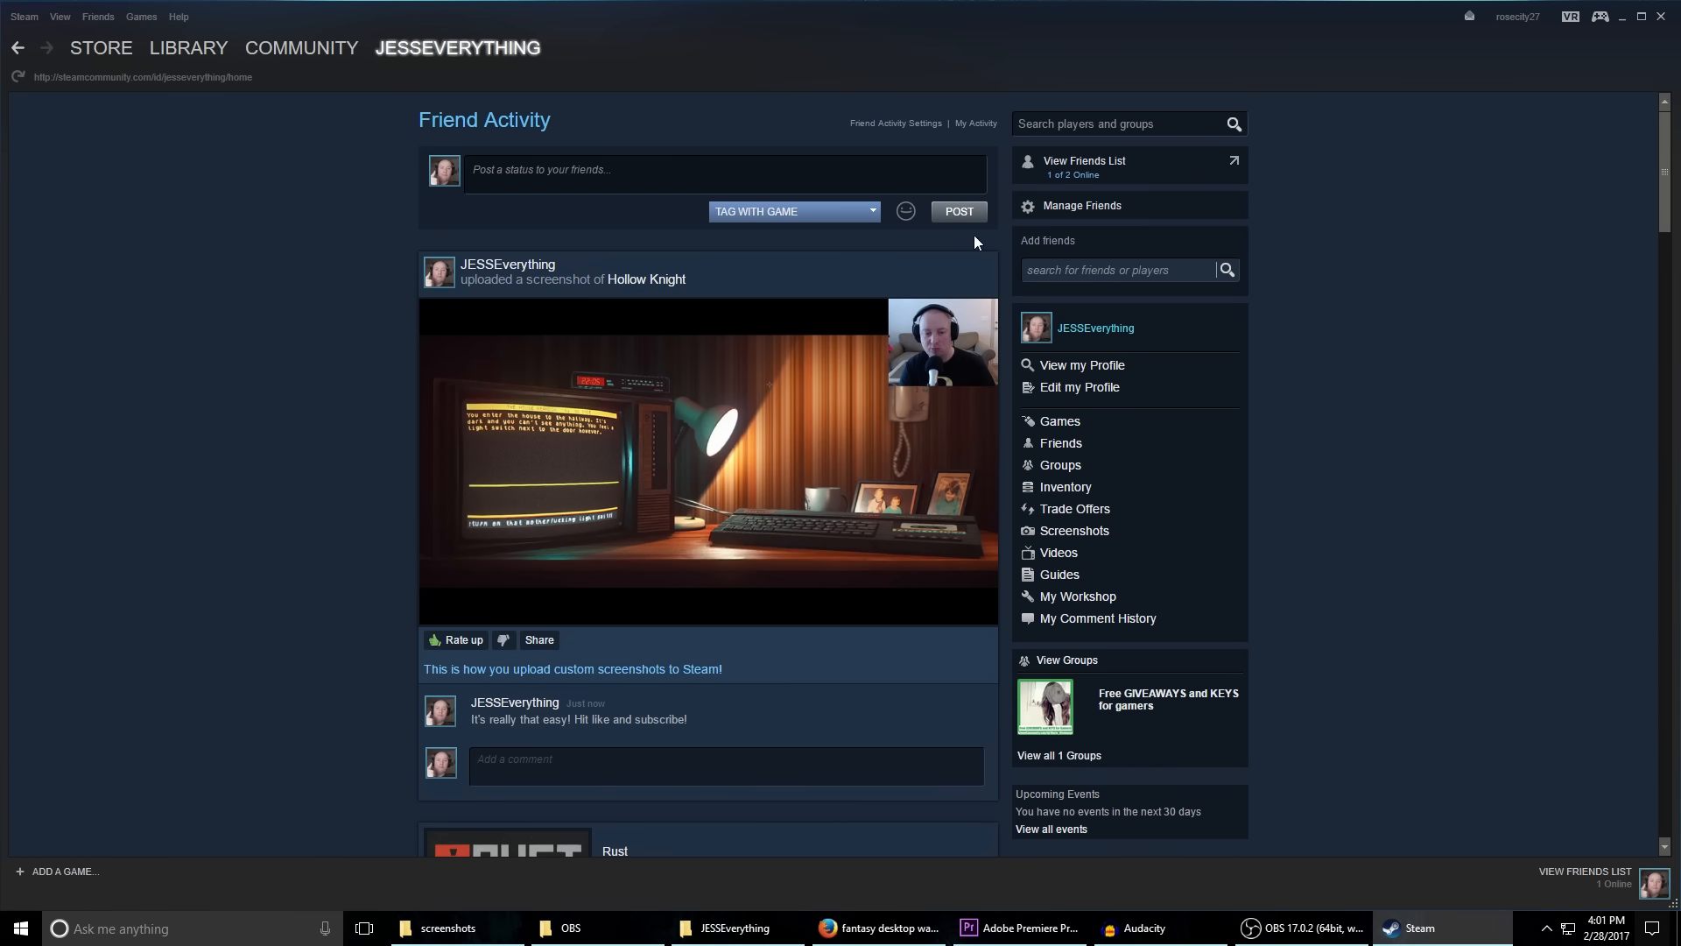
Reload Friend Activity via the ACTIVITY menu so the post shows one rate-up.
scroll(down, 3)
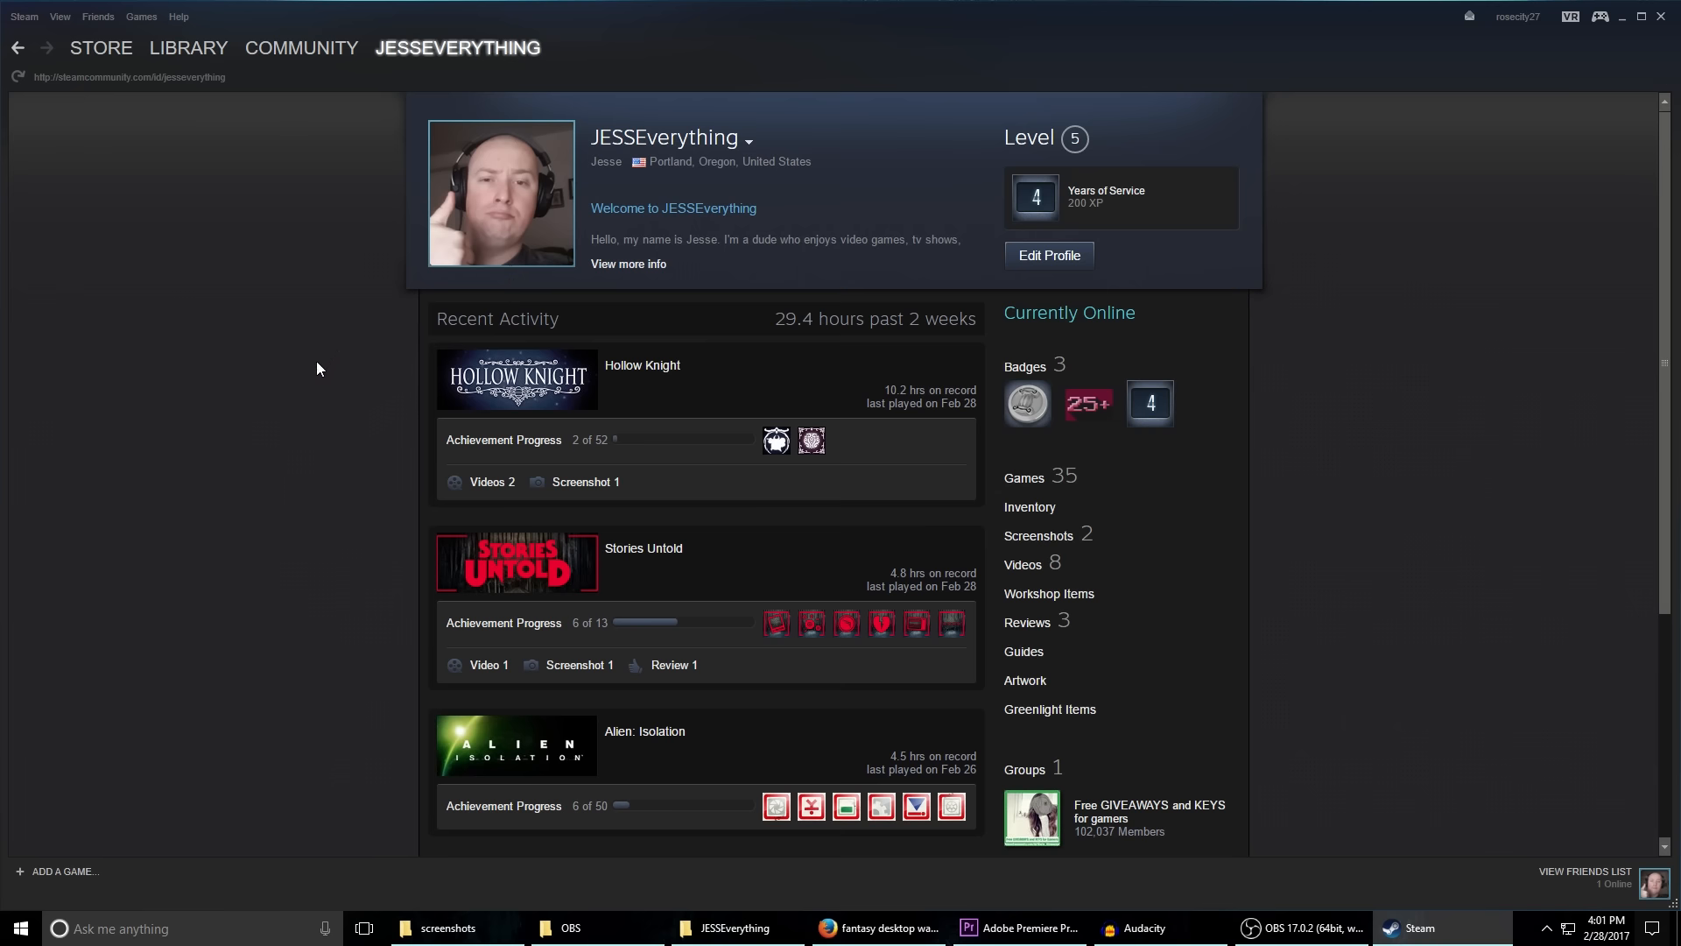
scroll(down, 3)
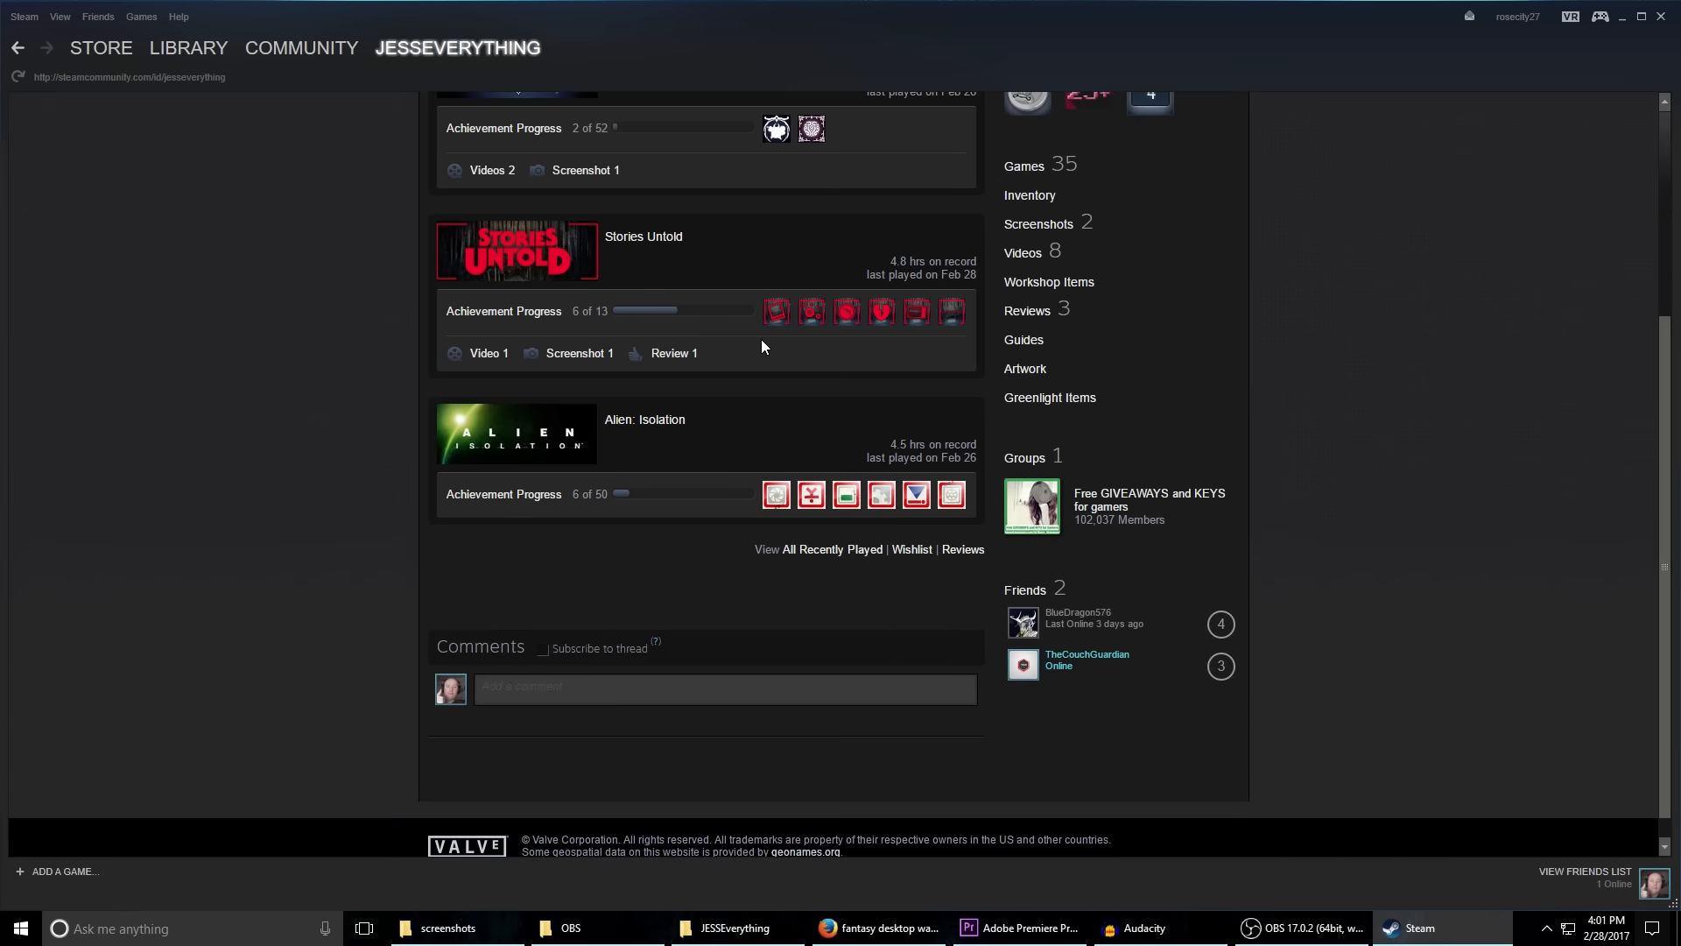
click(457, 47)
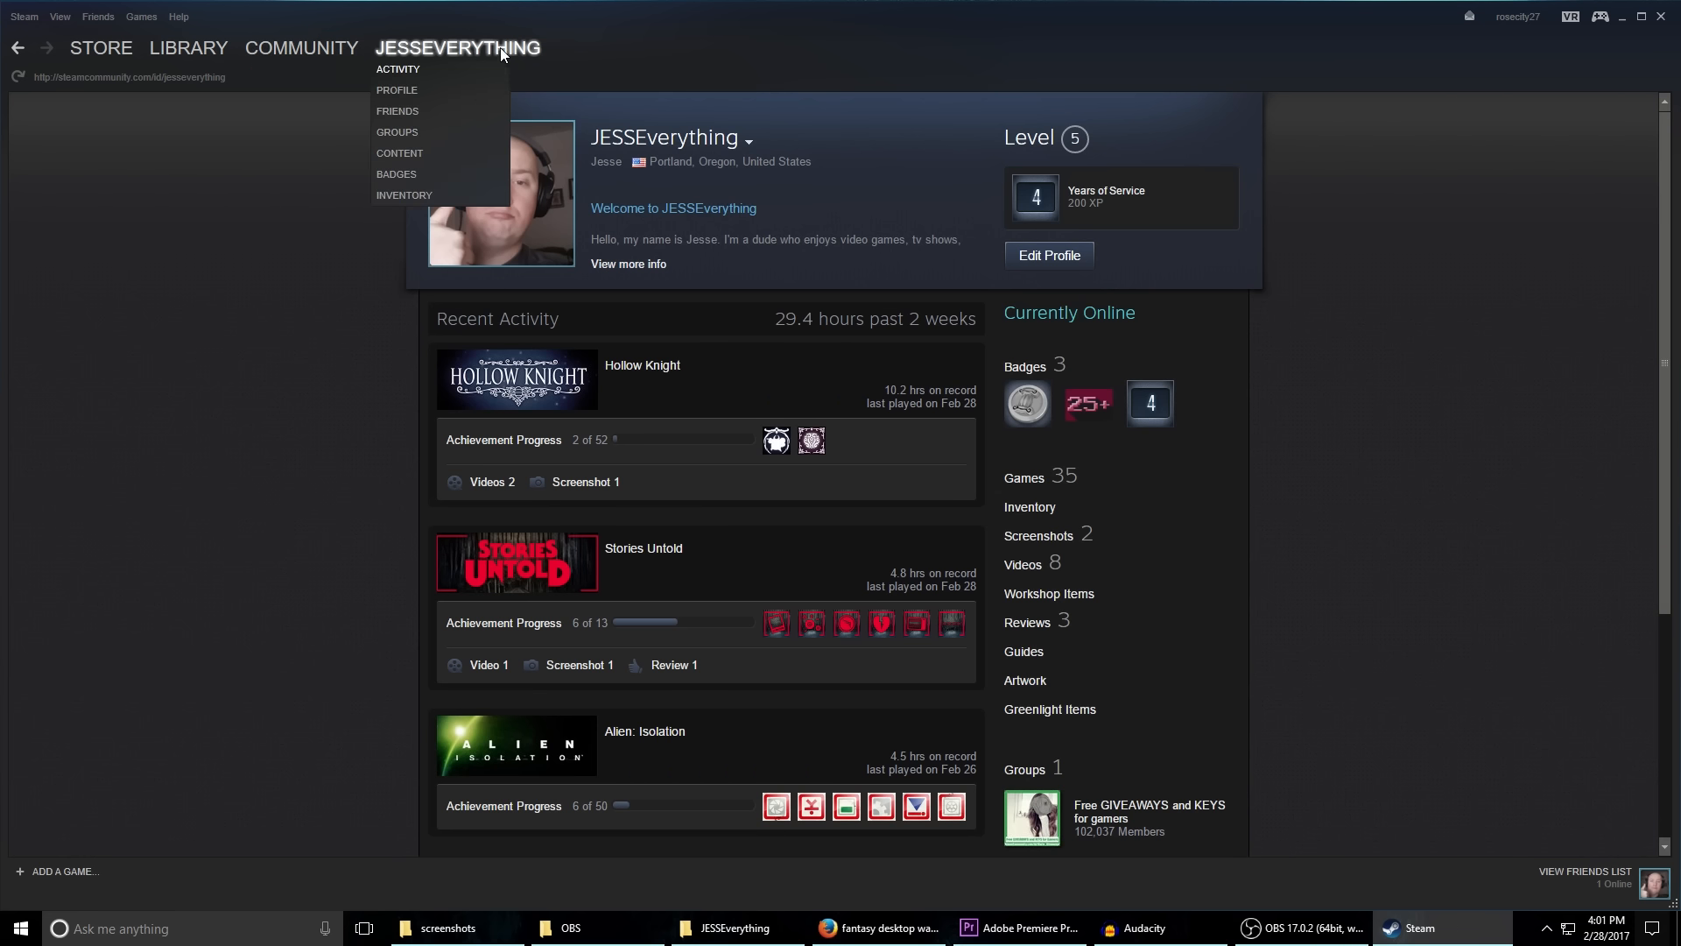
click(395, 89)
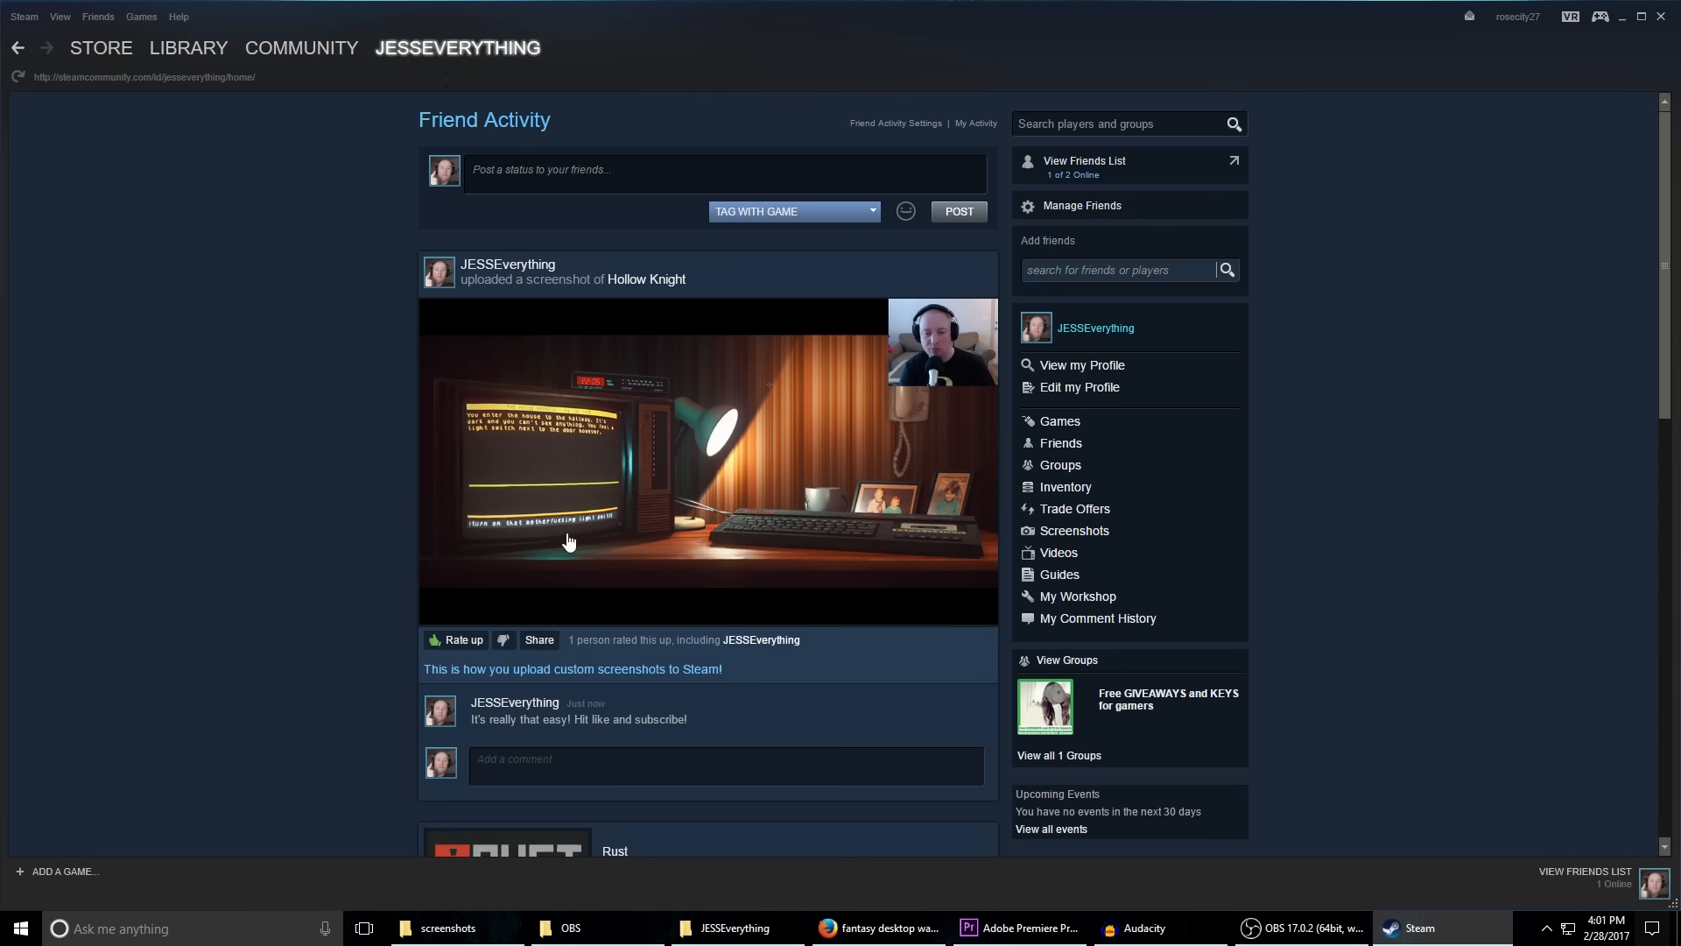
mouse_move(431, 641)
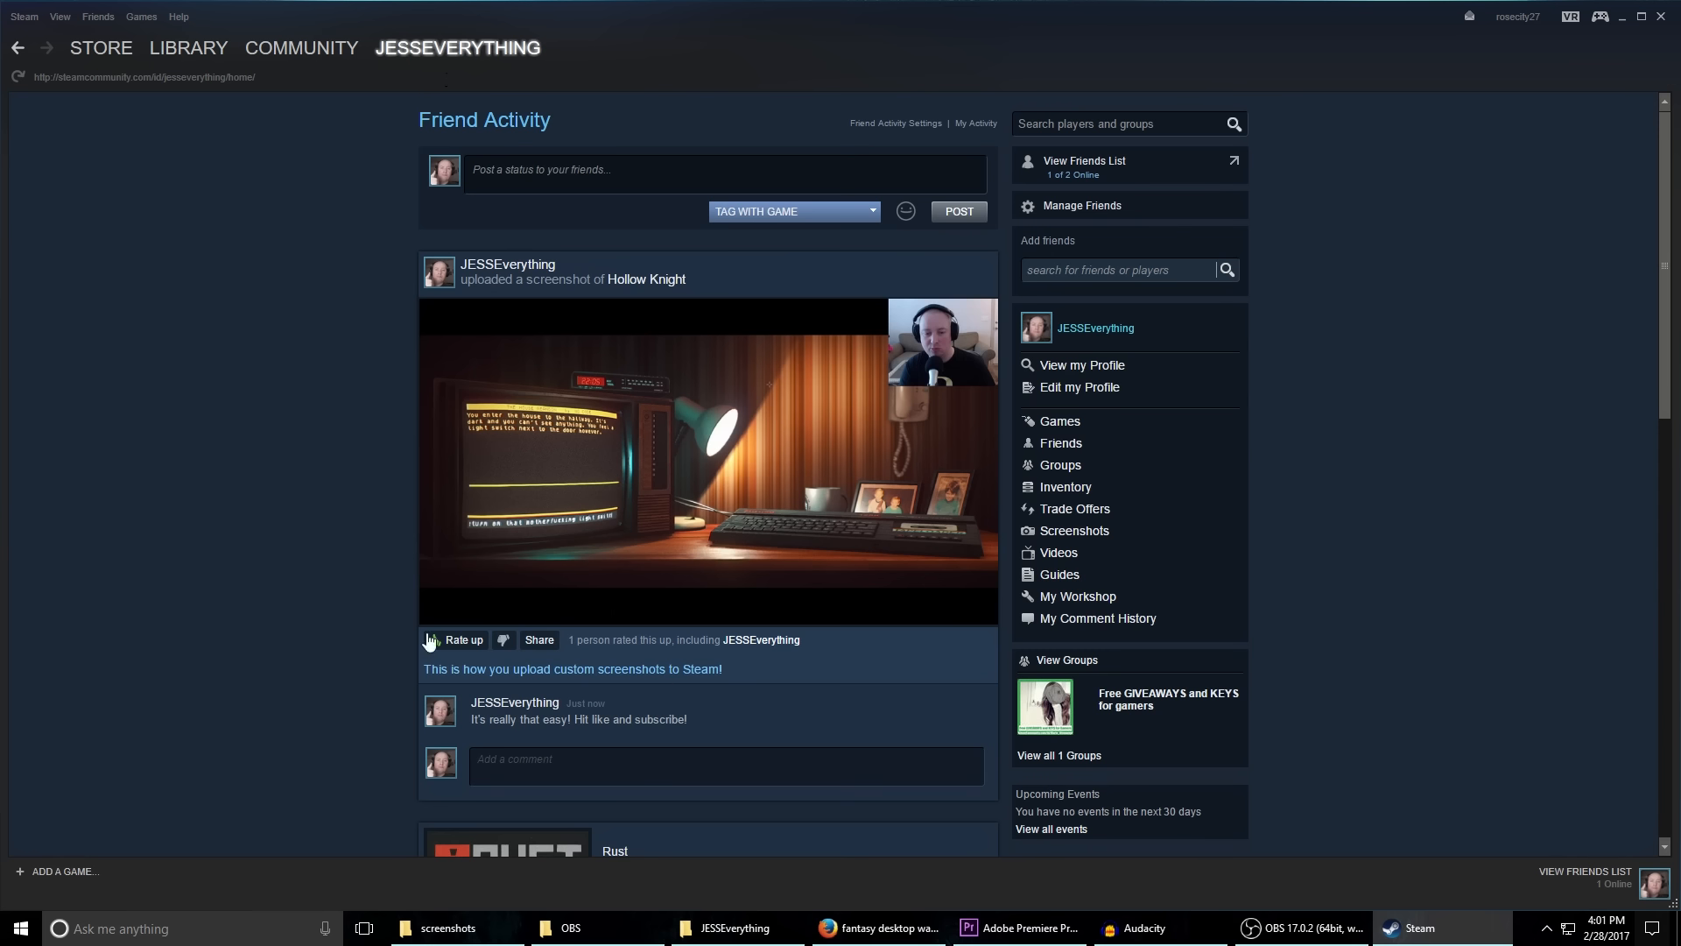